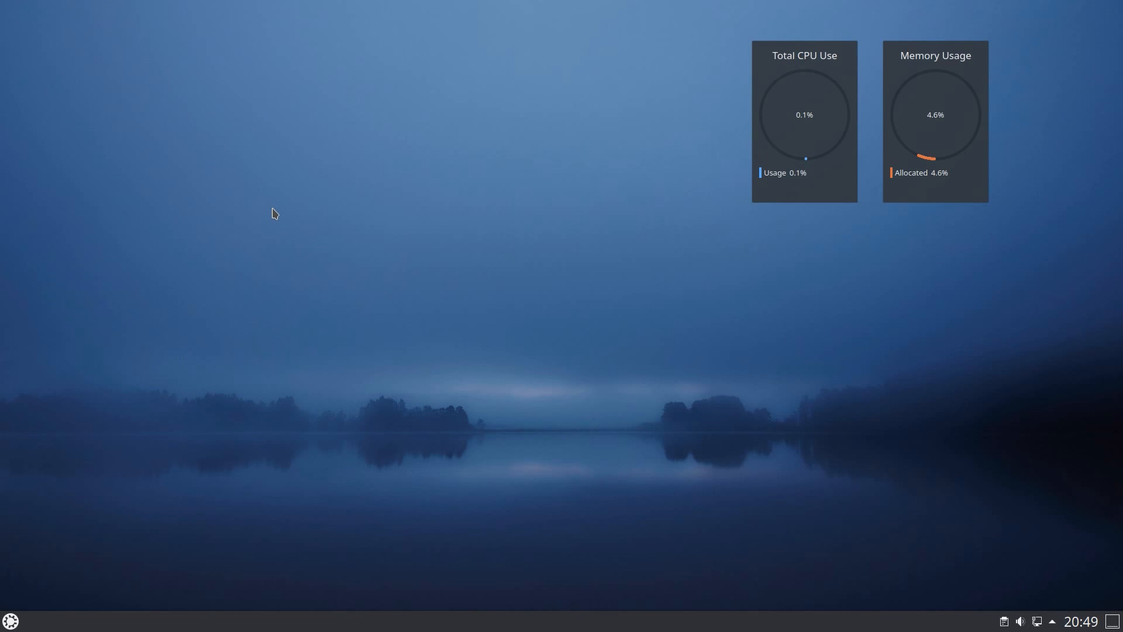
mouse_move(261, 242)
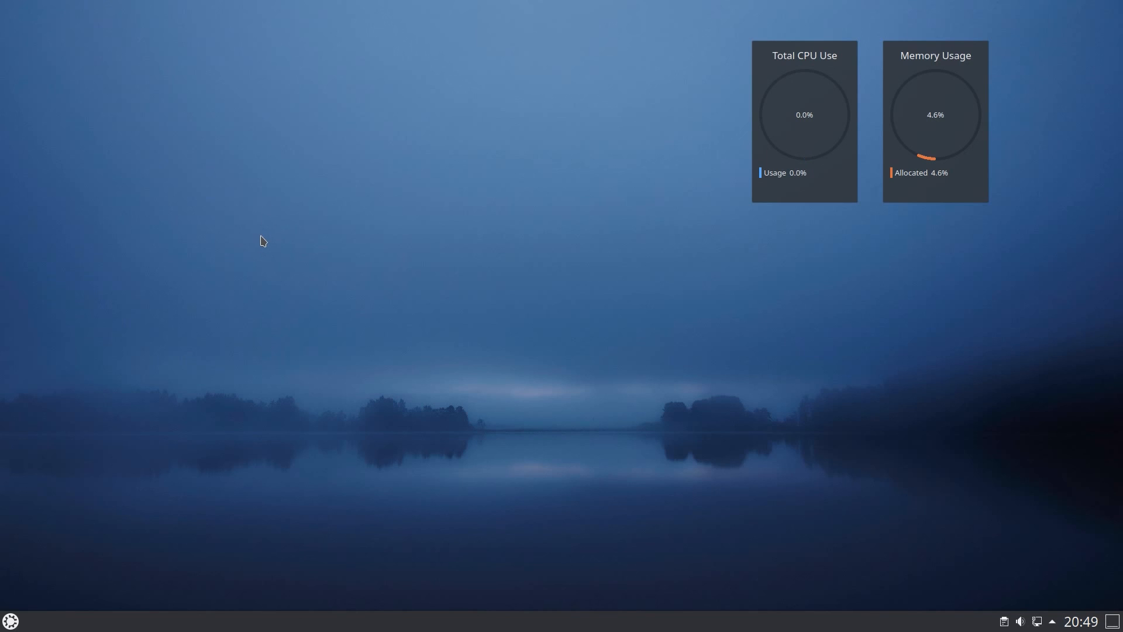
Search the application launcher for 'ab' to bring up Info Center's System Information page.
click(10, 620)
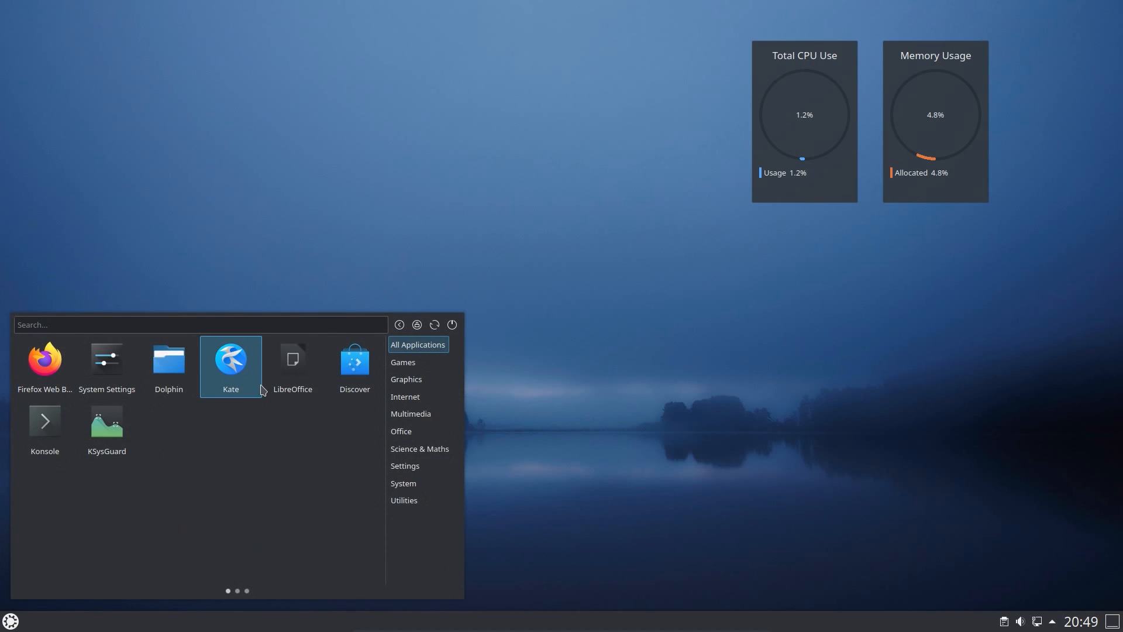
text(ab)
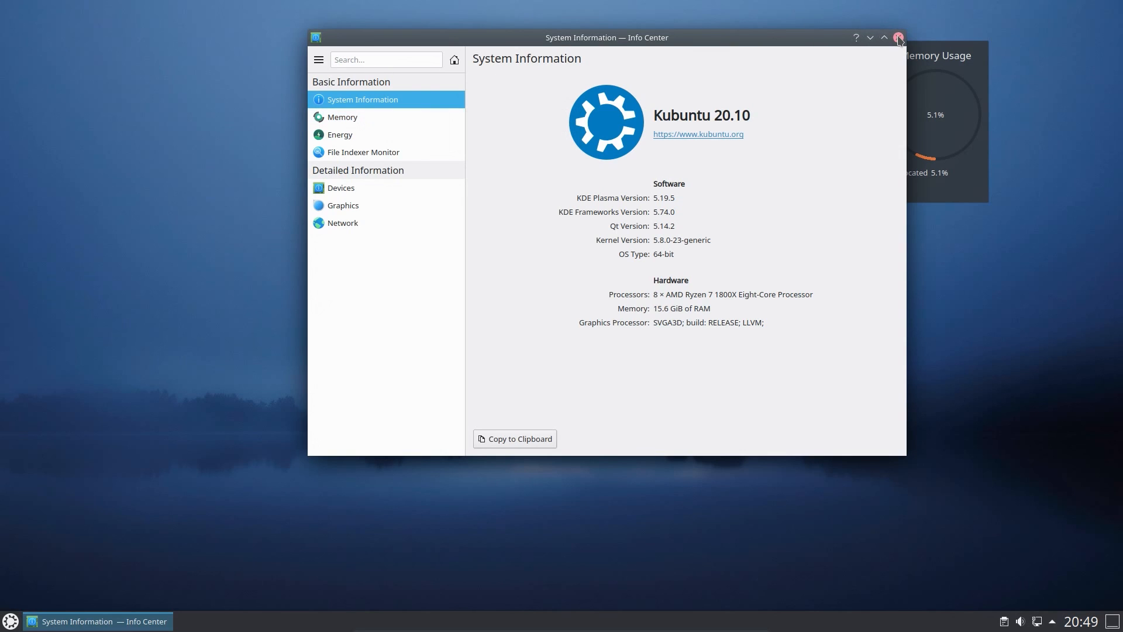
Close Info Center and start Konsole from a launcher search for 'kon'.
click(898, 38)
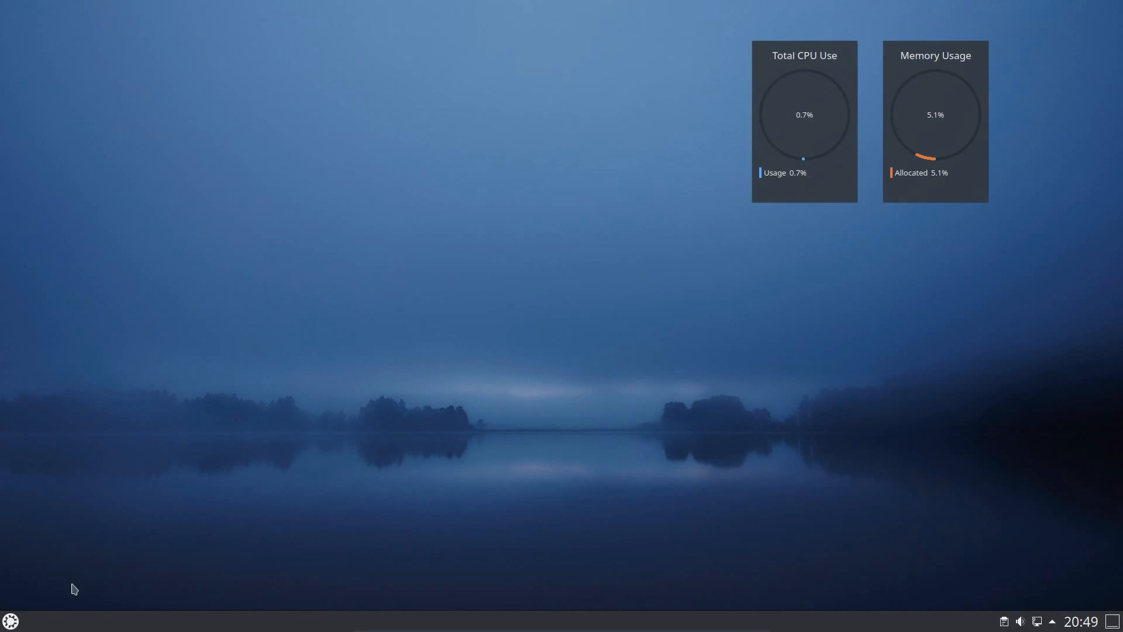
click(10, 620)
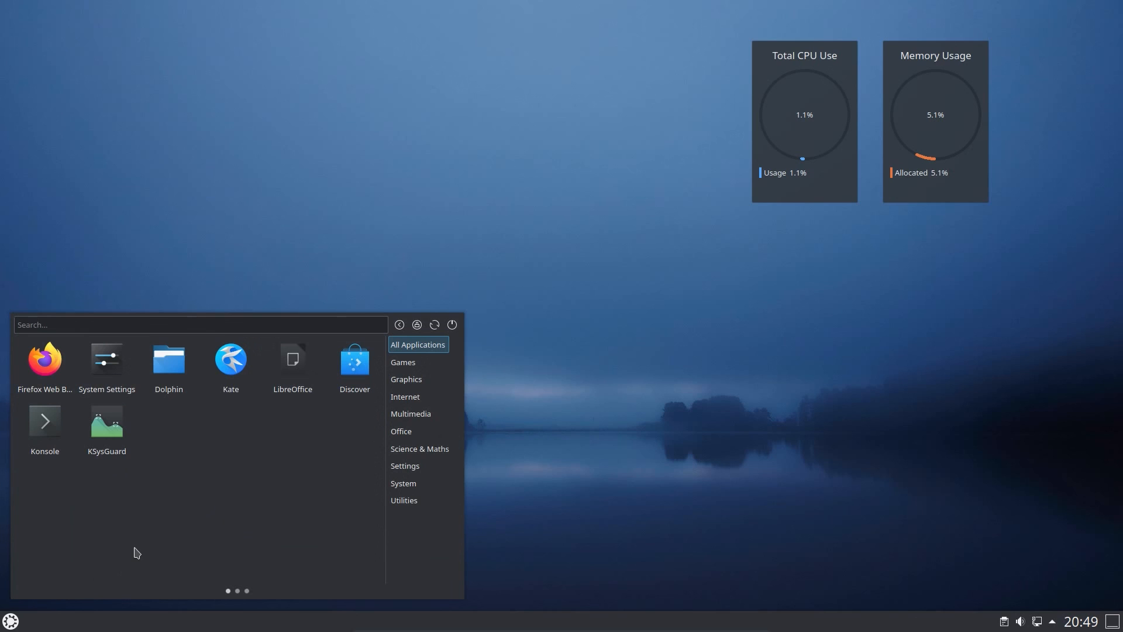
text(kon)
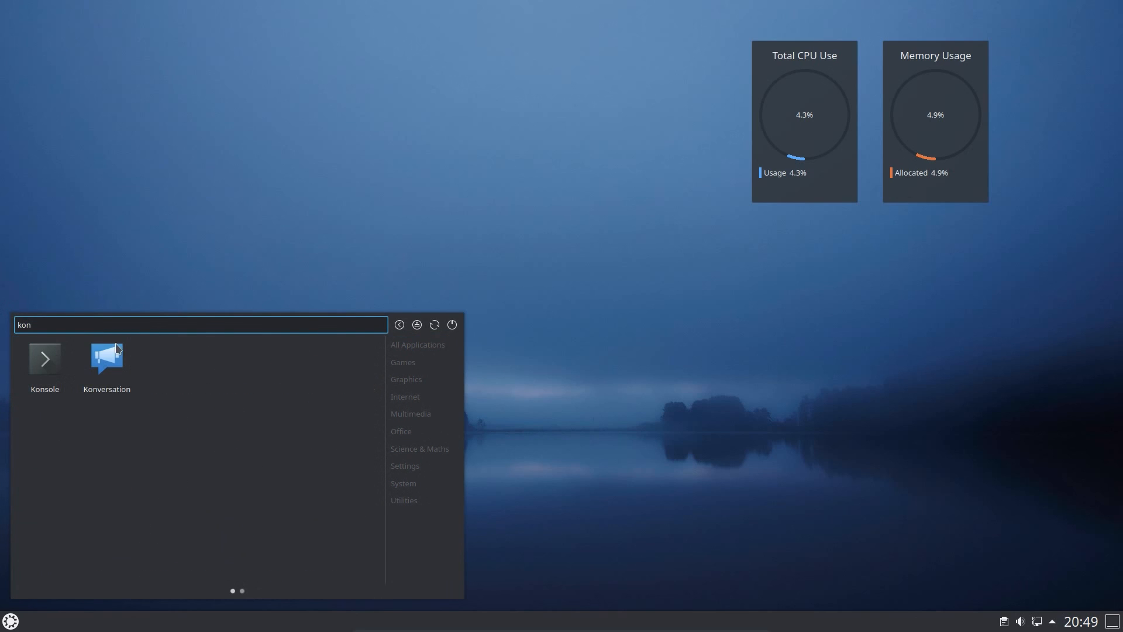
click(44, 365)
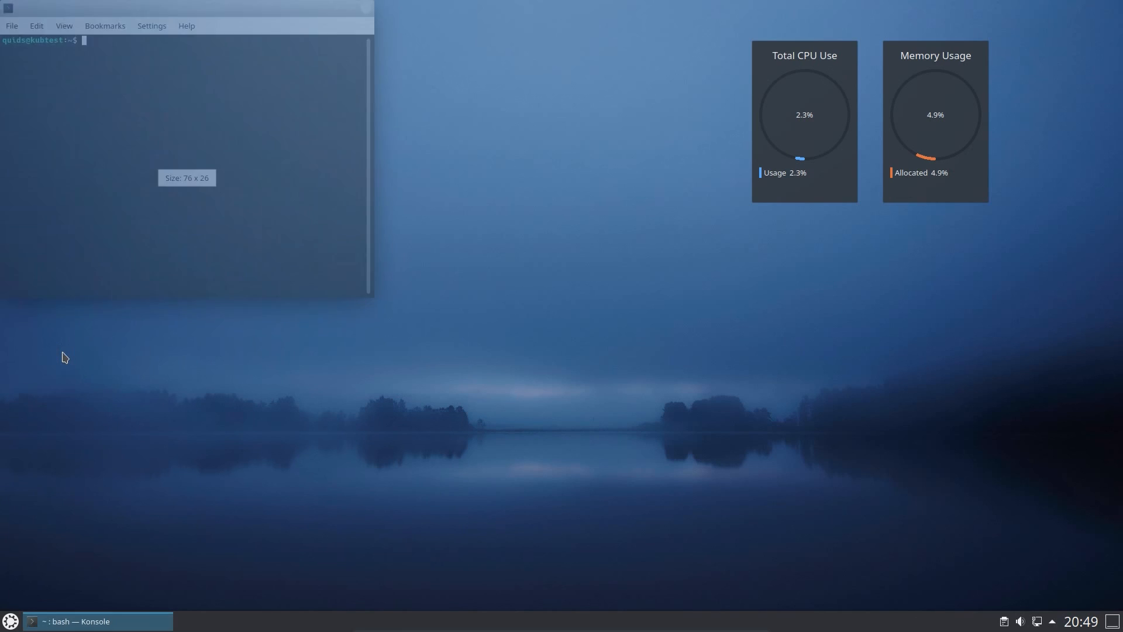
Run uname -a and free -m in Konsole.
text(uname -a)
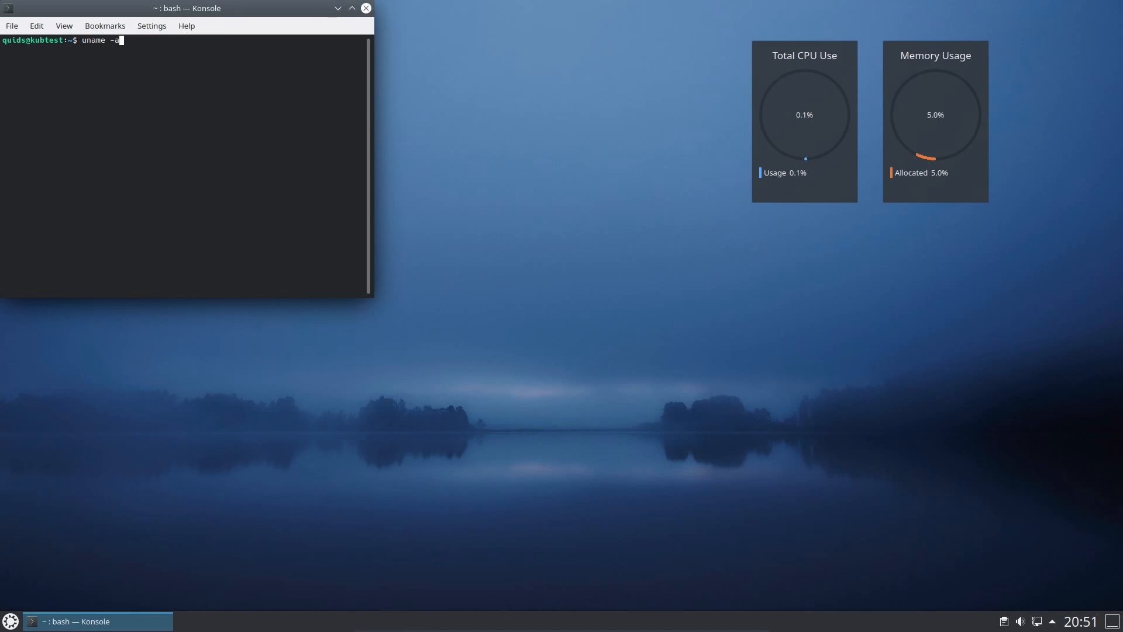
key(Return)
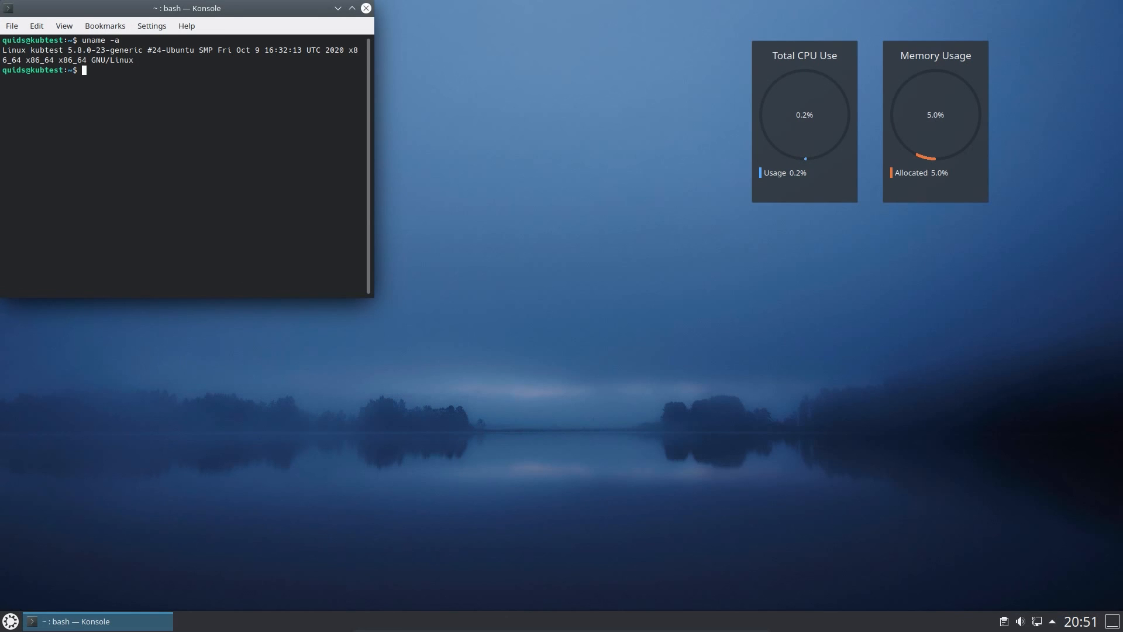
text(free -m)
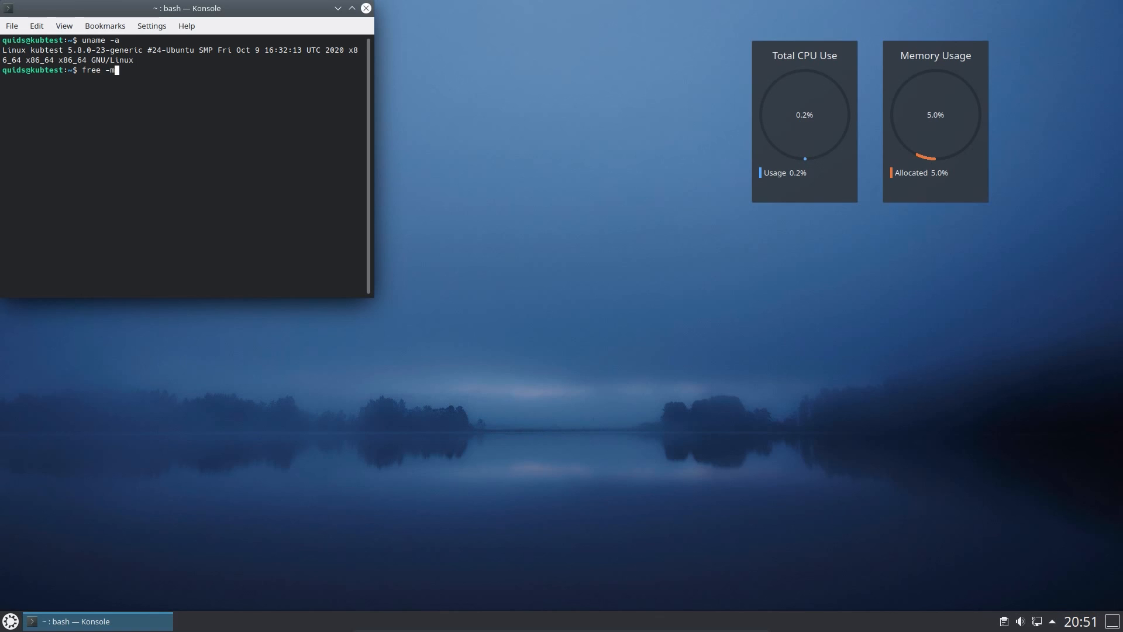
key(Return)
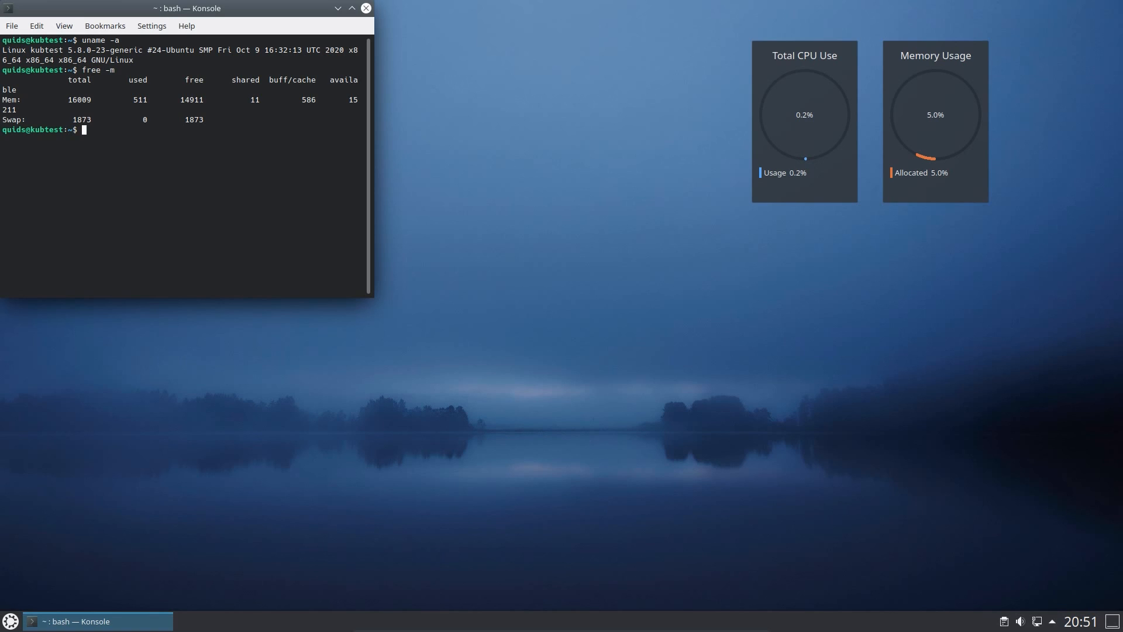
Search the application launcher for 'uon' to find Muon Package Manager.
click(10, 621)
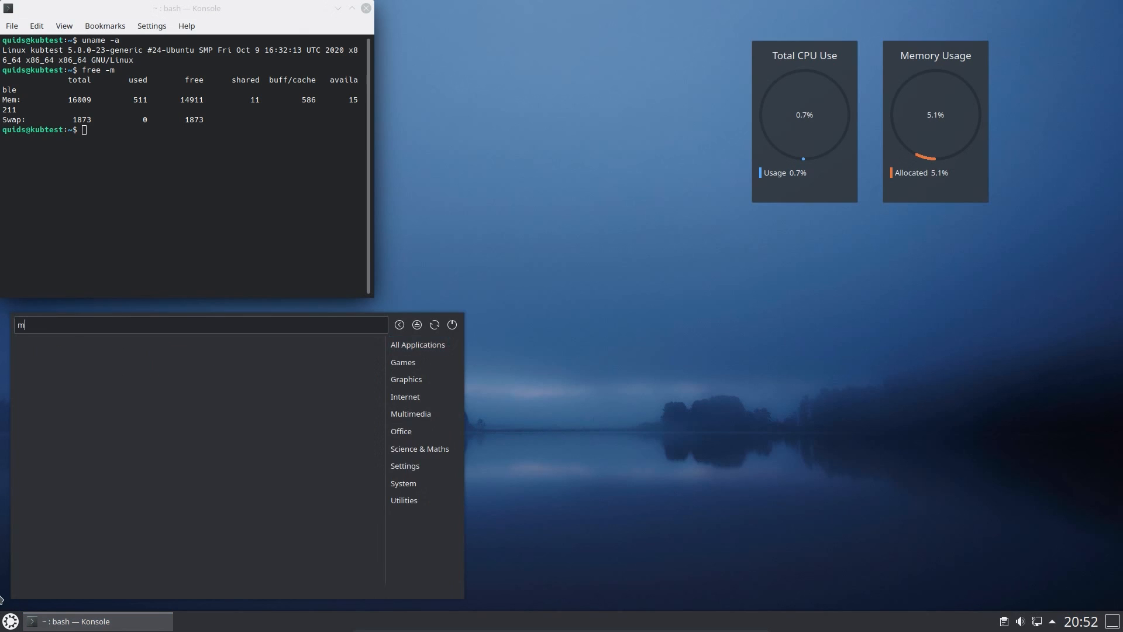
text(uon)
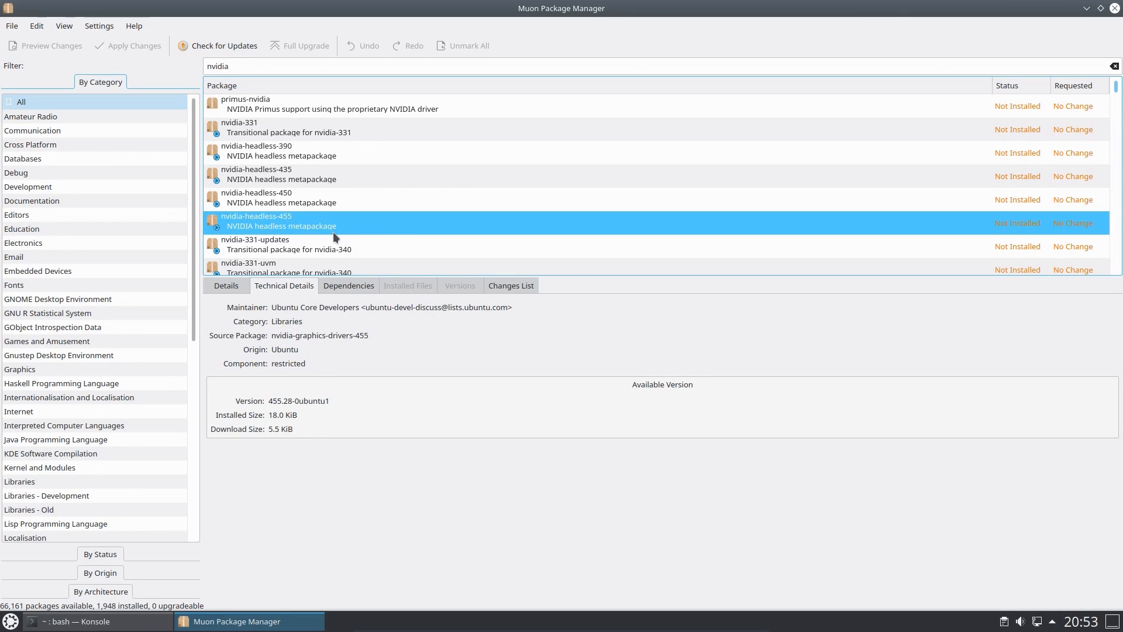
mouse_move(347, 230)
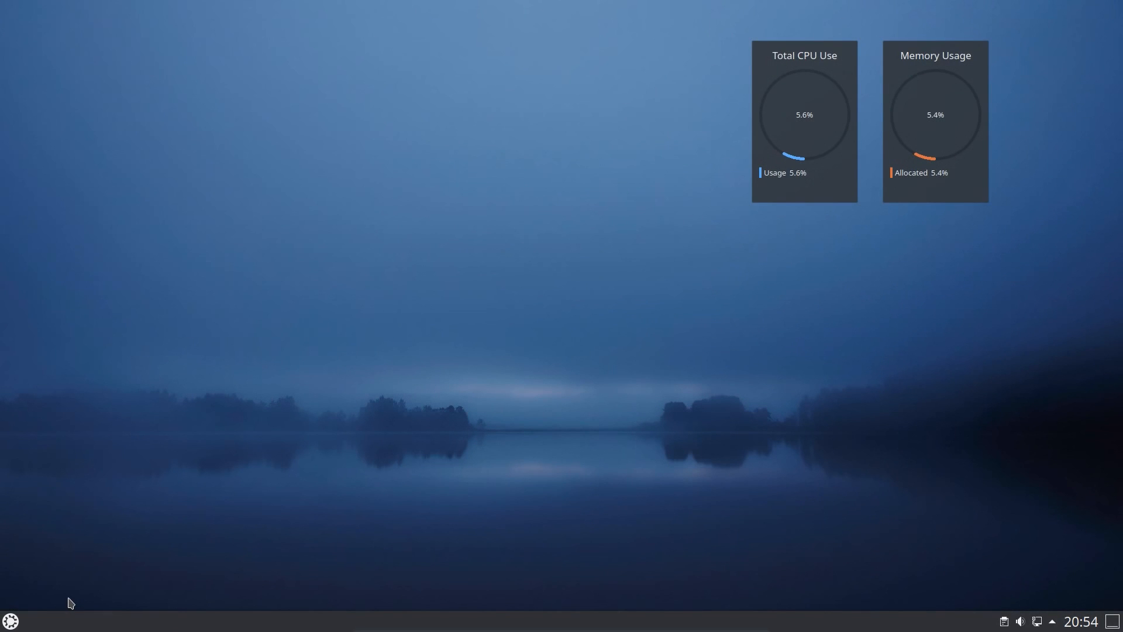
Launch Dolphin and open the AD integration .odt from the Documents folder.
click(10, 620)
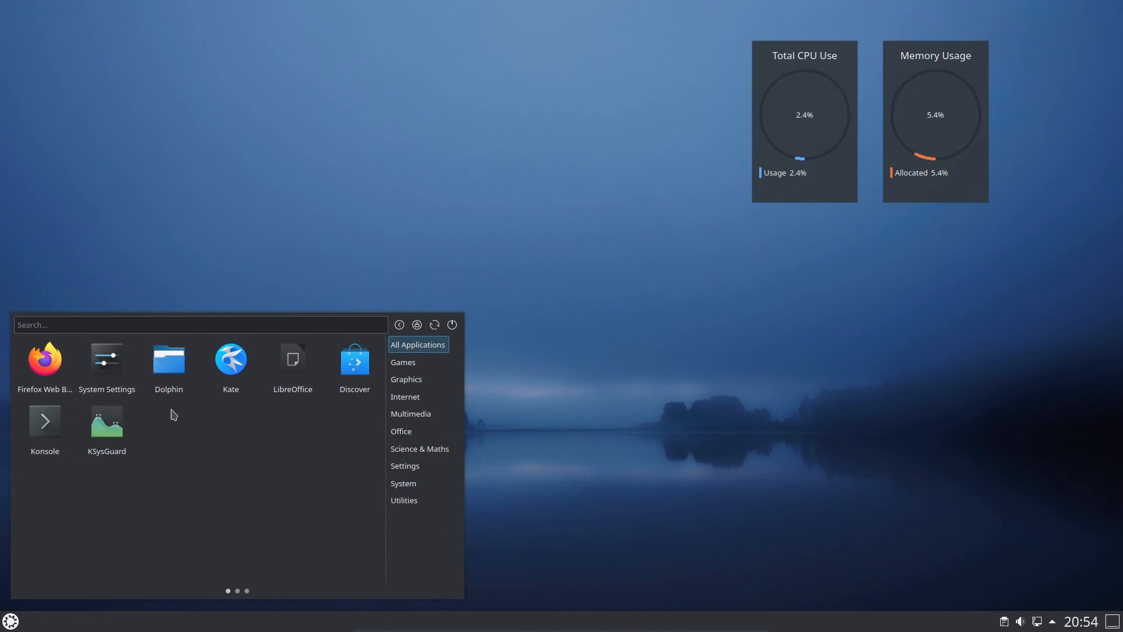
click(168, 361)
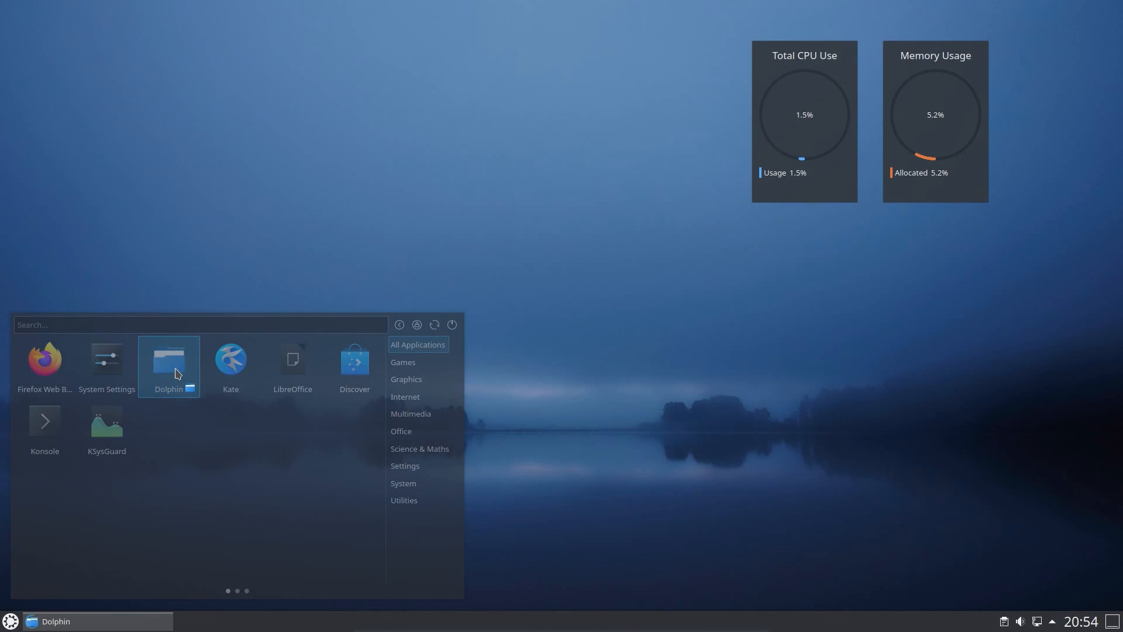
click(169, 361)
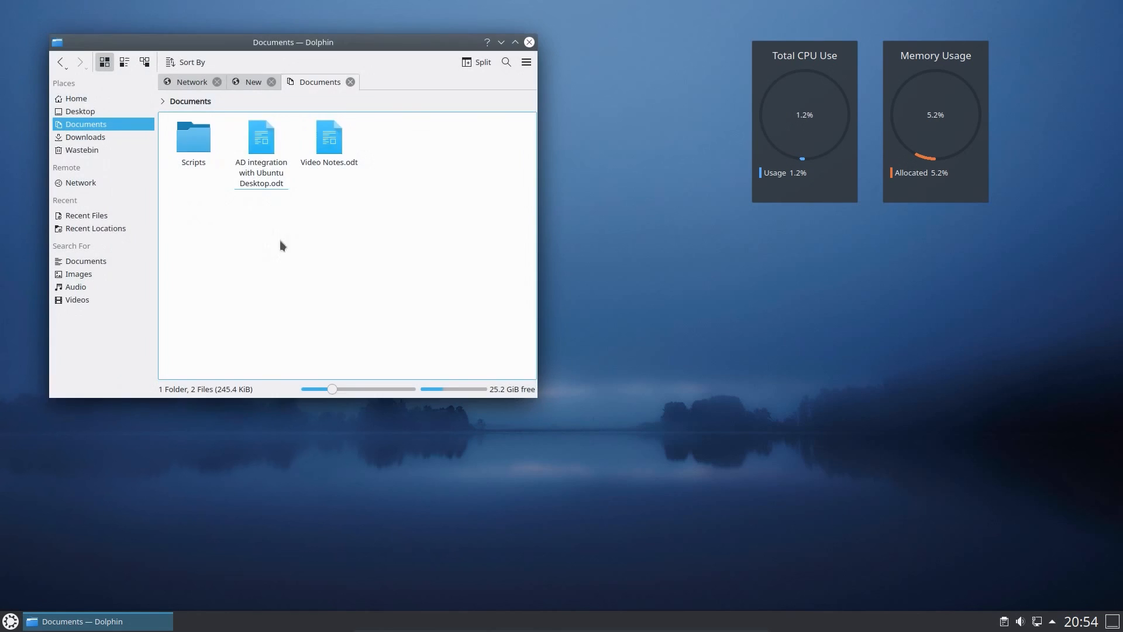
double_click(260, 137)
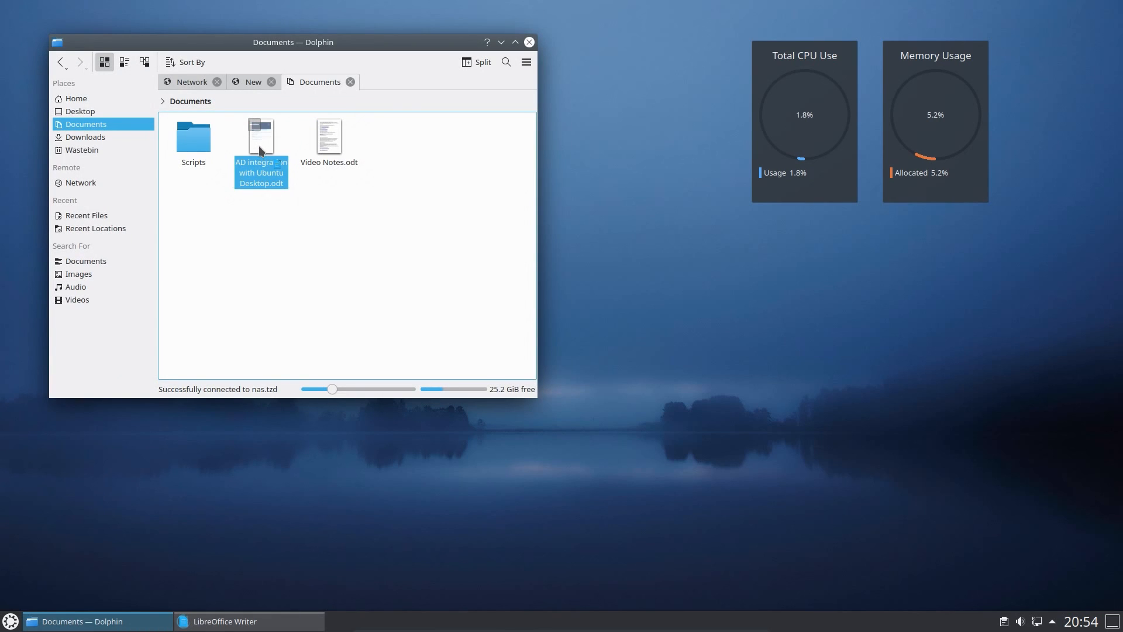
double_click(261, 136)
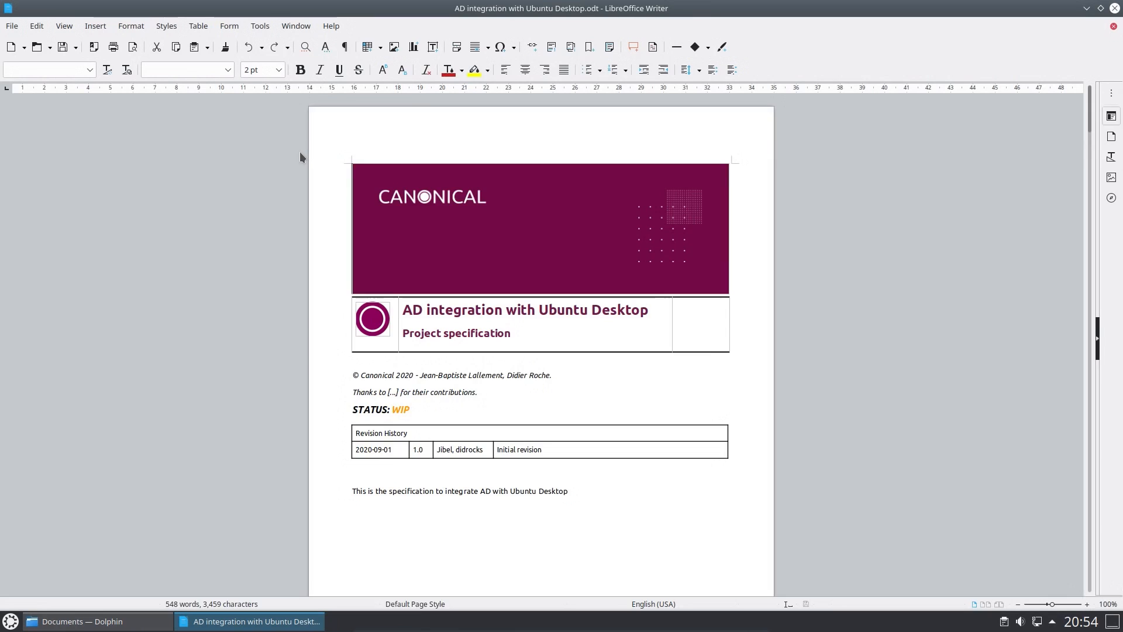
Scroll down through the AD integration document in LibreOffice Writer.
click(524, 309)
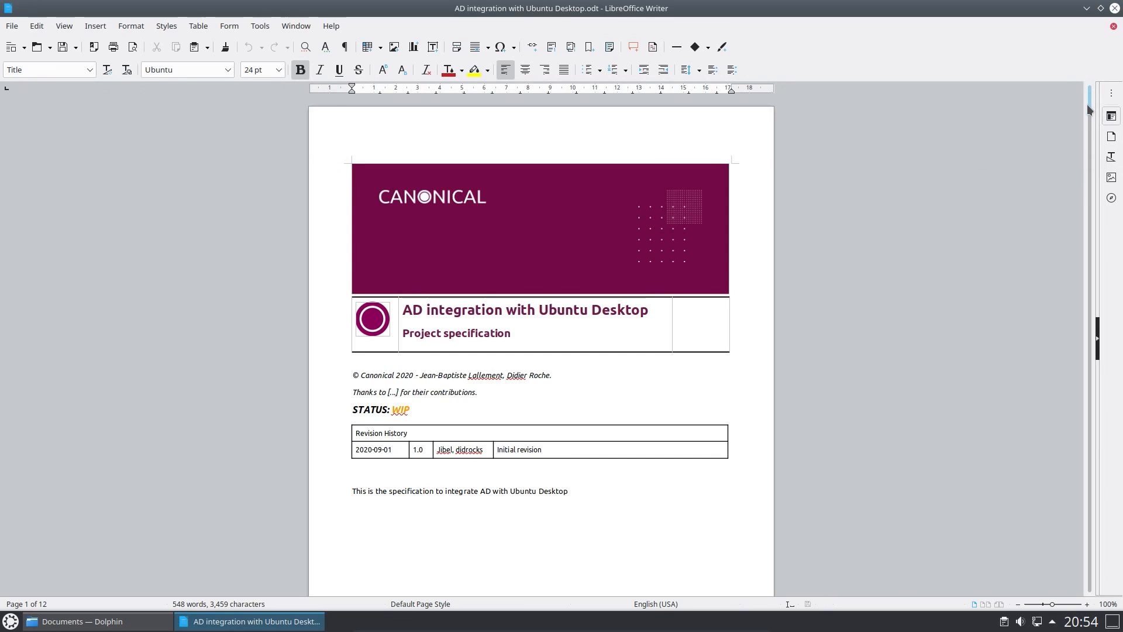
scroll(down, 3)
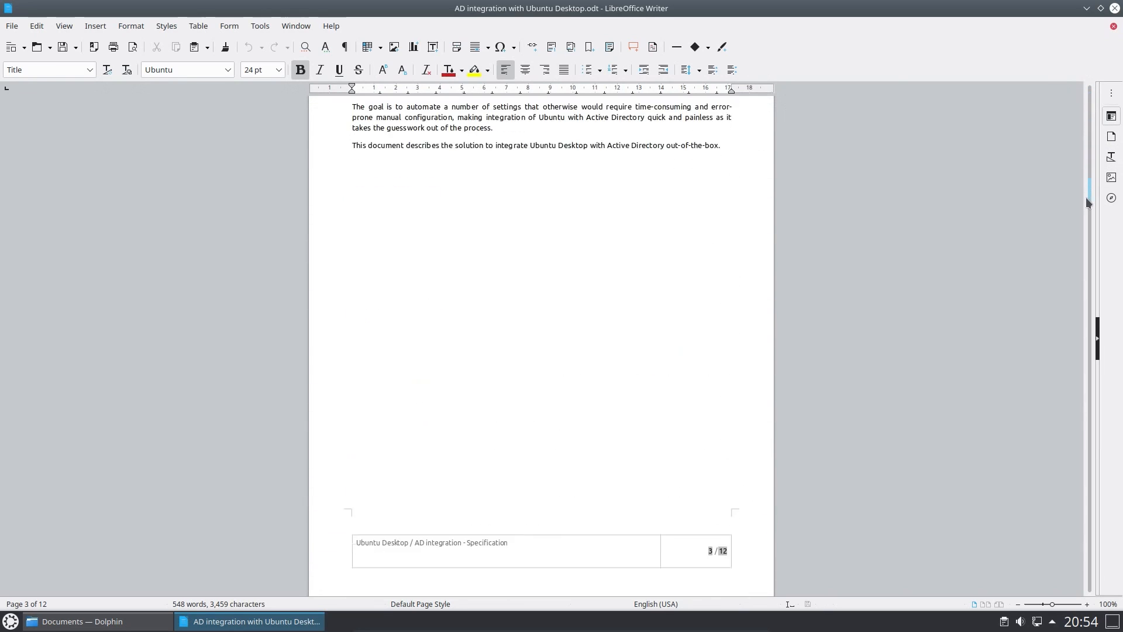
scroll(down, 3)
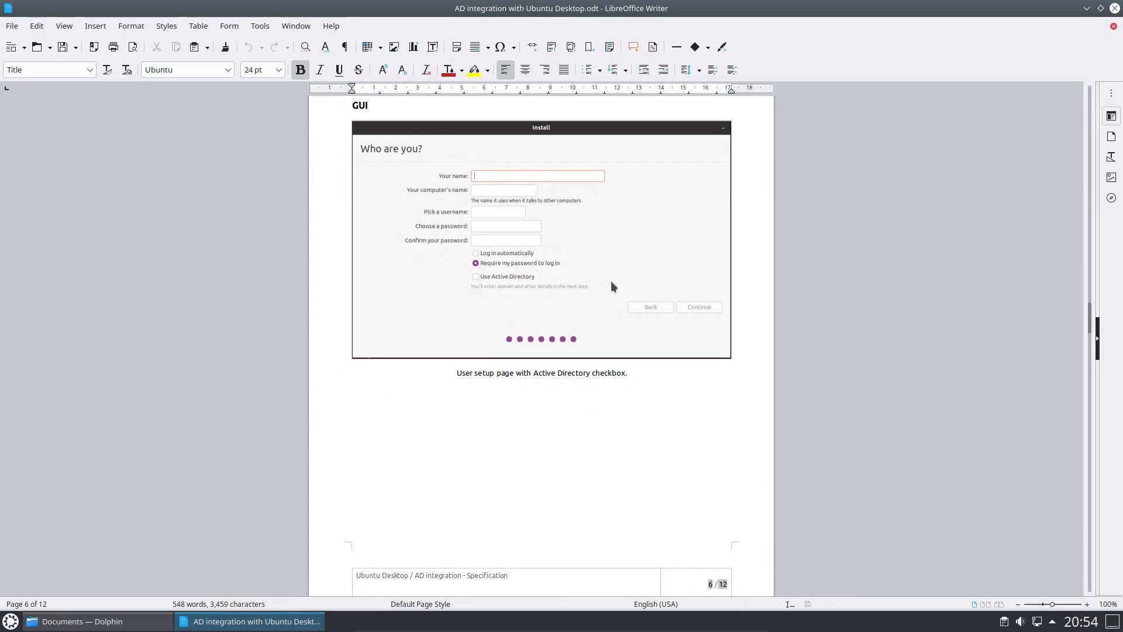
mouse_move(479, 261)
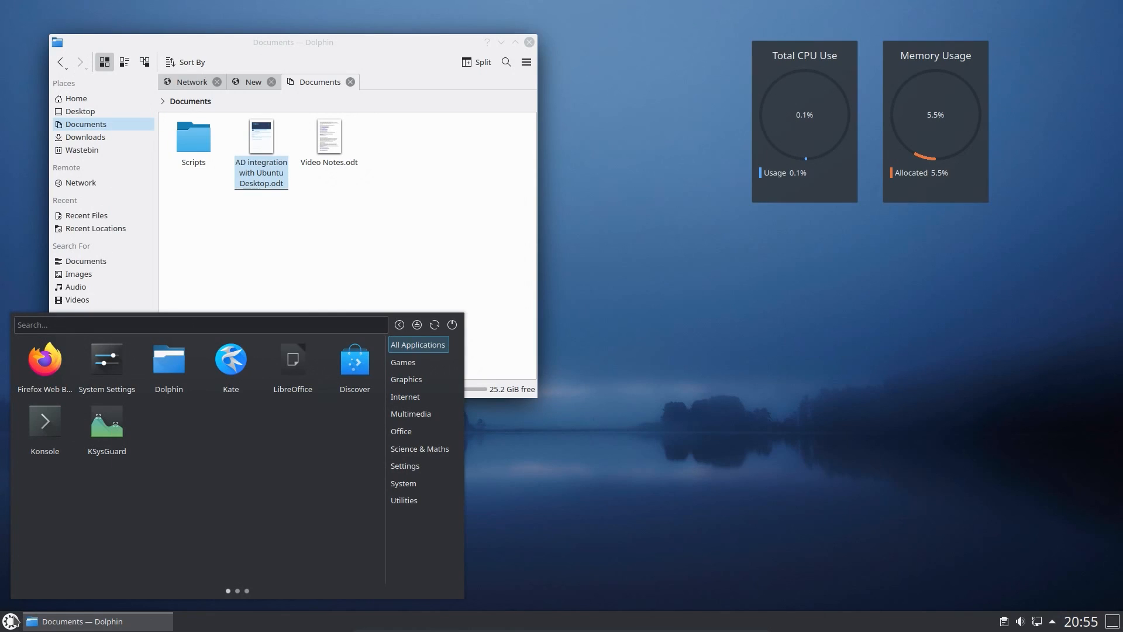
text(wind)
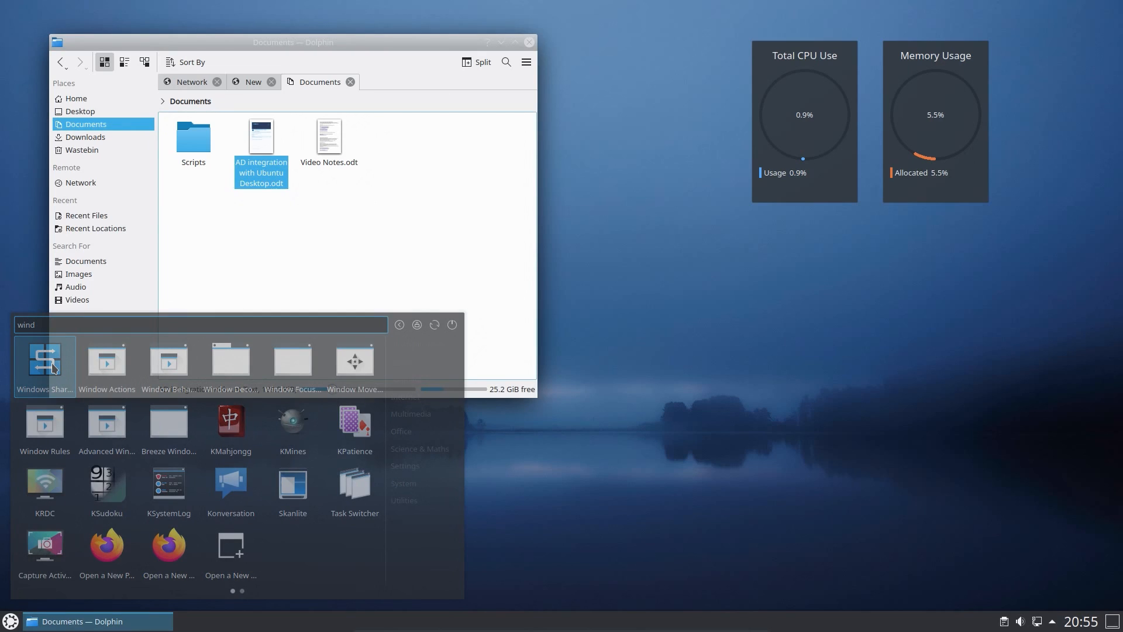
click(44, 360)
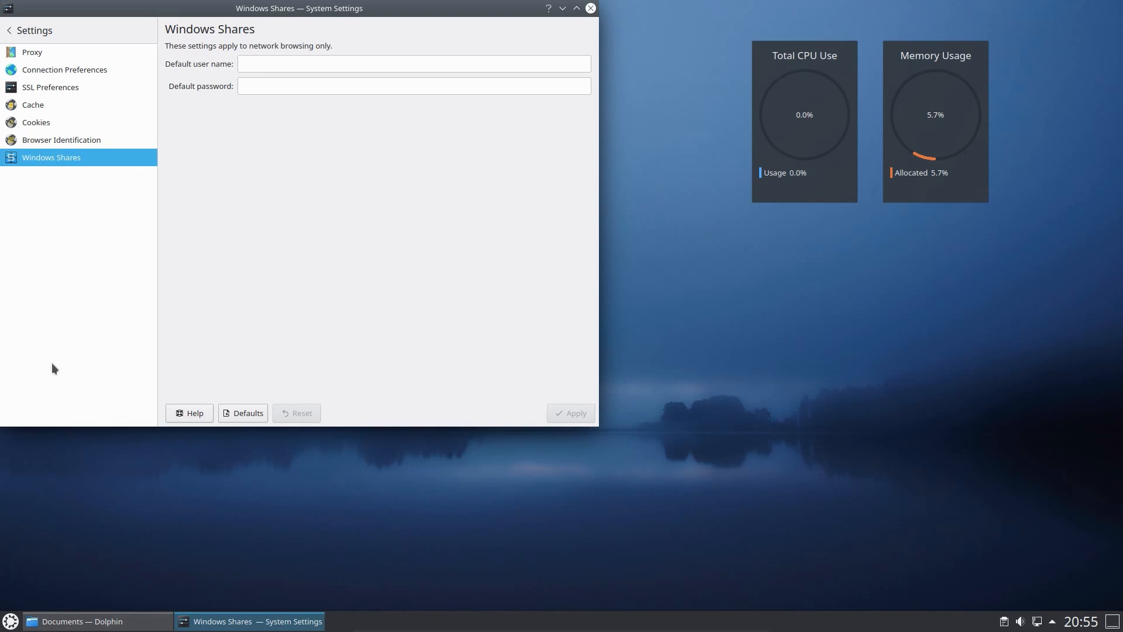
click(81, 621)
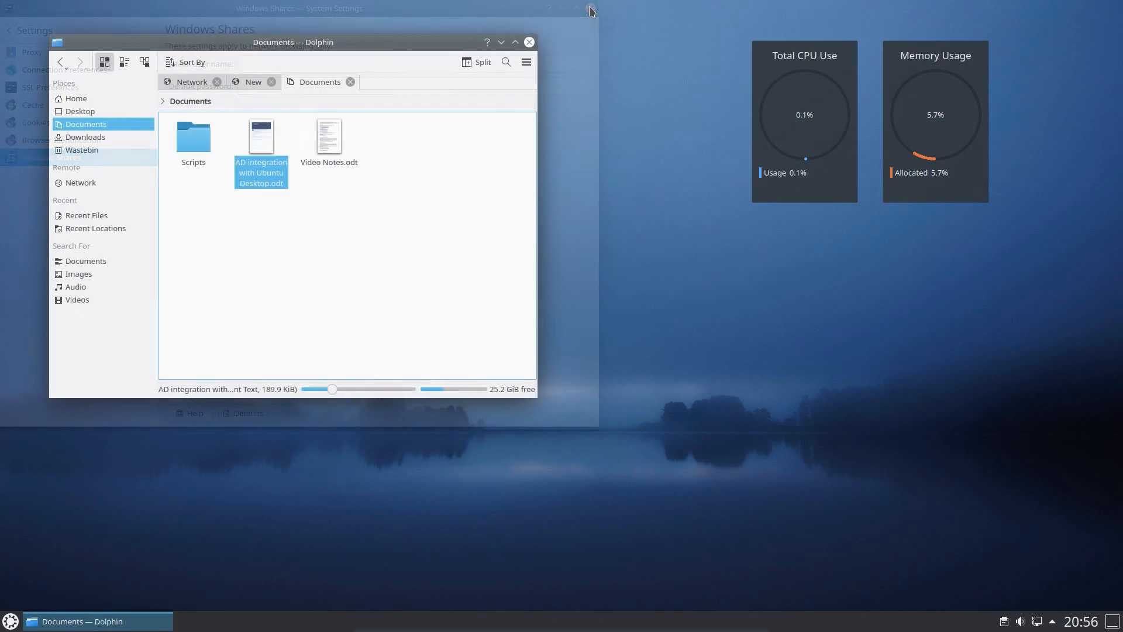
Close Dolphin's New and Network tabs and go to the Home folder.
click(271, 81)
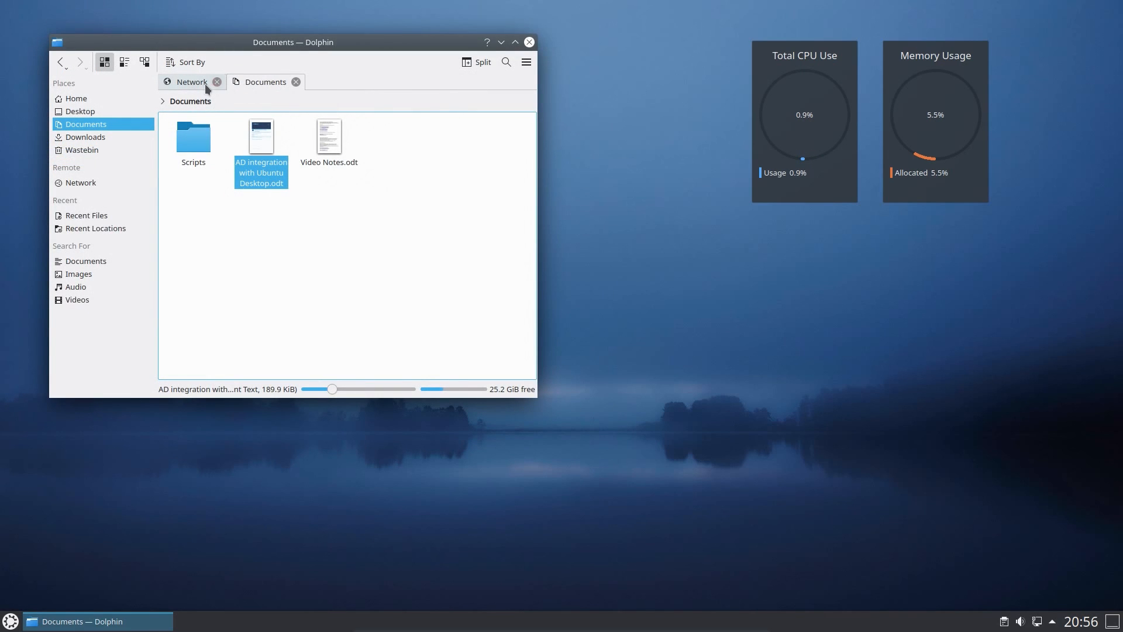
click(217, 82)
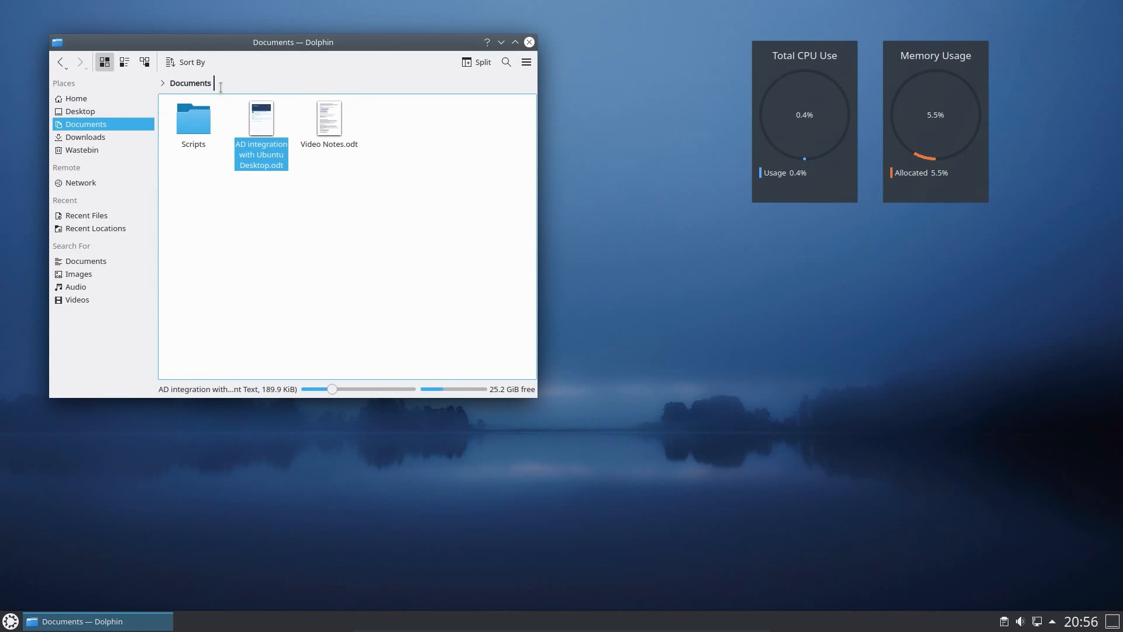
mouse_move(115, 138)
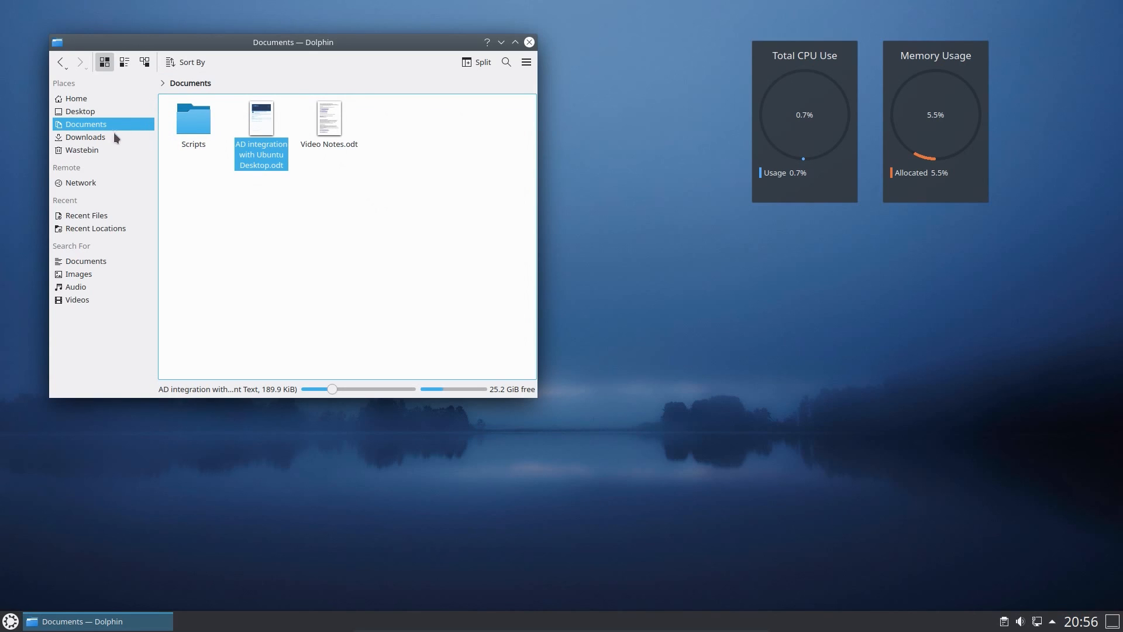
click(75, 99)
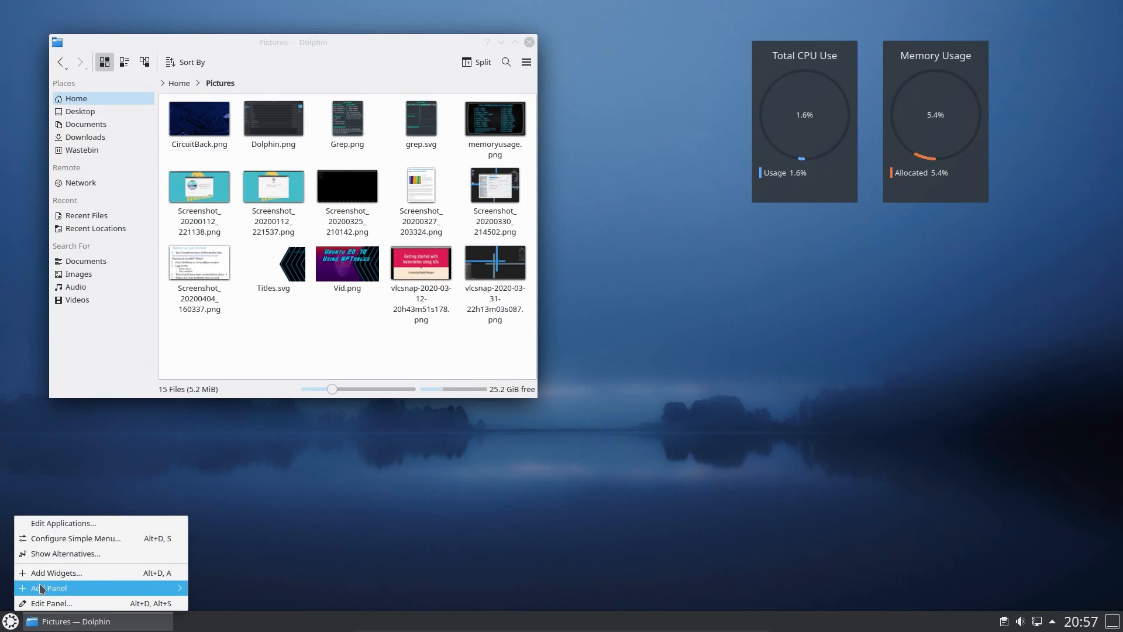
Swap the panel launcher for the fullscreen Application Dashboard via Alternative Widgets.
click(66, 553)
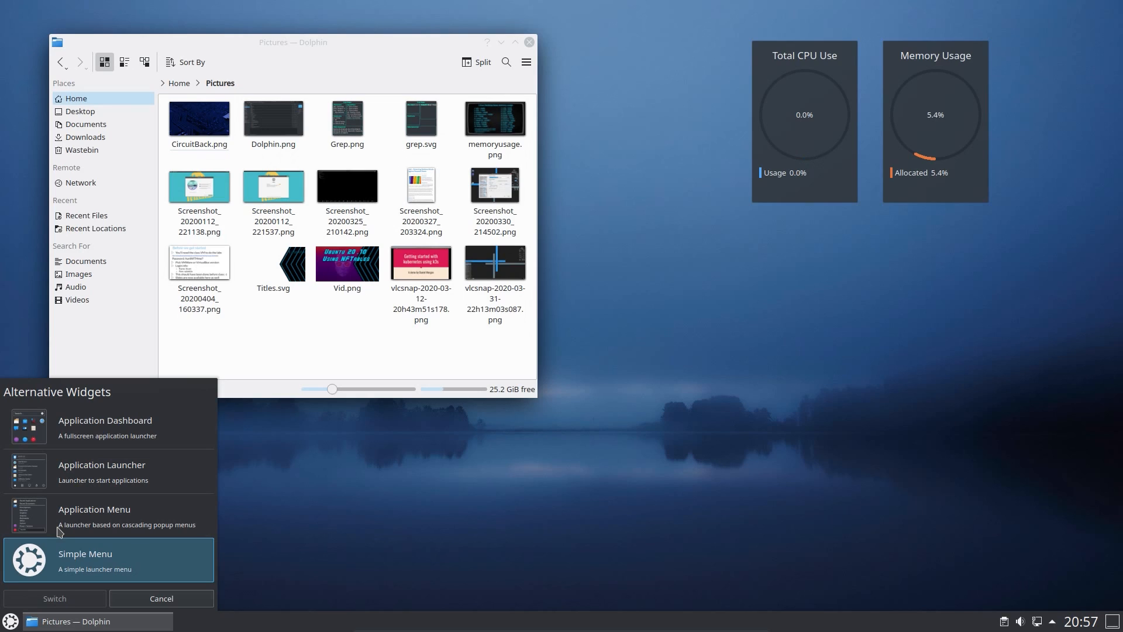
mouse_move(104, 434)
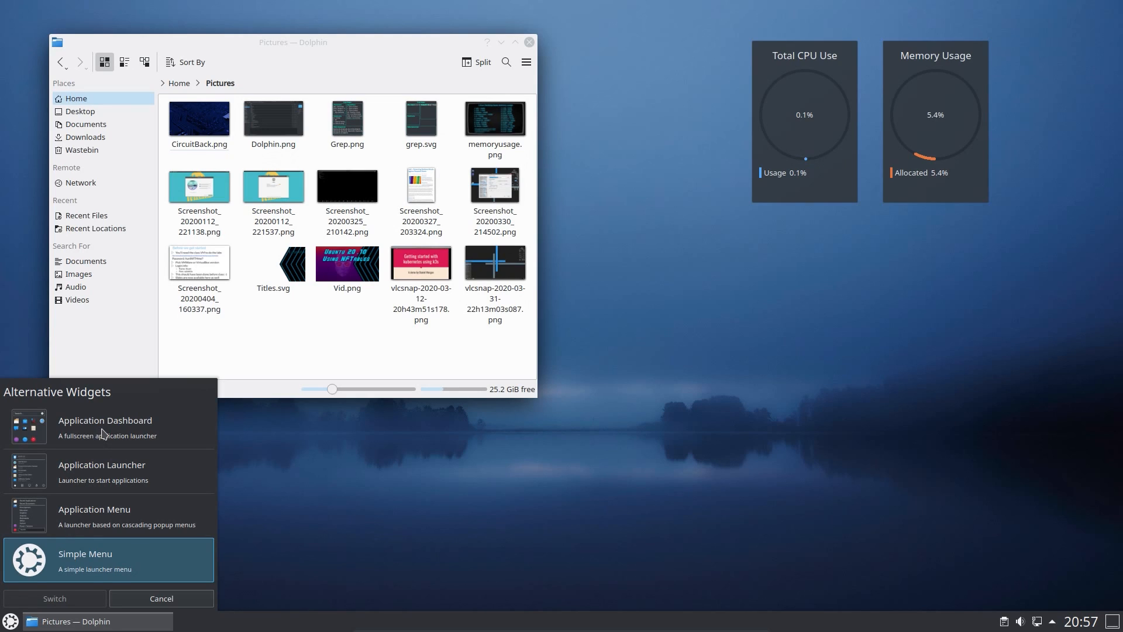
click(108, 427)
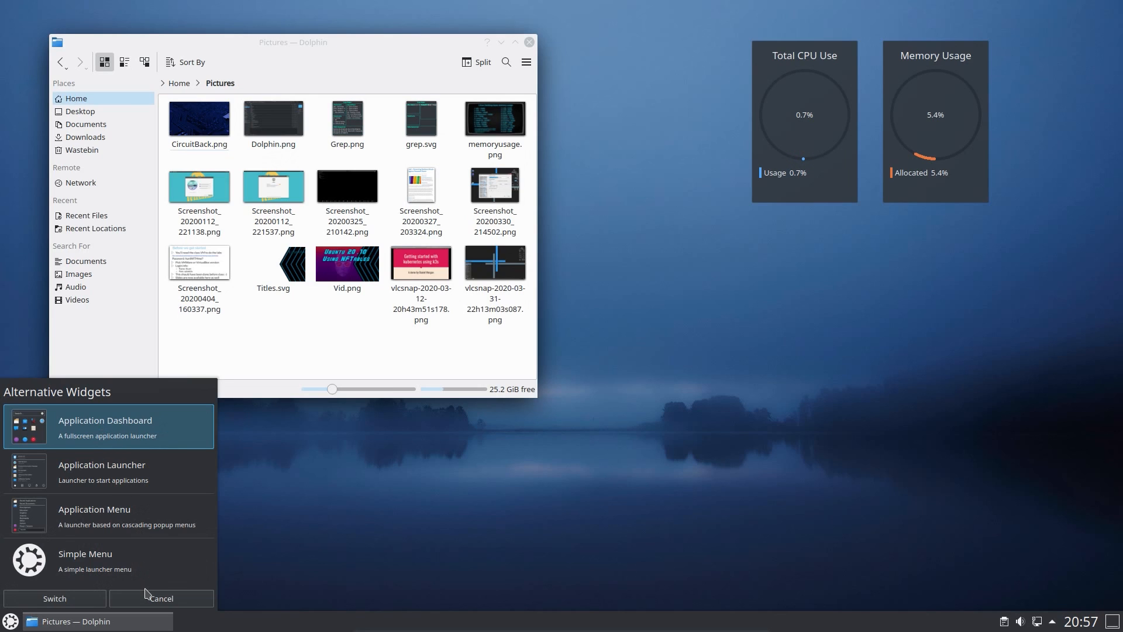
click(161, 598)
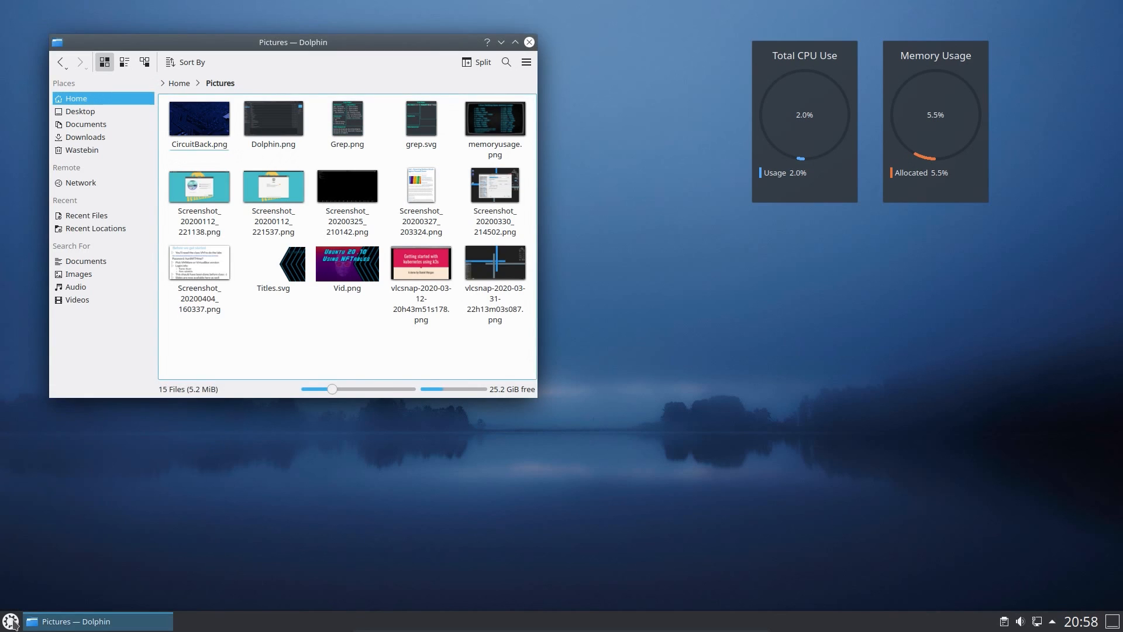
Browse the dashboard's All Applications, Graphics and Office categories, then search 'grep'.
click(10, 621)
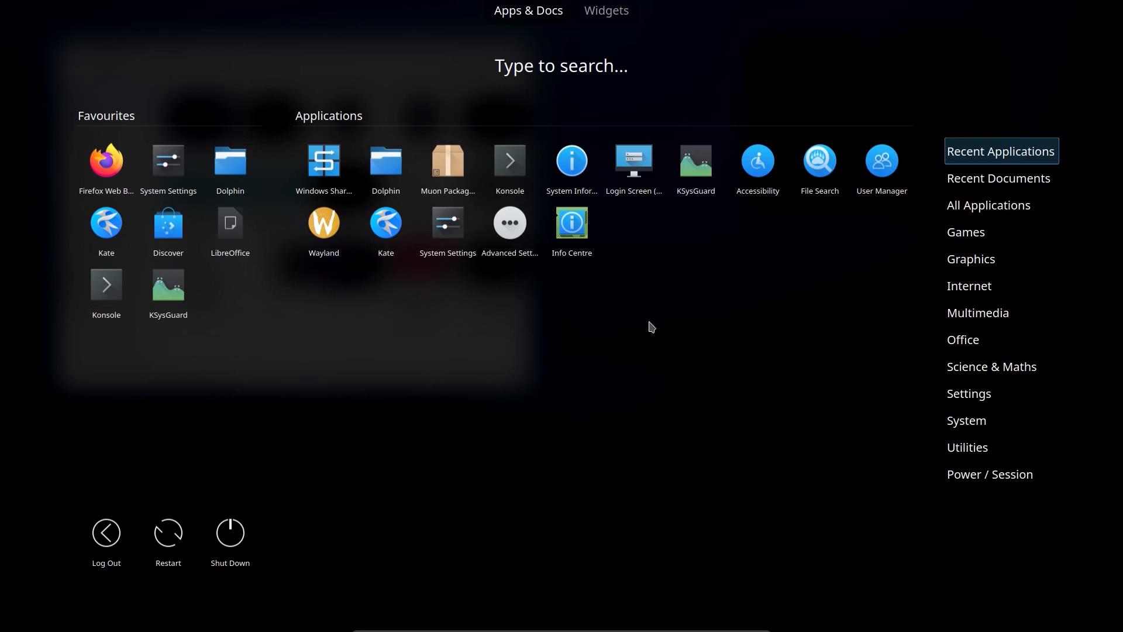
click(988, 205)
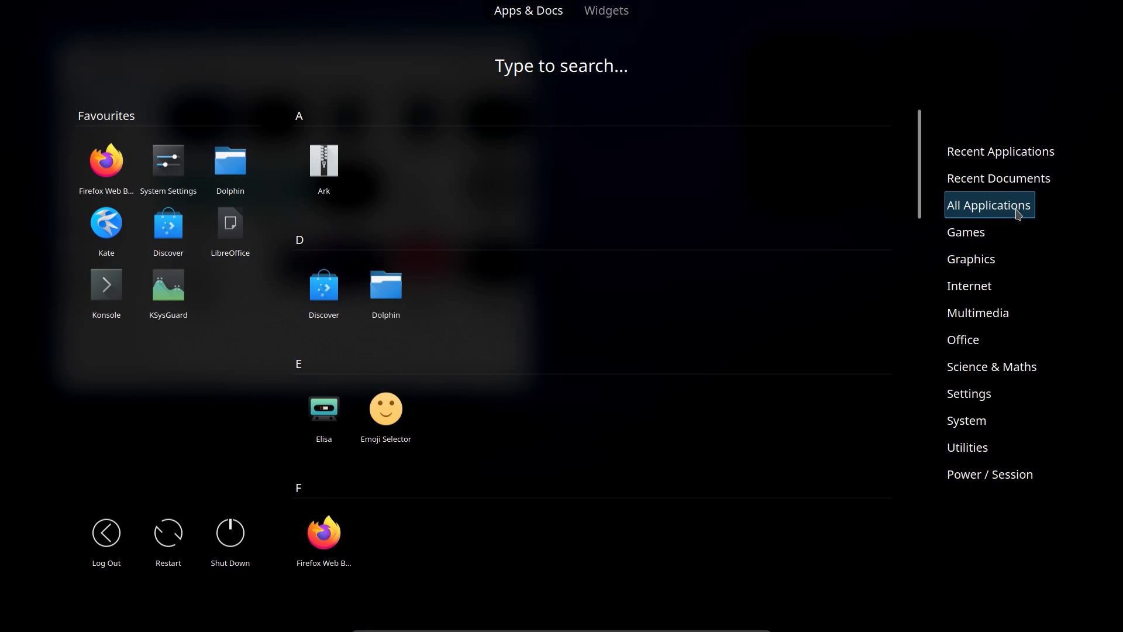
click(971, 259)
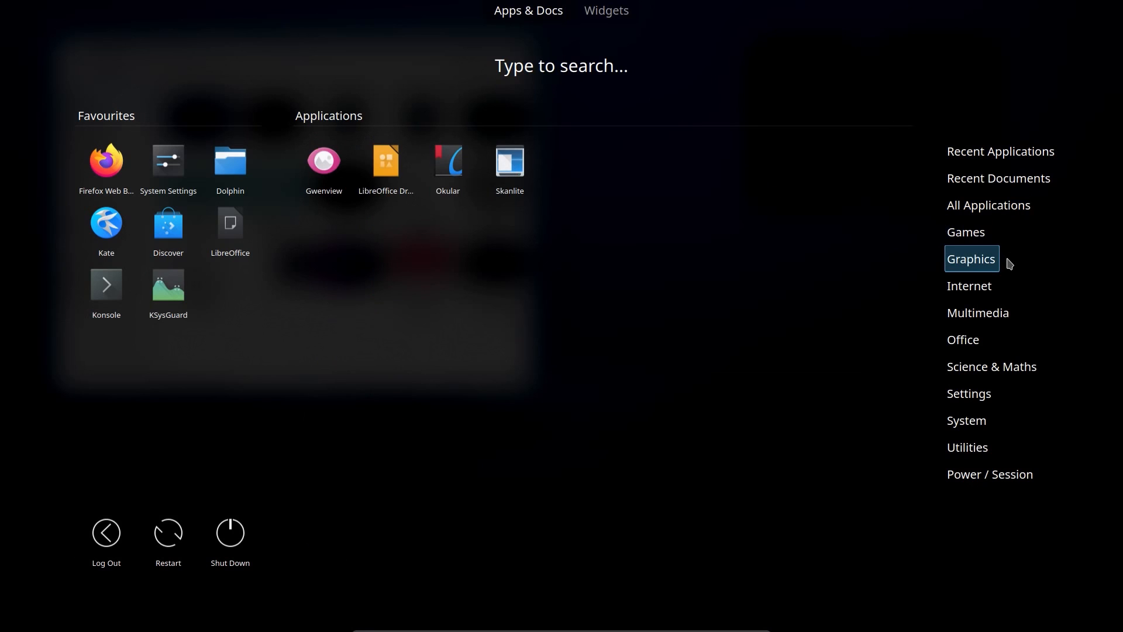
click(963, 339)
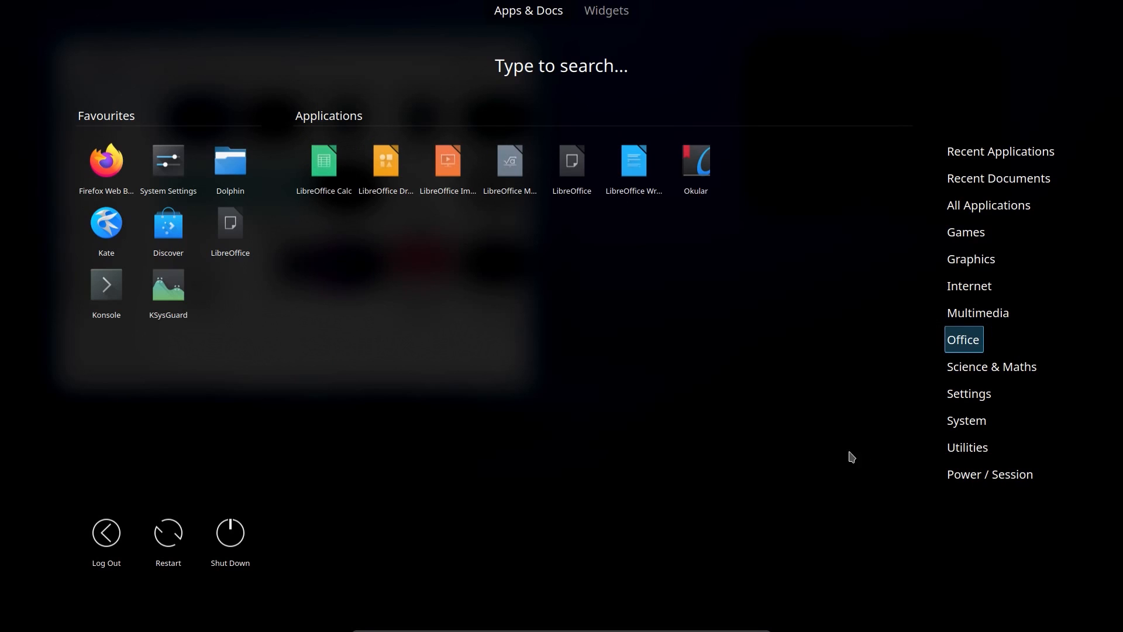
mouse_move(378, 389)
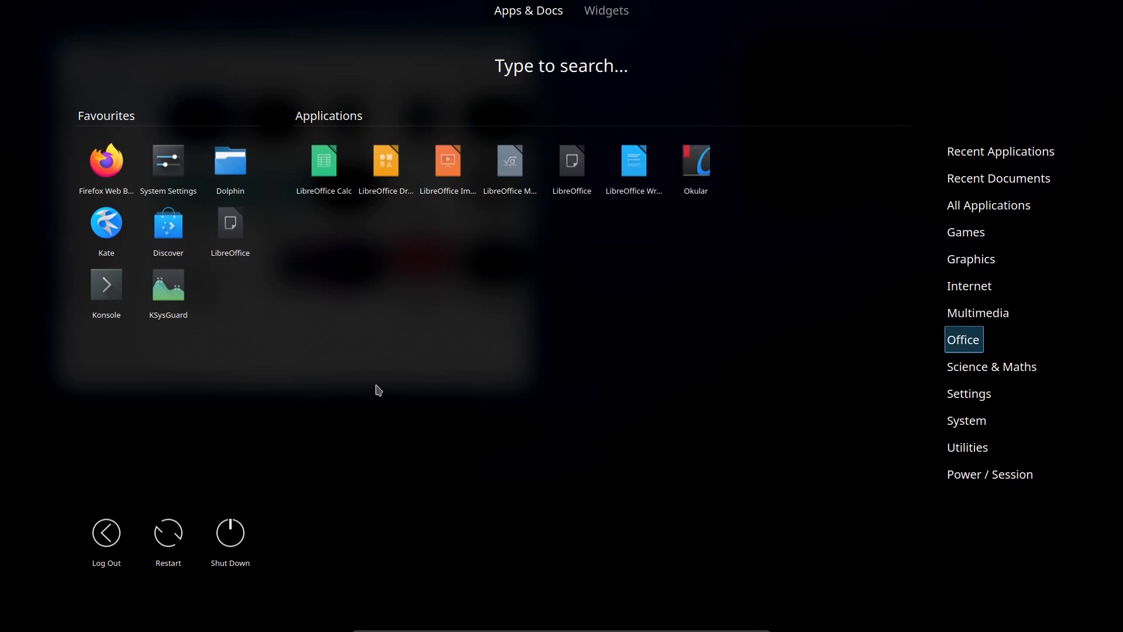
text(grep)
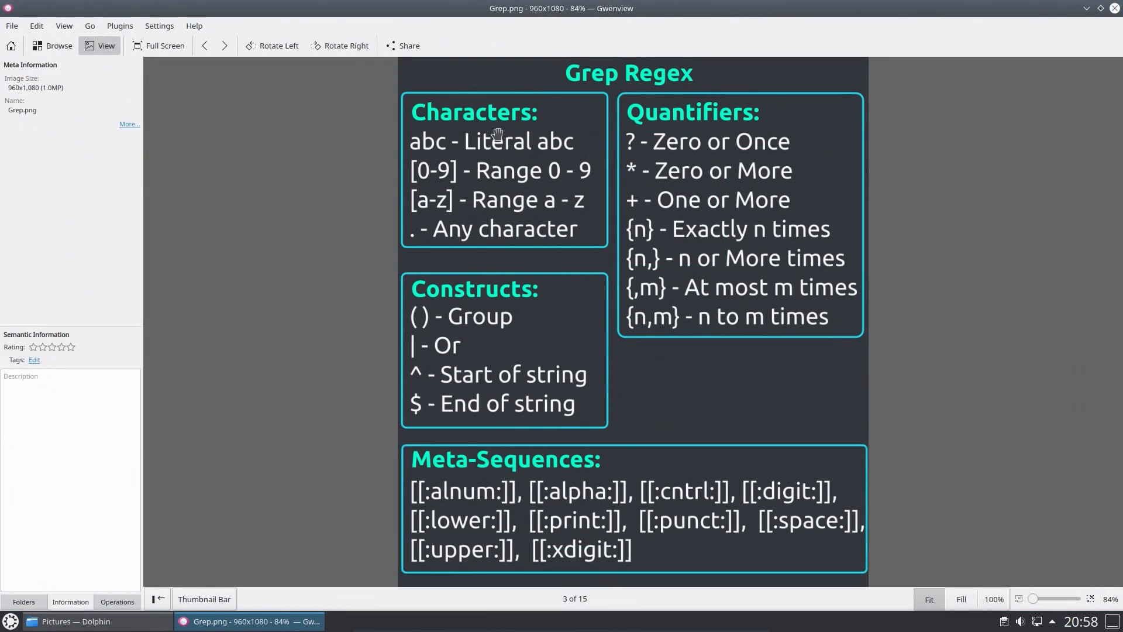
mouse_move(1114, 8)
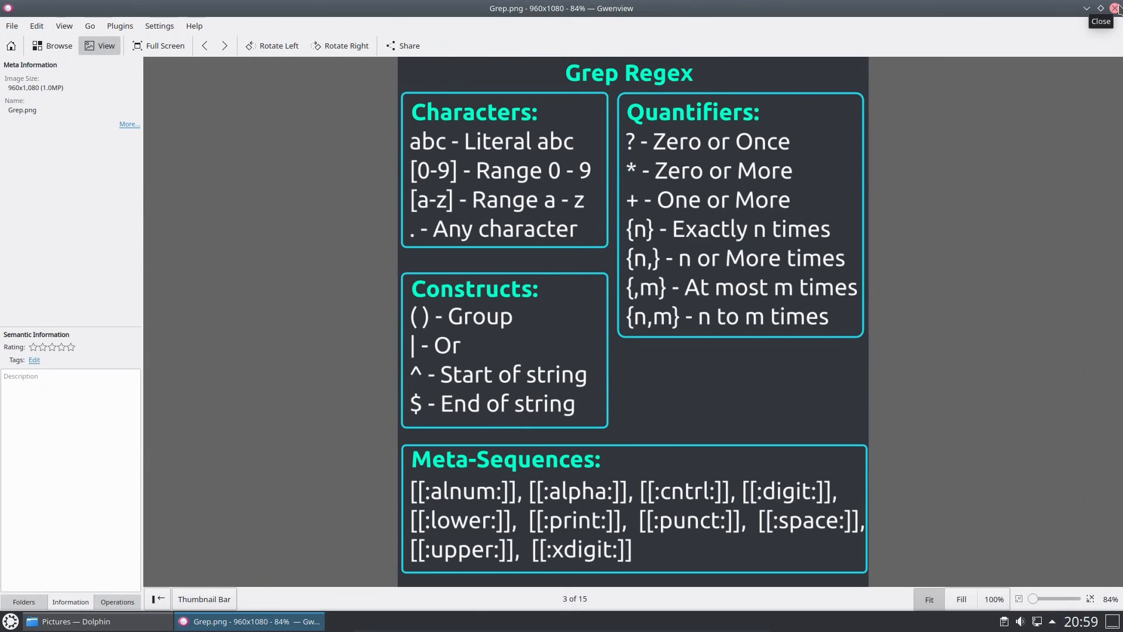
Close Gwenview after viewing the Grep.png regex cheat sheet.
click(1114, 8)
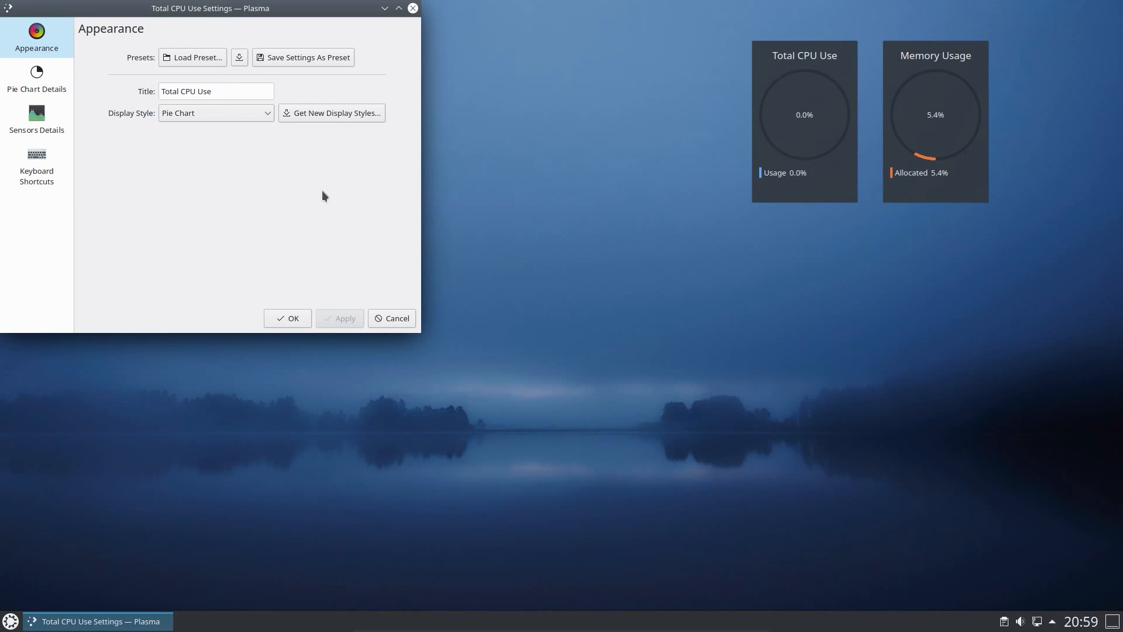
Browse the CPU widget's Pie Chart Details and Memory sensors, keeping Pie Chart display style.
click(36, 79)
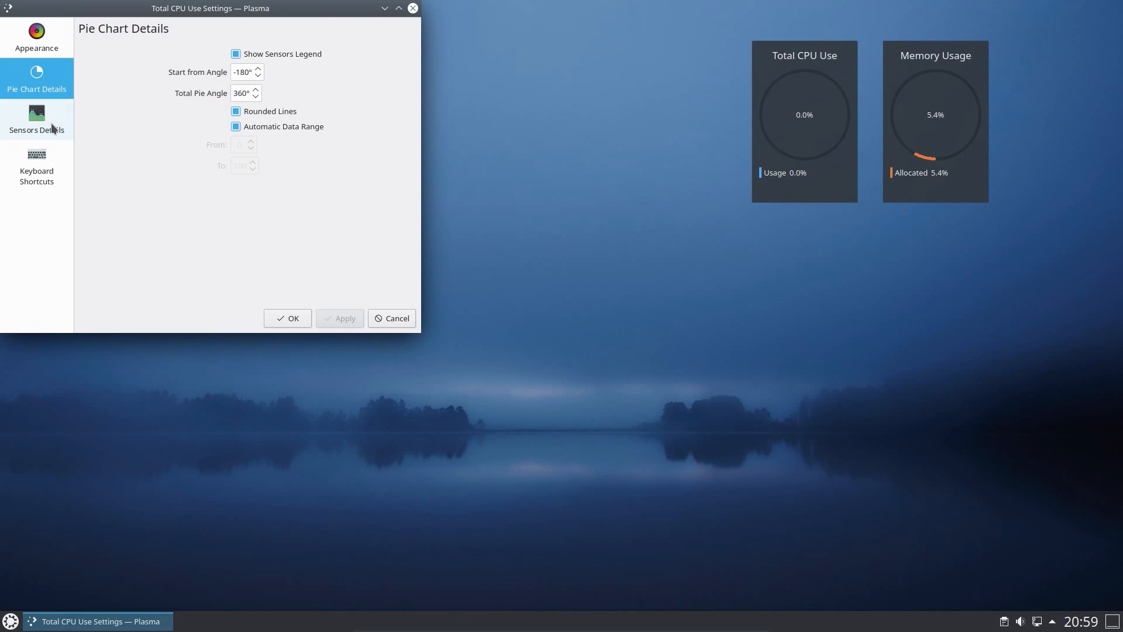
click(35, 118)
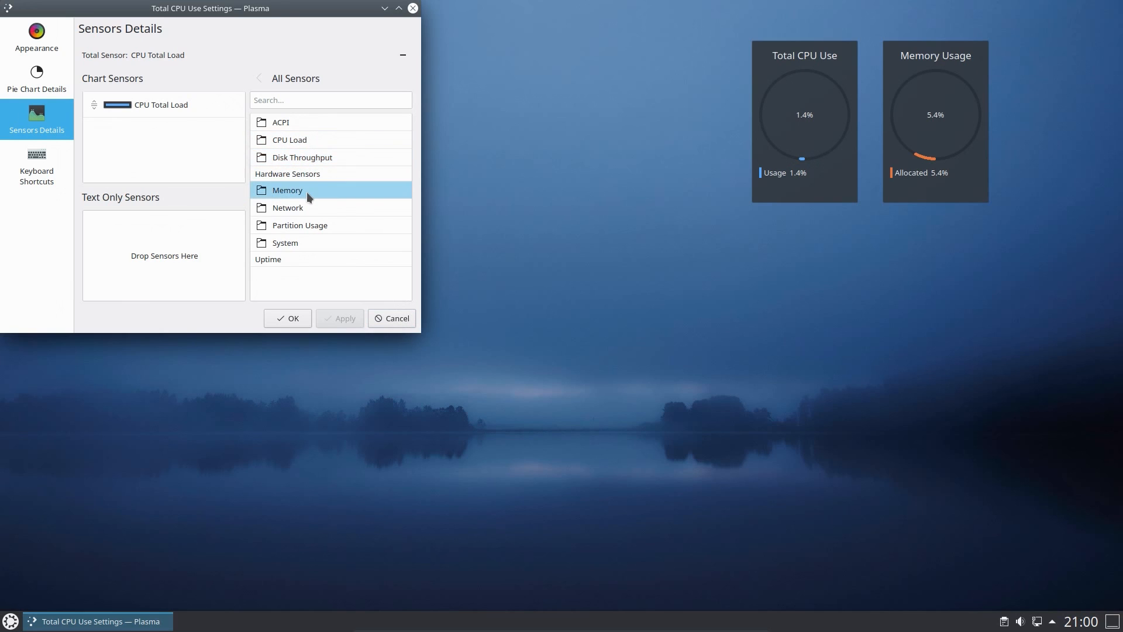
click(287, 189)
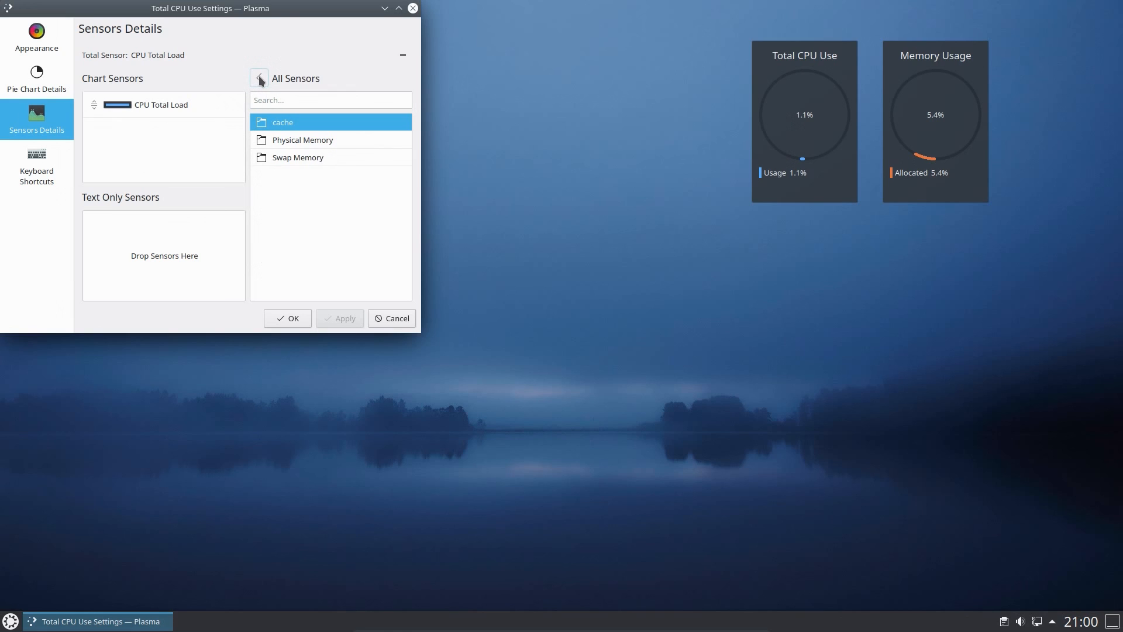
click(36, 36)
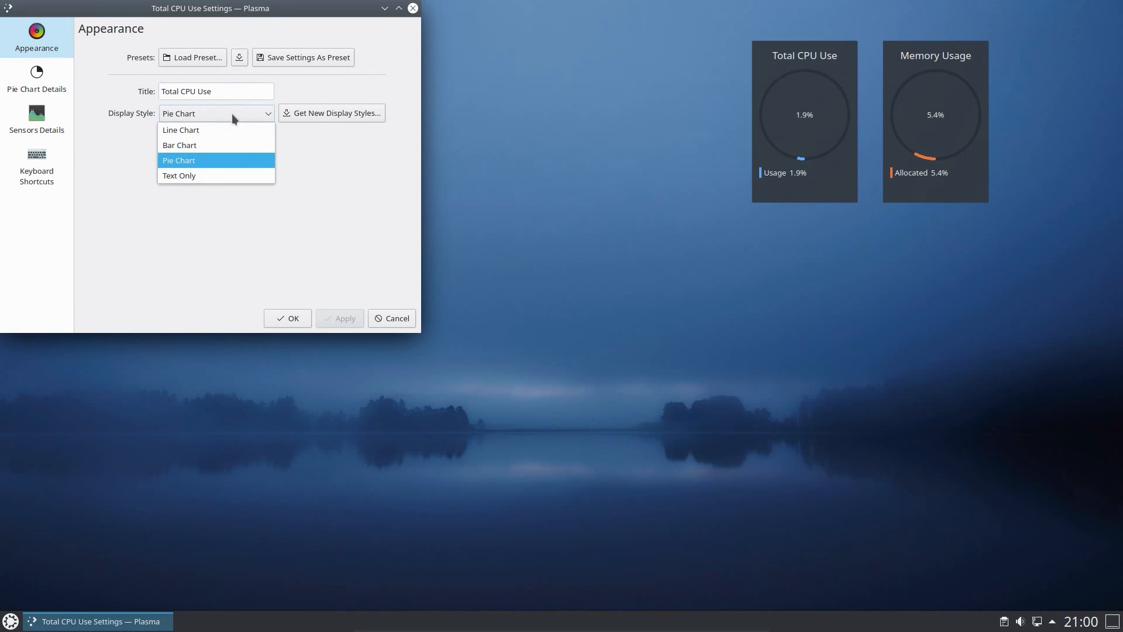
click(179, 160)
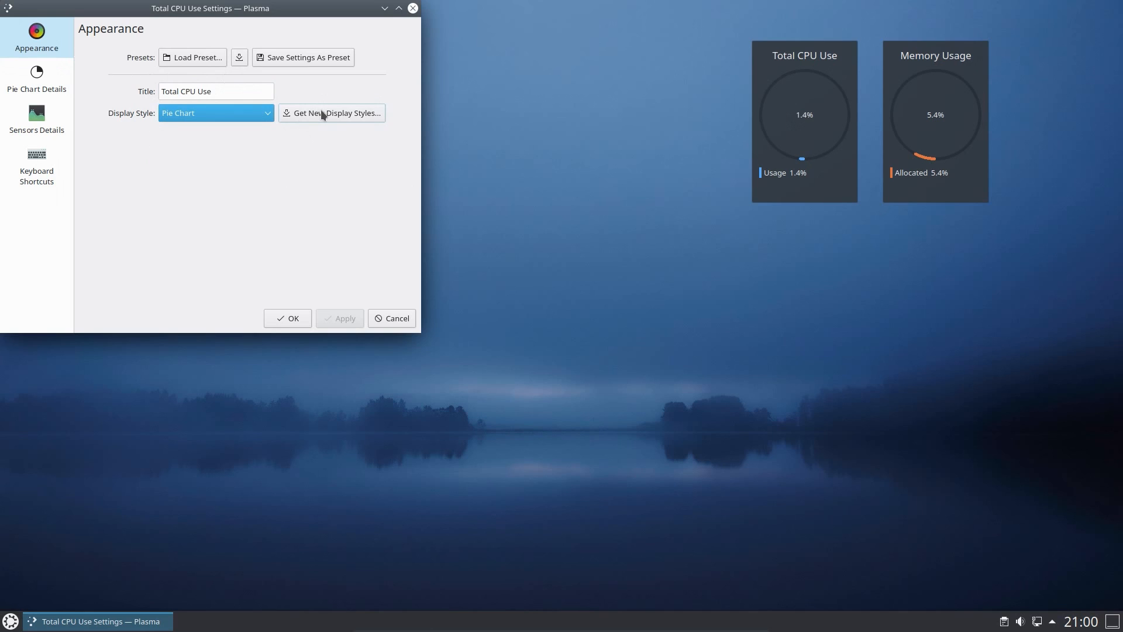
Open Get New Display Styles… listing styles like Steampunk Gauge and Particles Vortex.
click(331, 113)
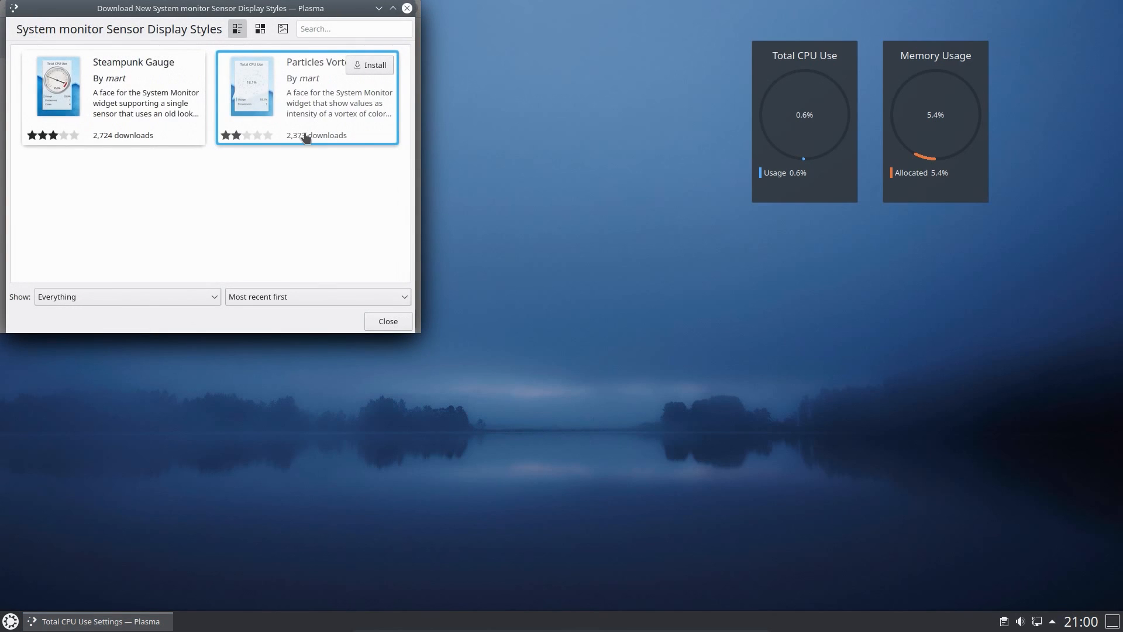
mouse_move(309, 191)
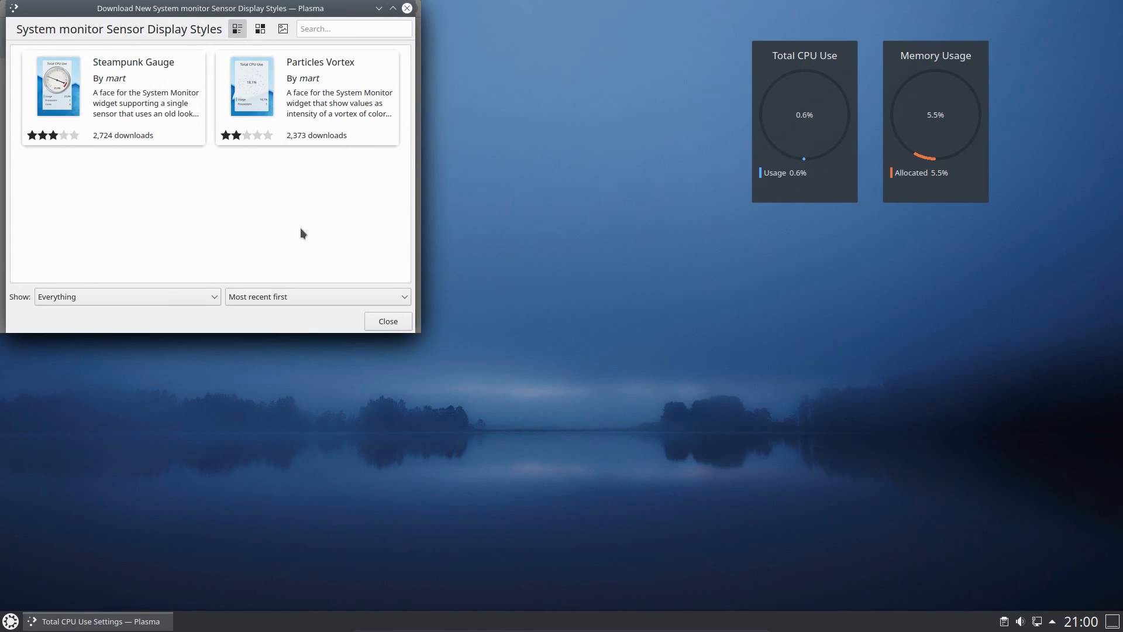
mouse_move(407, 8)
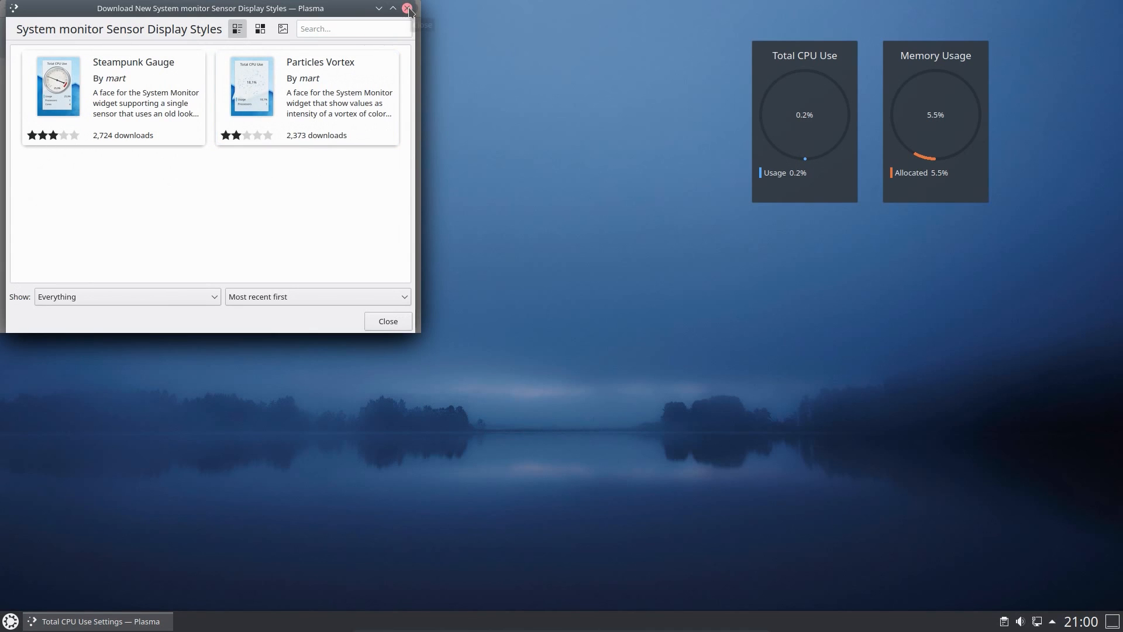
Close the styles window, filter Muon by category for 'ufw', view its details, then close Muon.
click(407, 8)
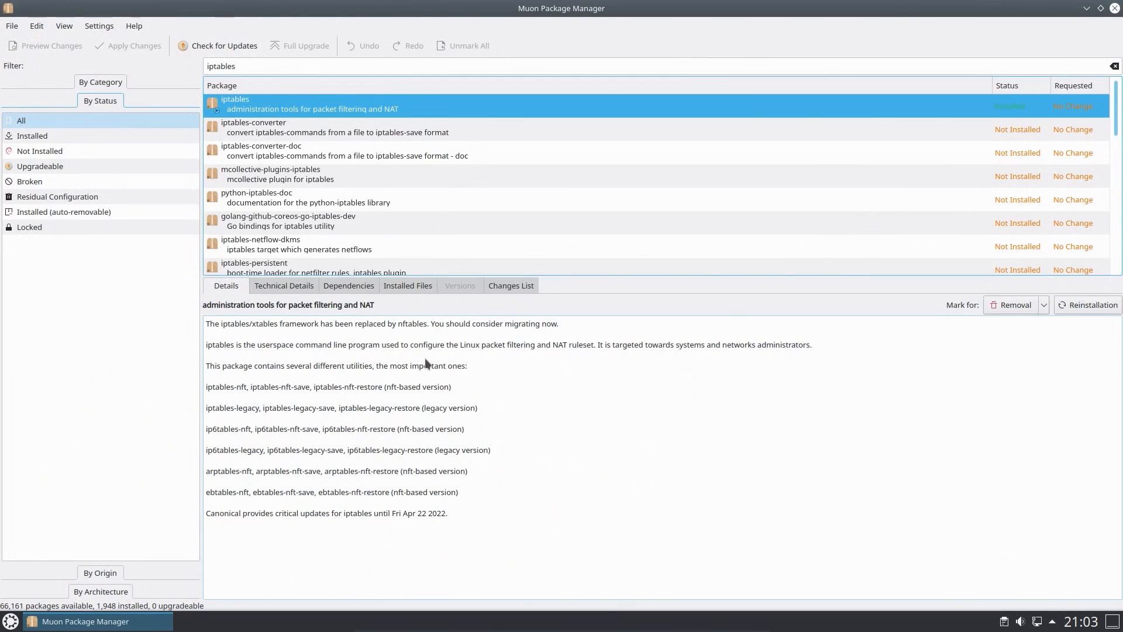
mouse_move(382, 343)
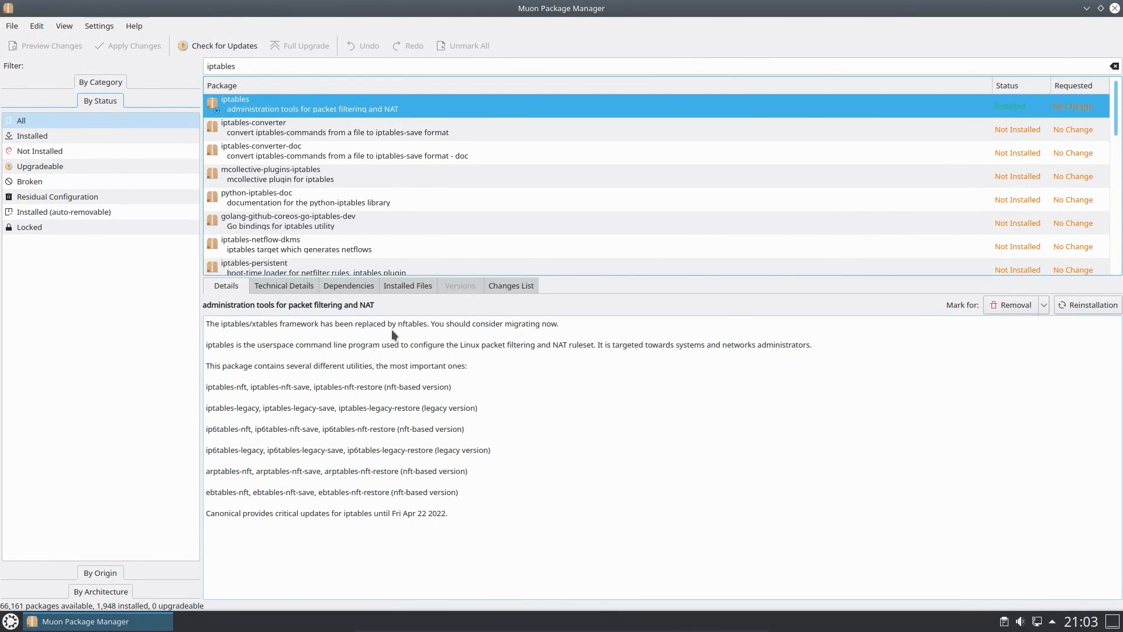
click(100, 82)
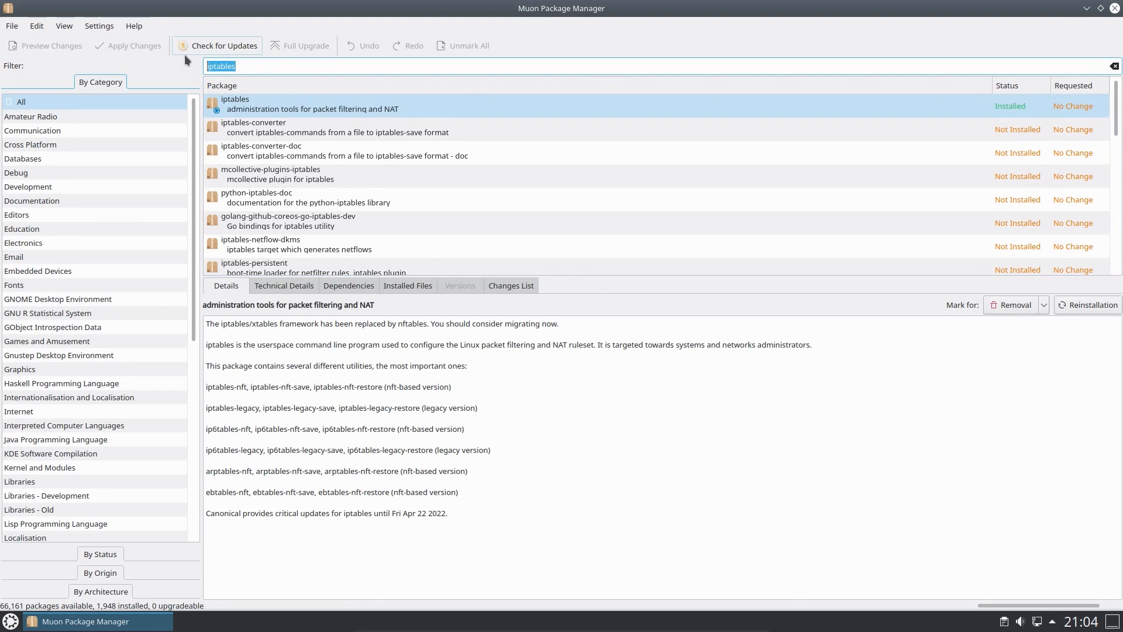
text(u)
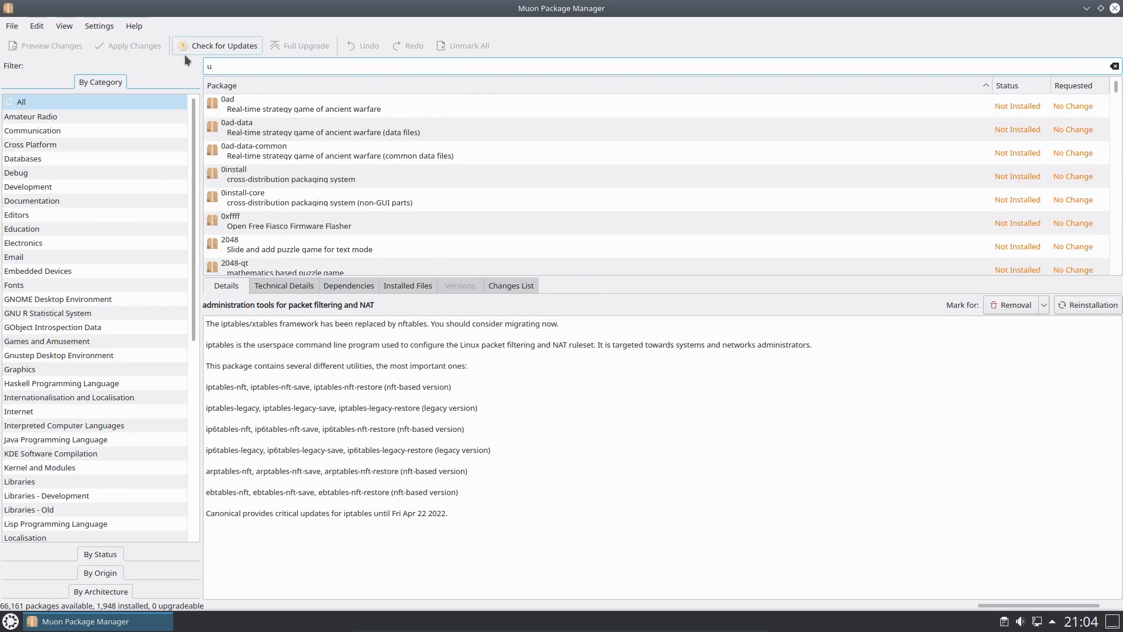
text(fw)
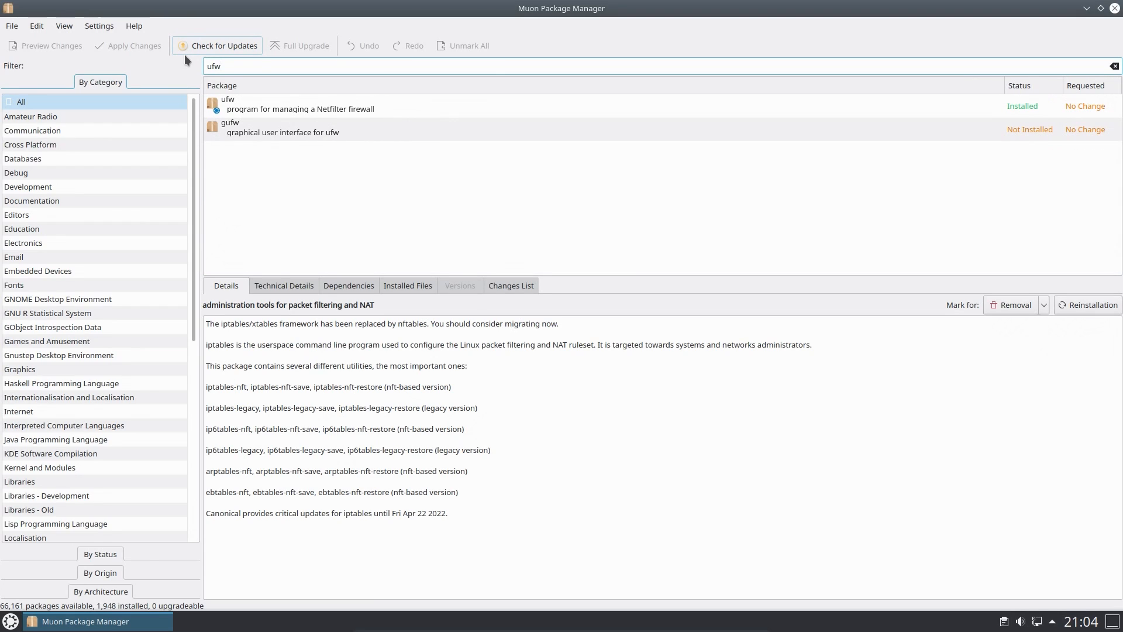
click(299, 104)
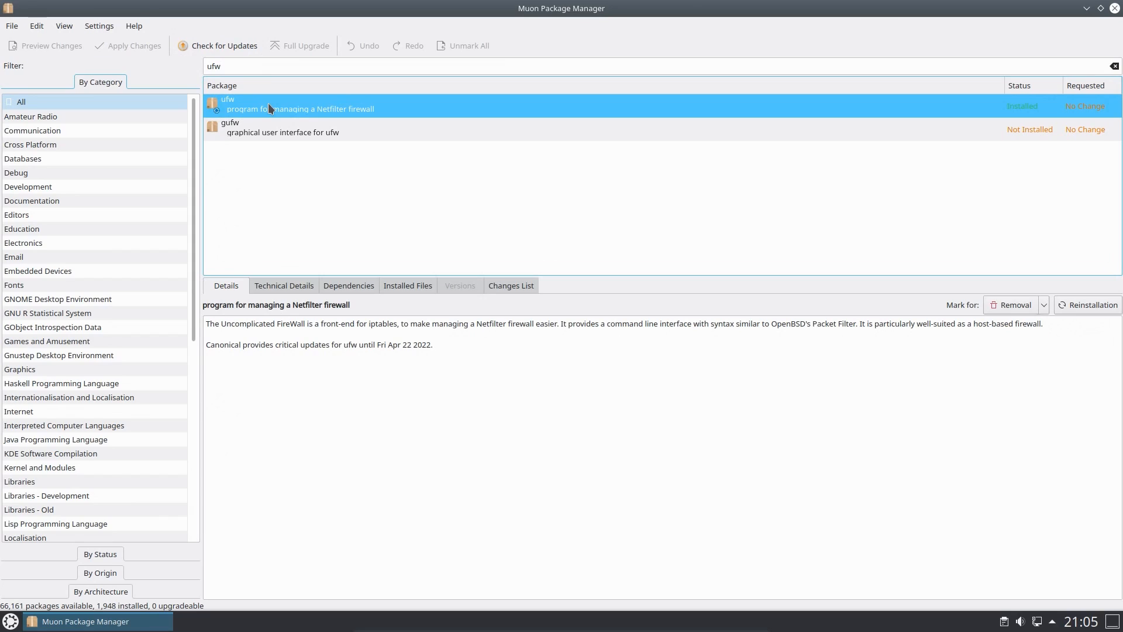
click(281, 132)
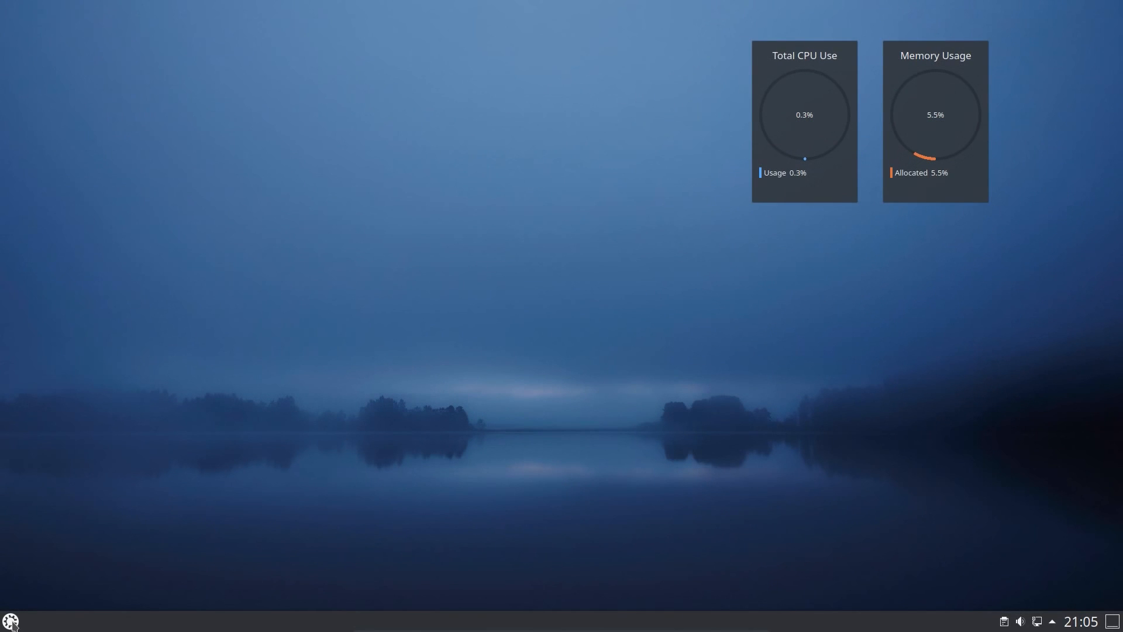
Launch System Settings from the application launcher menu.
click(10, 621)
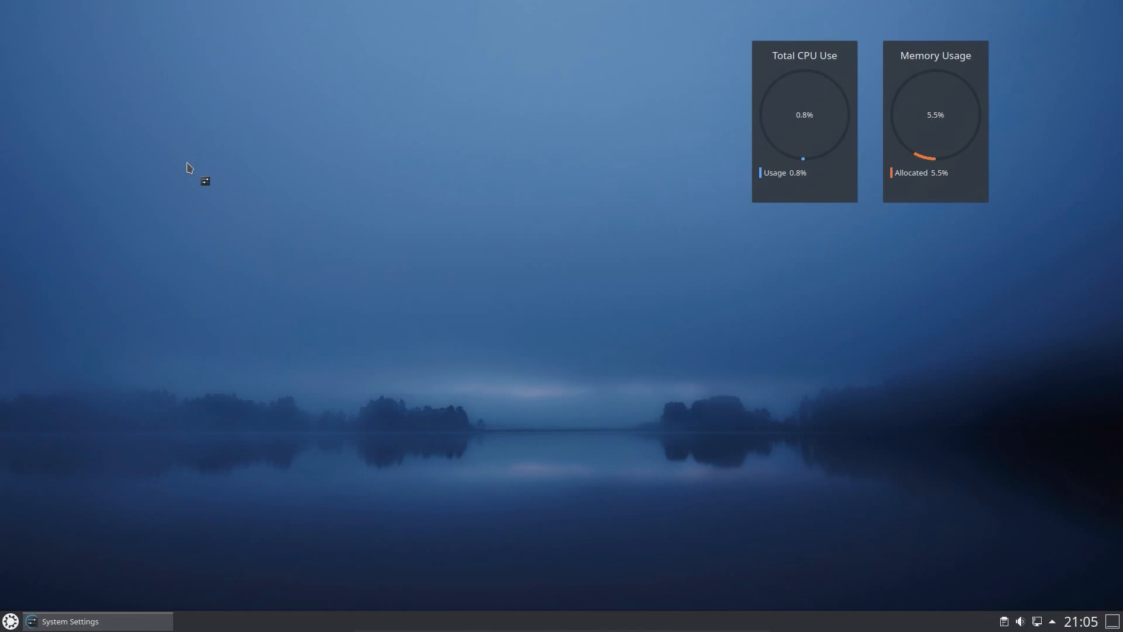
click(70, 621)
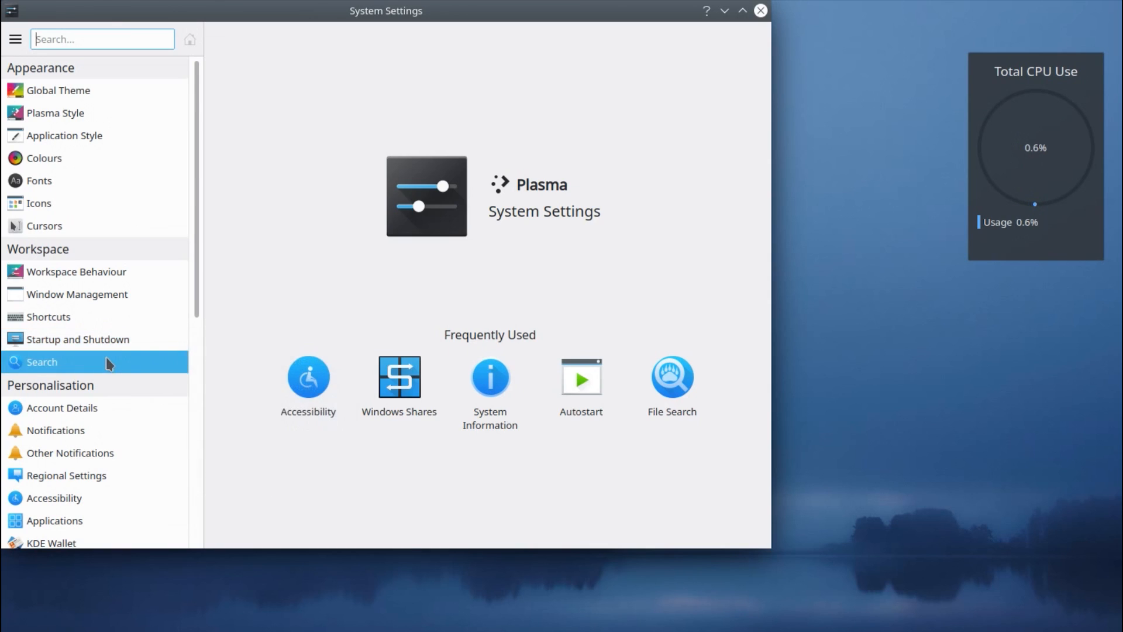
Open the Workspace > Search page to view the File Search indexing settings.
click(670, 377)
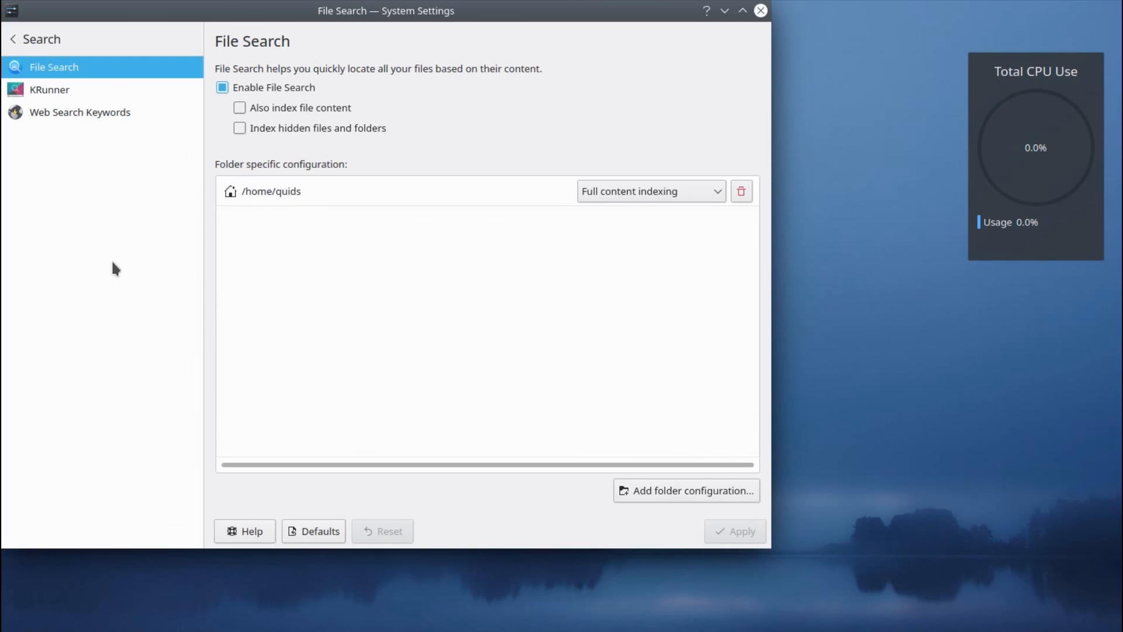
mouse_move(679, 514)
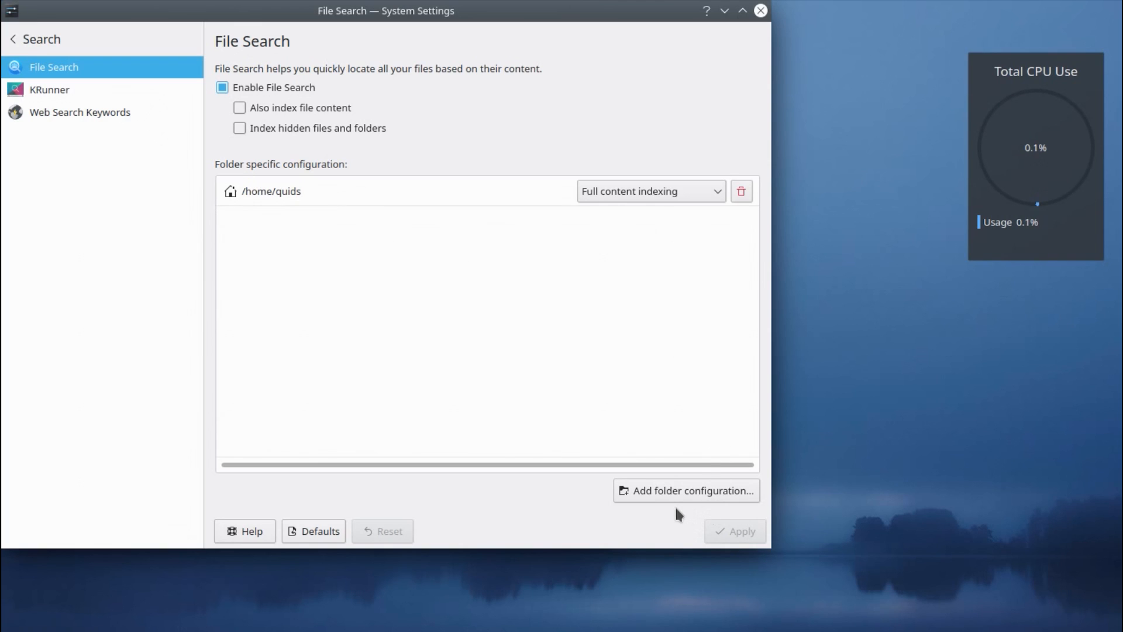
Add a stop-indexing rule for ~/Documents/Scripts and apply it.
click(685, 491)
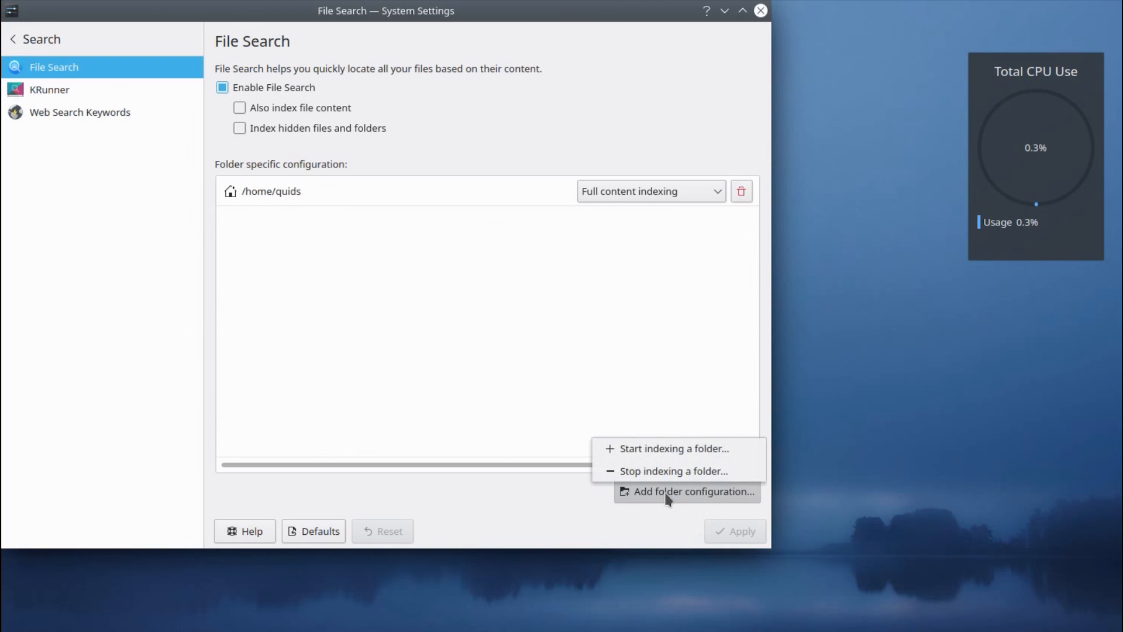
mouse_move(648, 447)
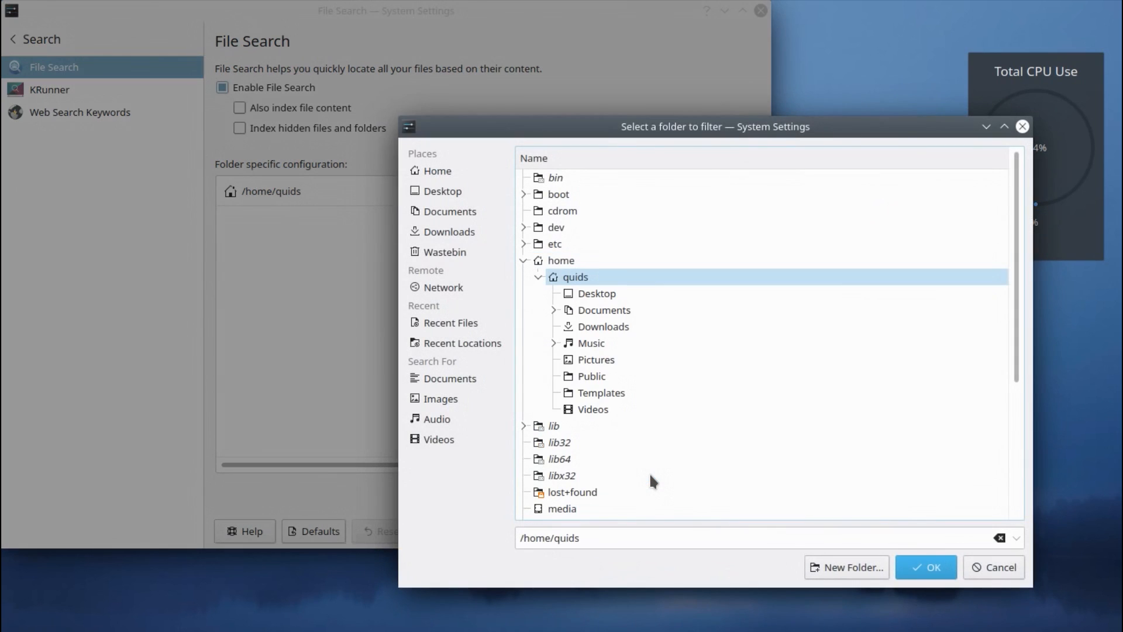
mouse_move(590, 375)
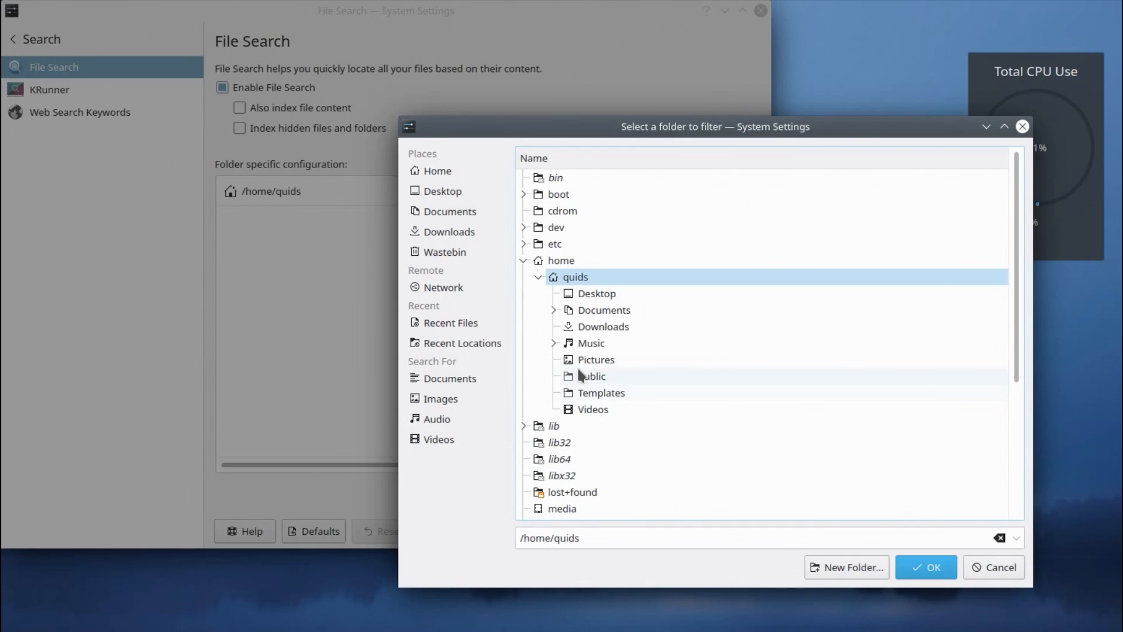
click(553, 310)
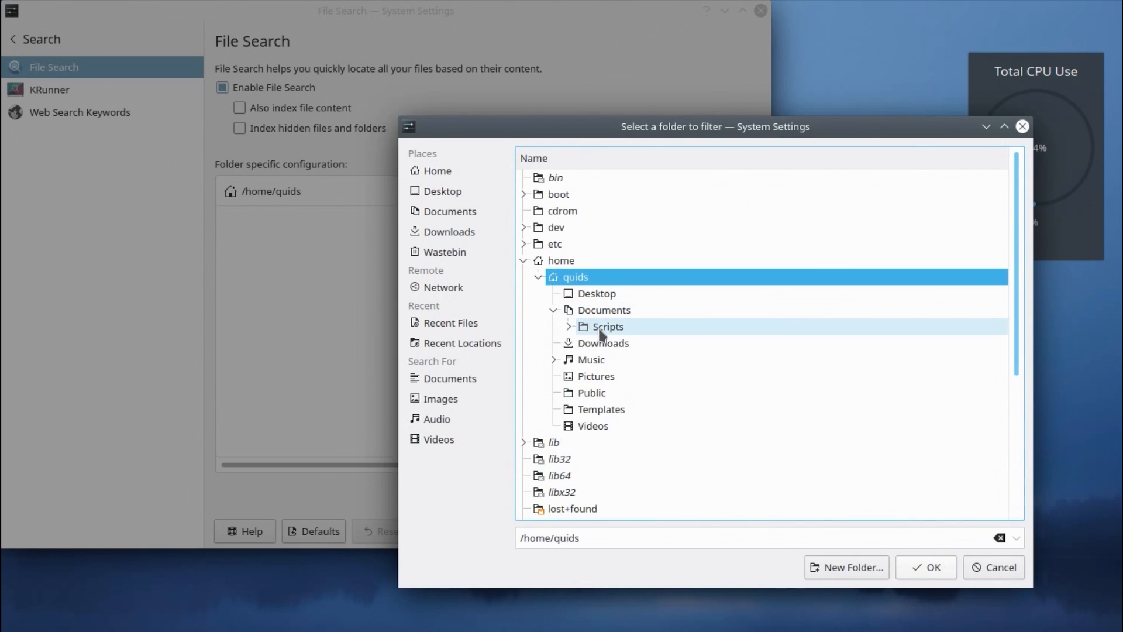
click(607, 326)
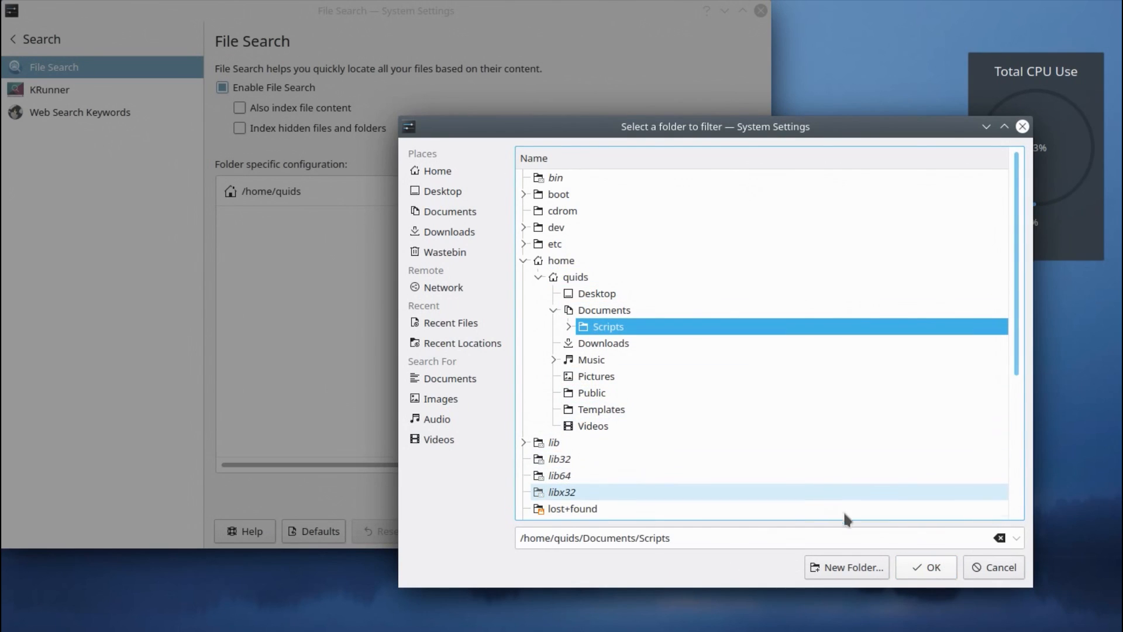
click(924, 567)
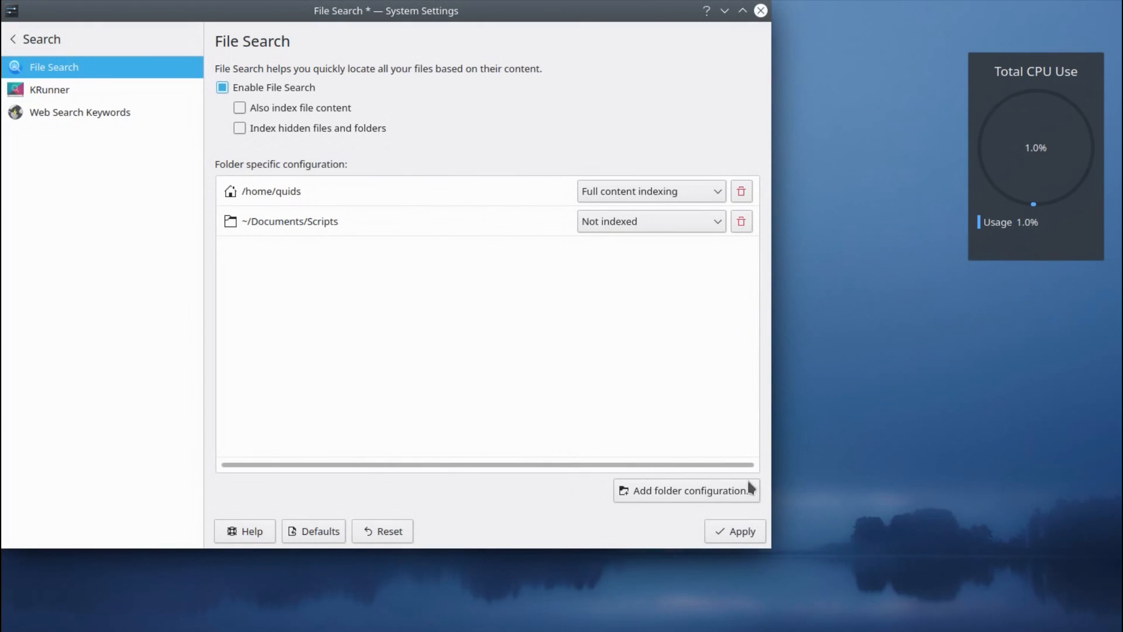
click(734, 530)
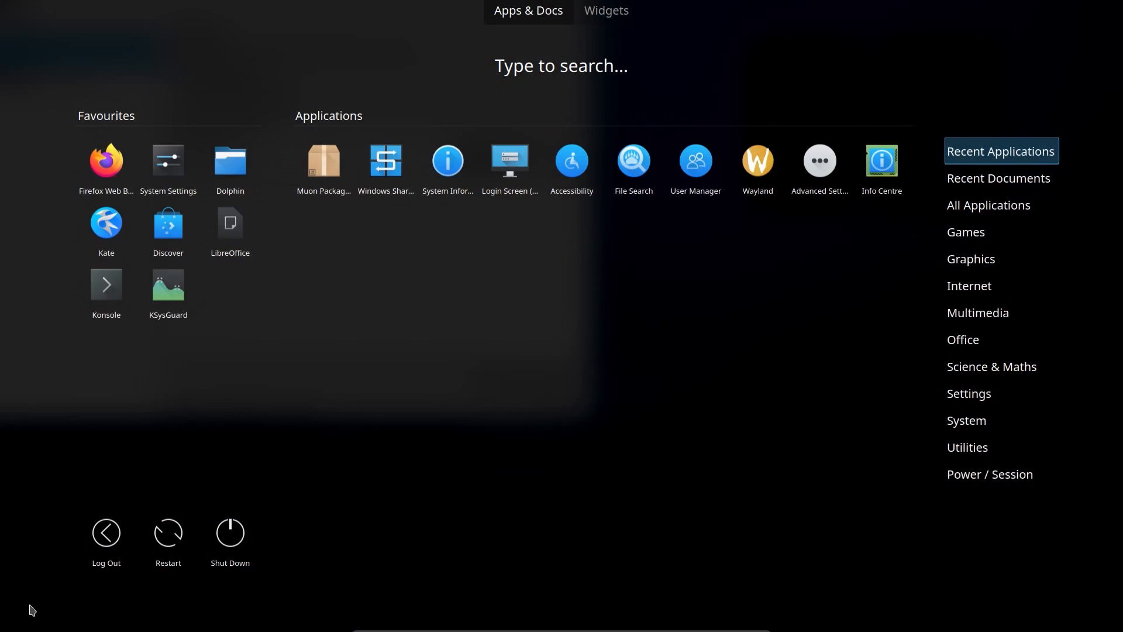
Launch Dolphin and browse to the Documents/Scripts folder.
click(632, 161)
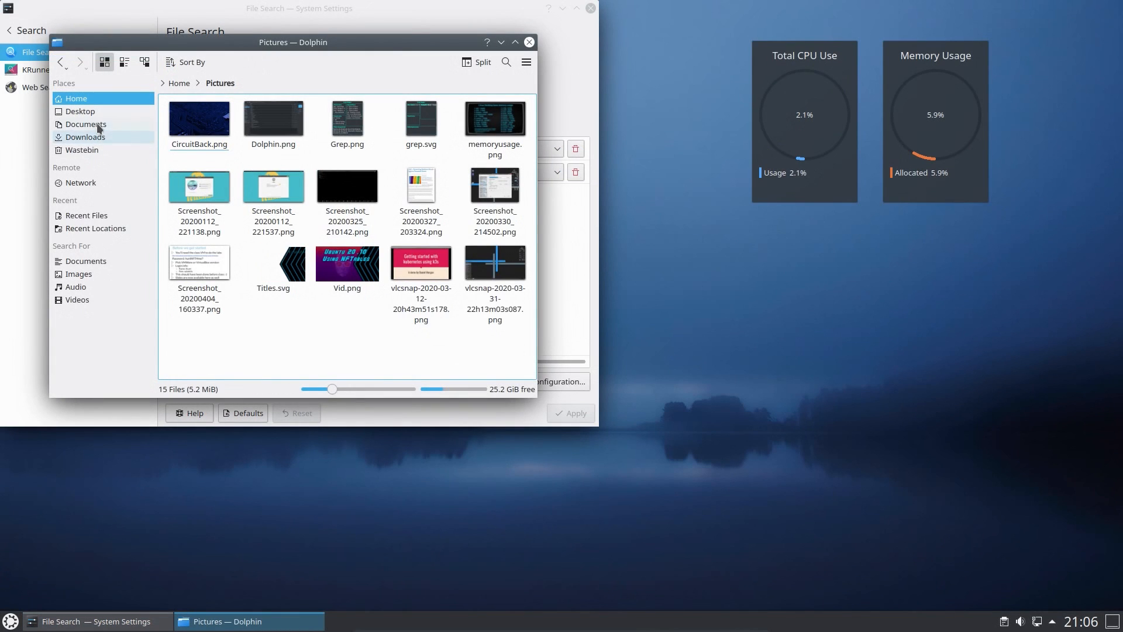
click(86, 124)
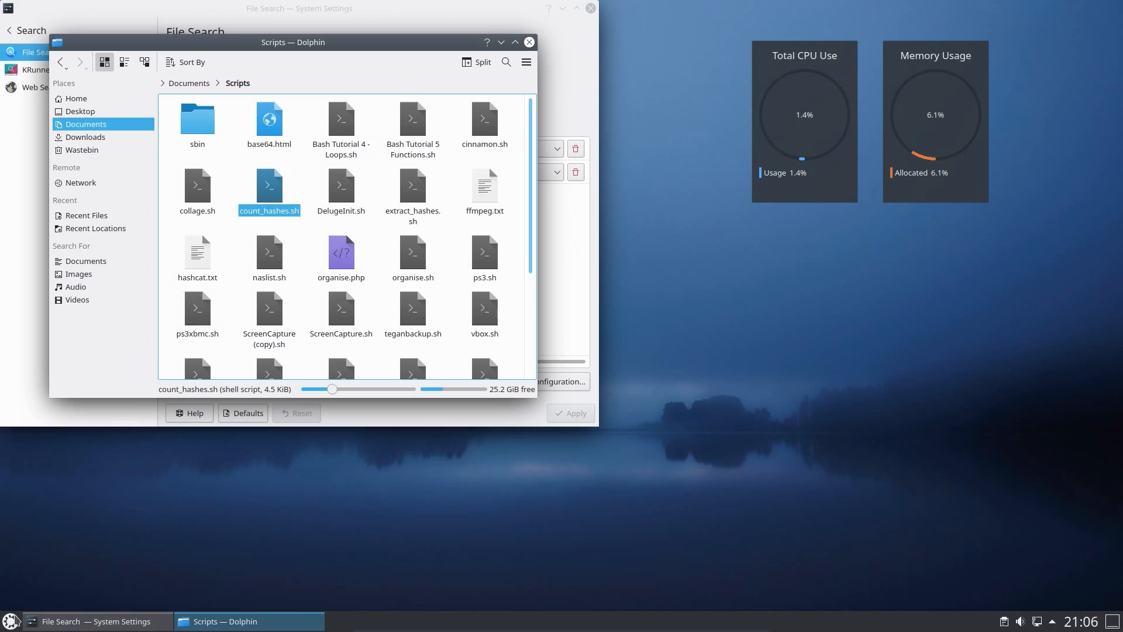
Search the Application Dashboard for 'count', then 'vid', to see app and file results.
click(10, 621)
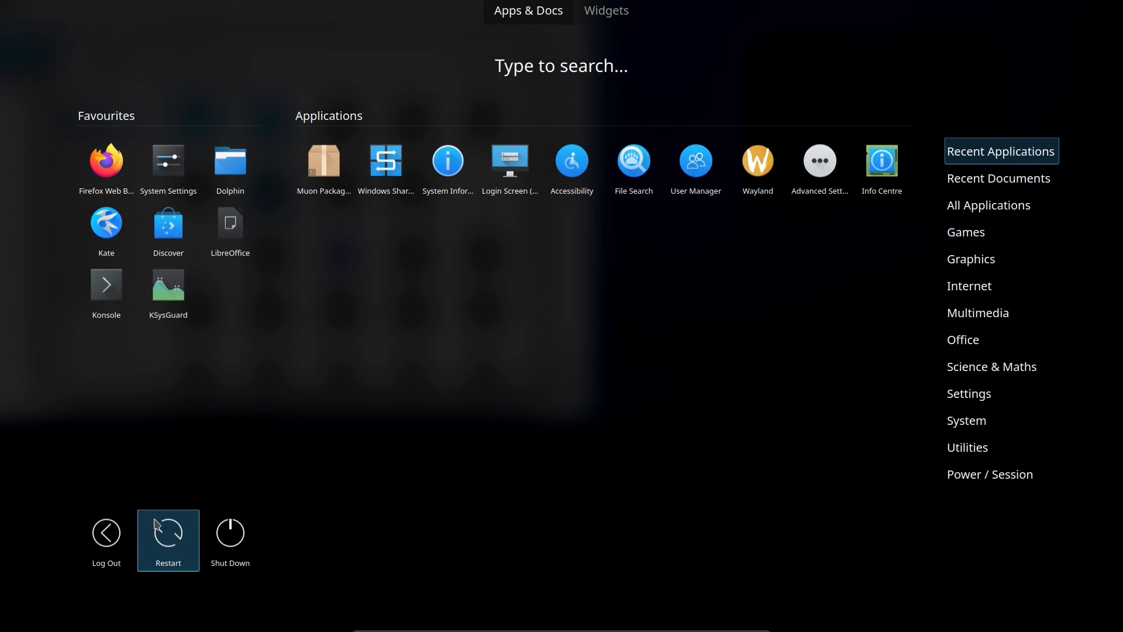
text(coun')
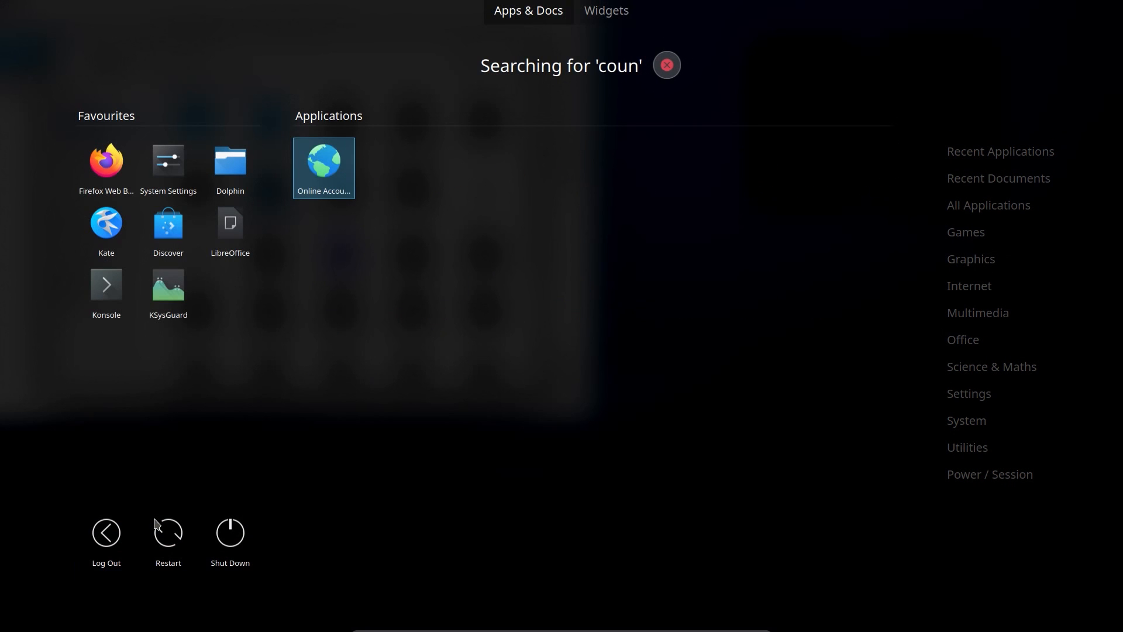
text(t)
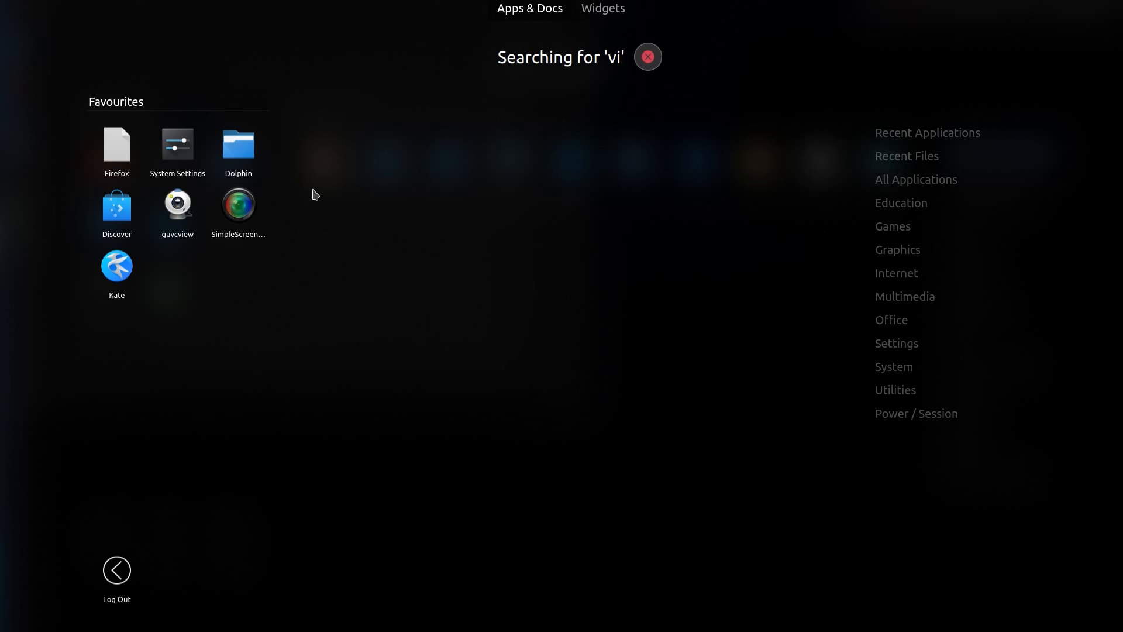
text(d)
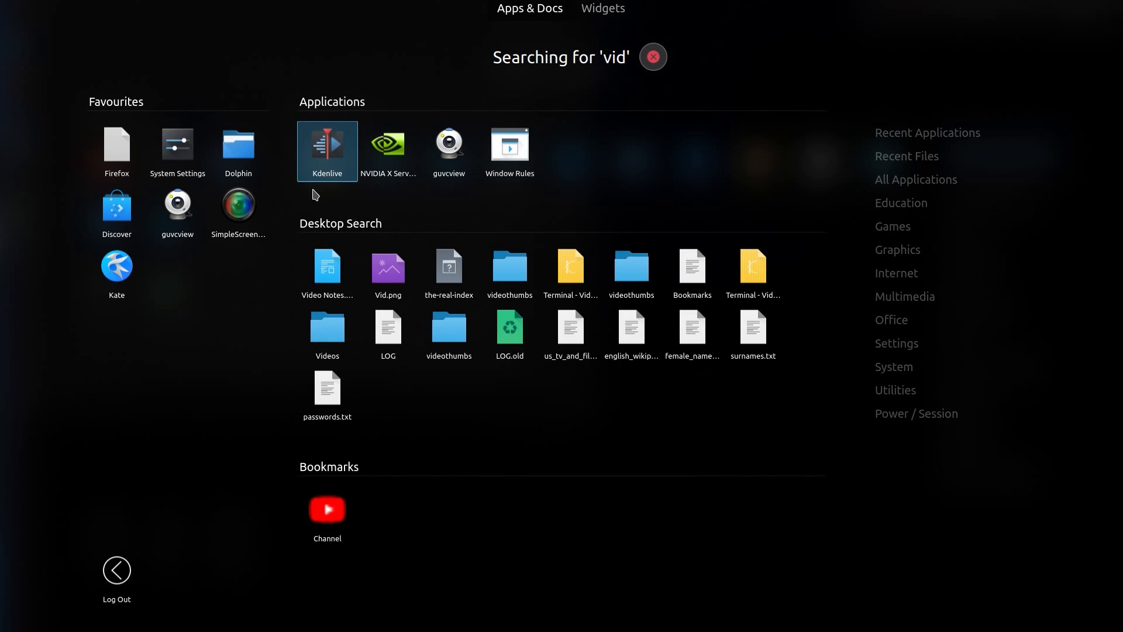
mouse_move(326, 272)
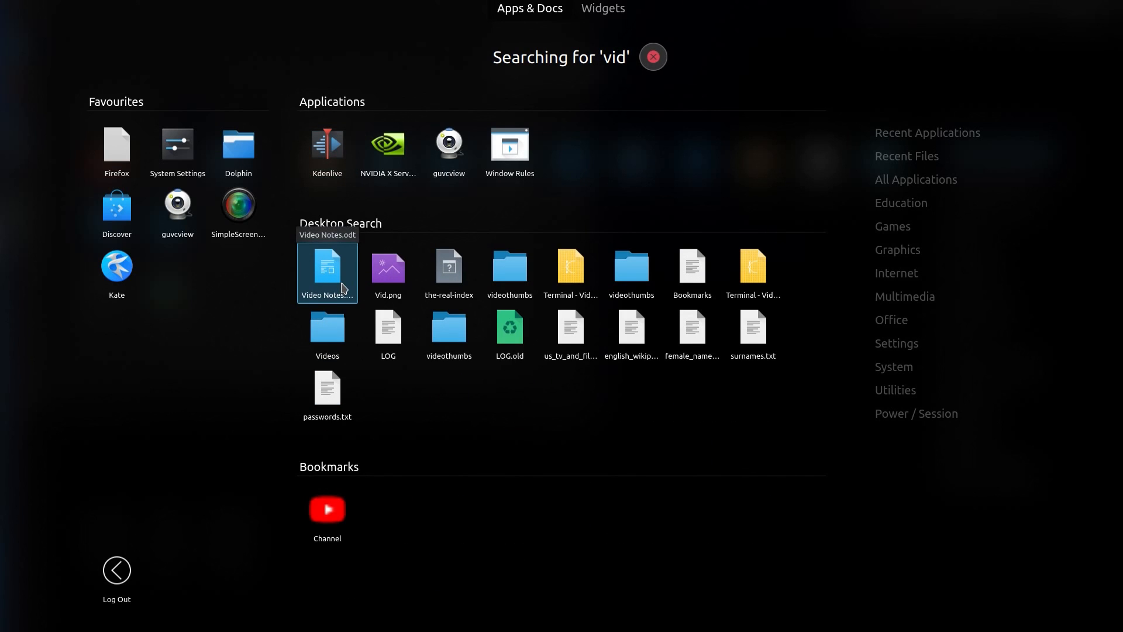
Clear the dashboard search, launch System Settings and open the quids account picture options.
click(651, 57)
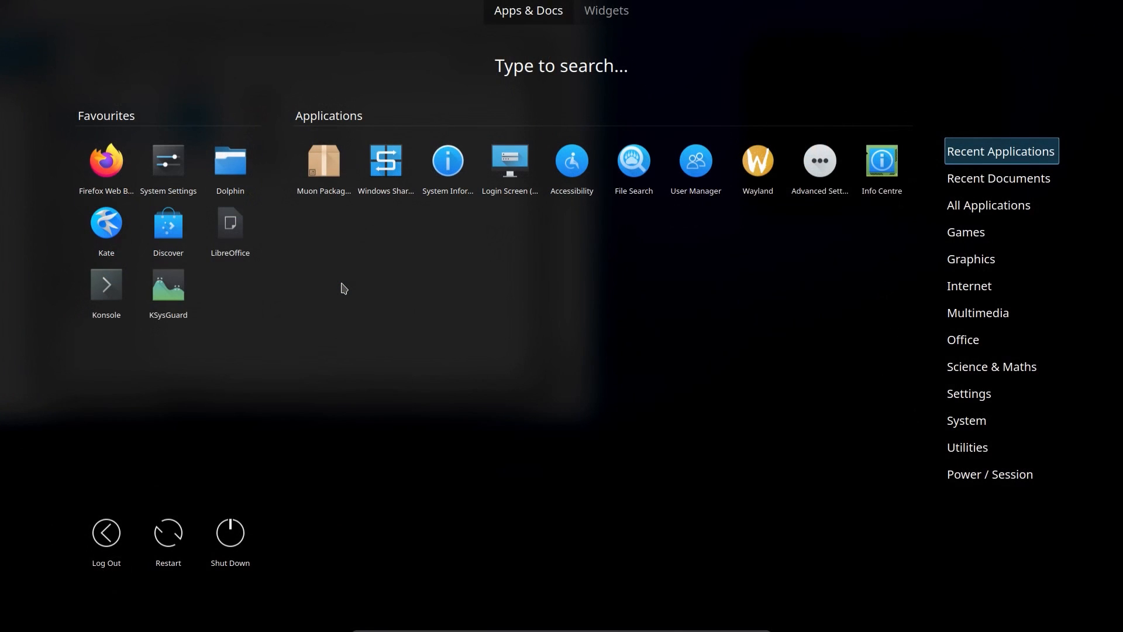
click(632, 160)
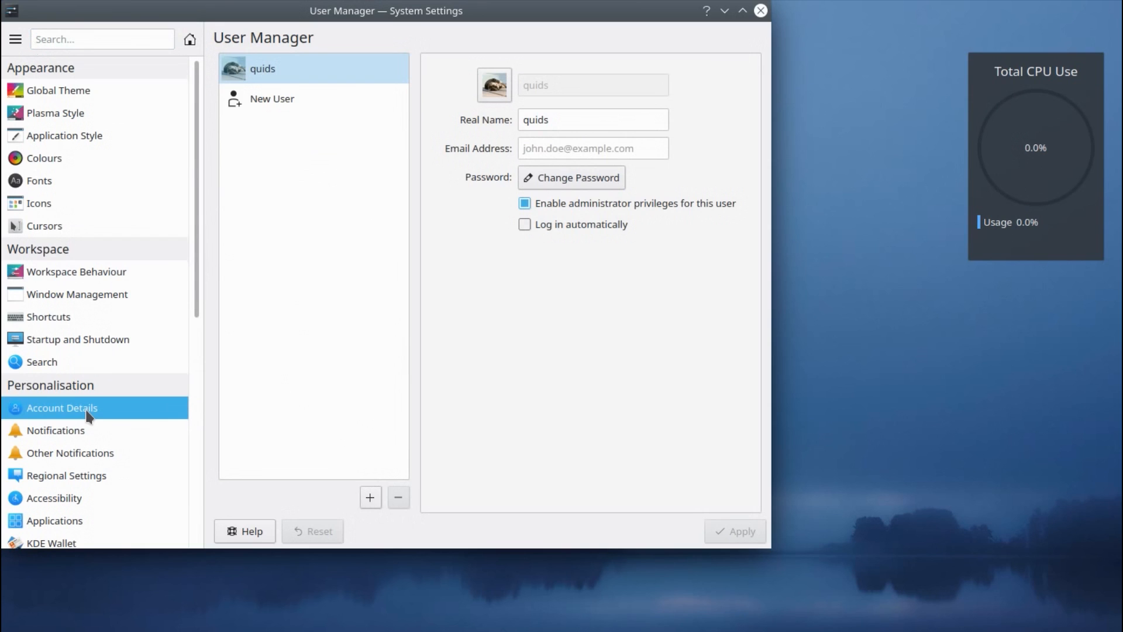
click(494, 85)
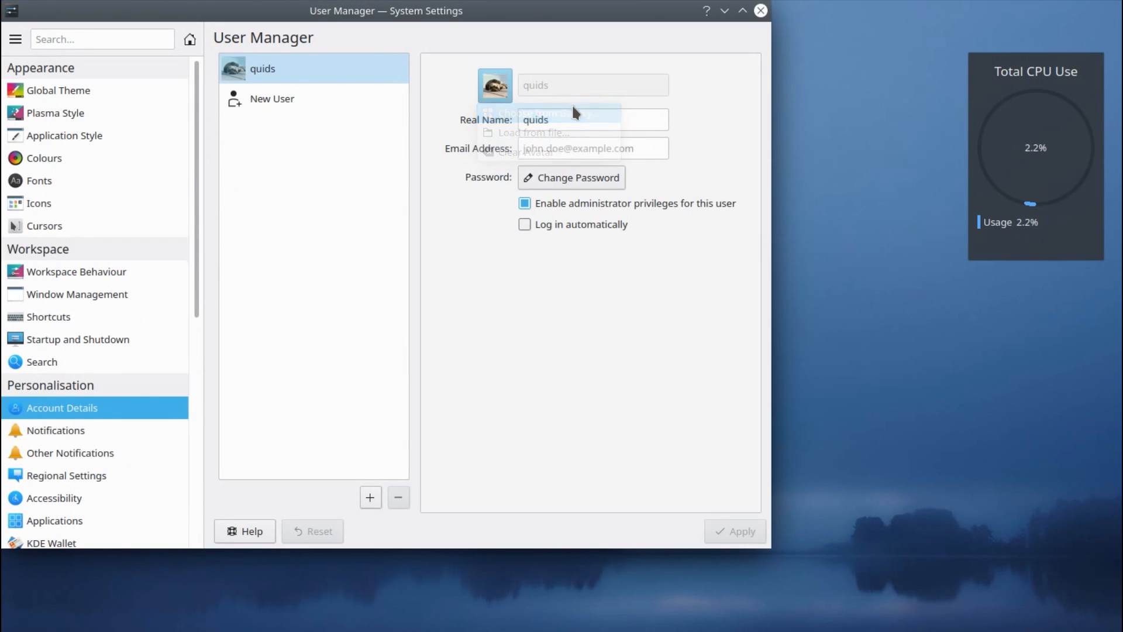
Open the account picture gallery and scroll down to its last images, like Sushi.
click(494, 83)
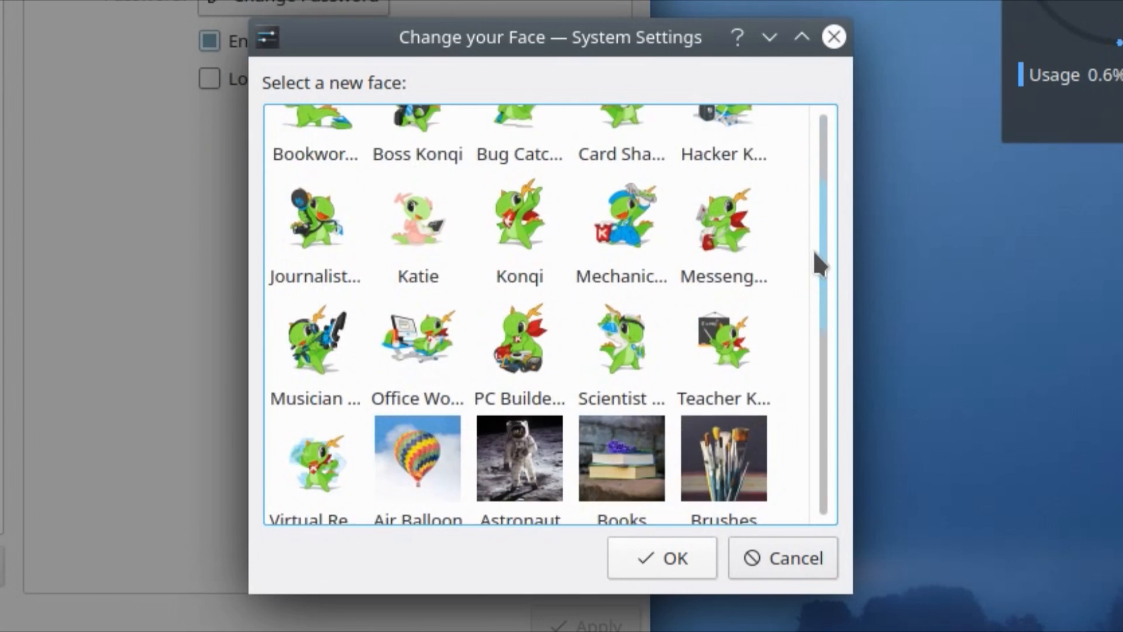
scroll(down, 3)
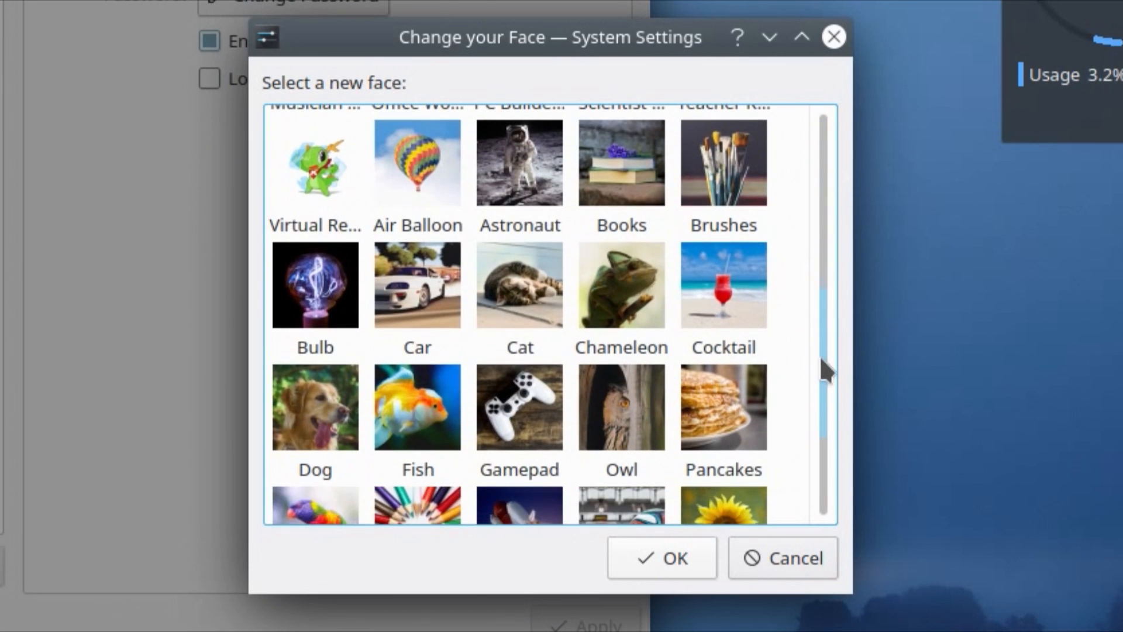
scroll(down, 3)
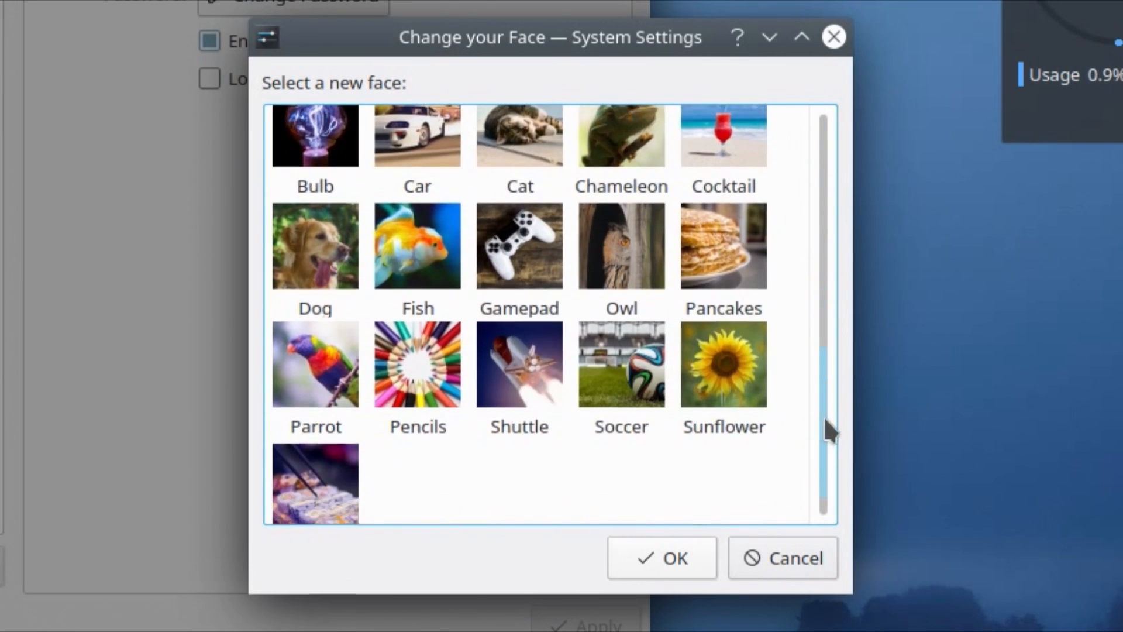
scroll(down, 3)
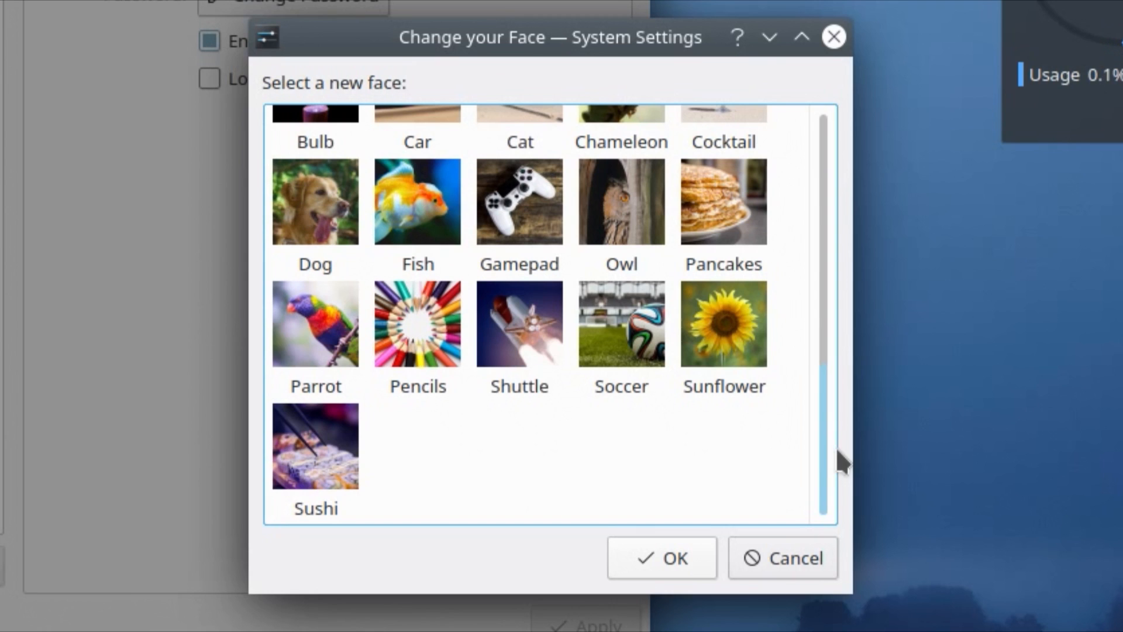
Search settings for 'pri' and open the Diagnostics error-reporting page.
click(780, 558)
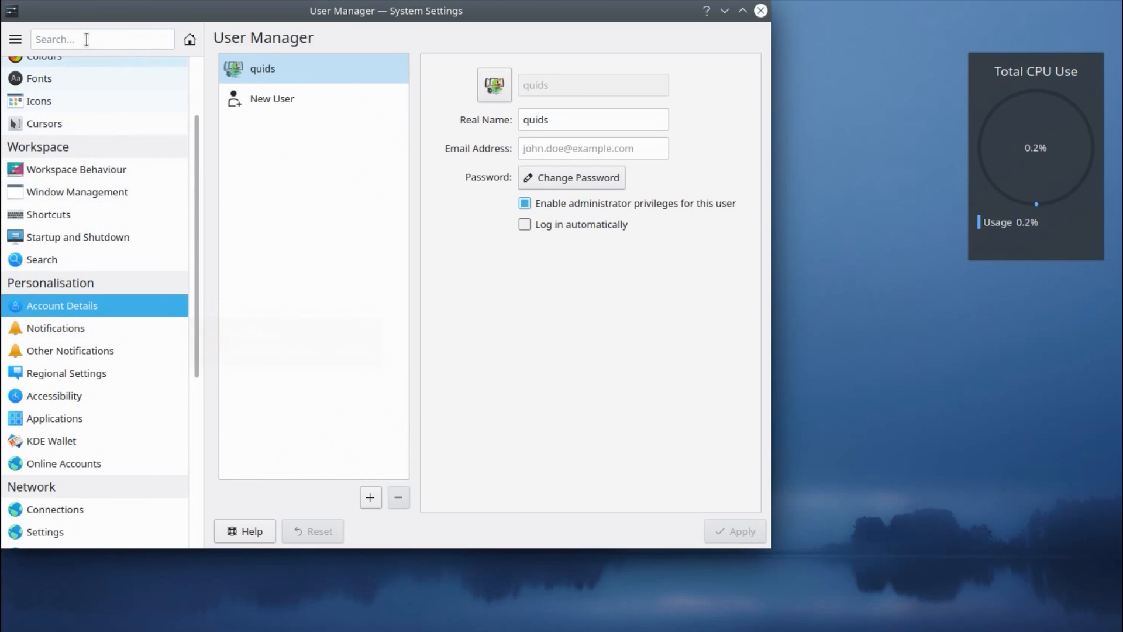
text(pr)
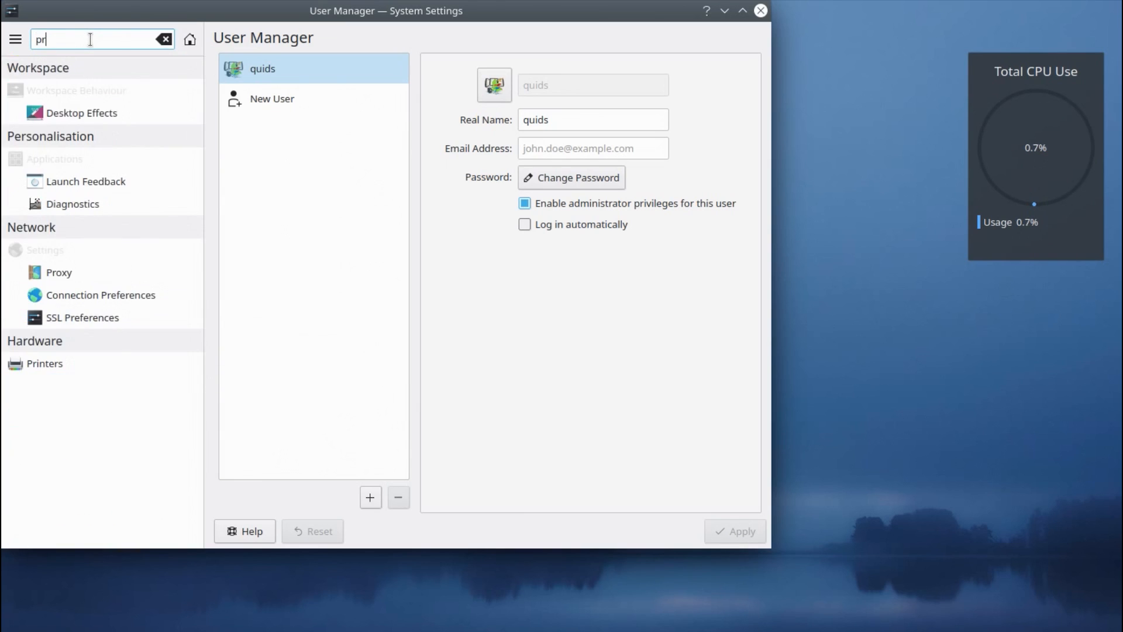
text(i)
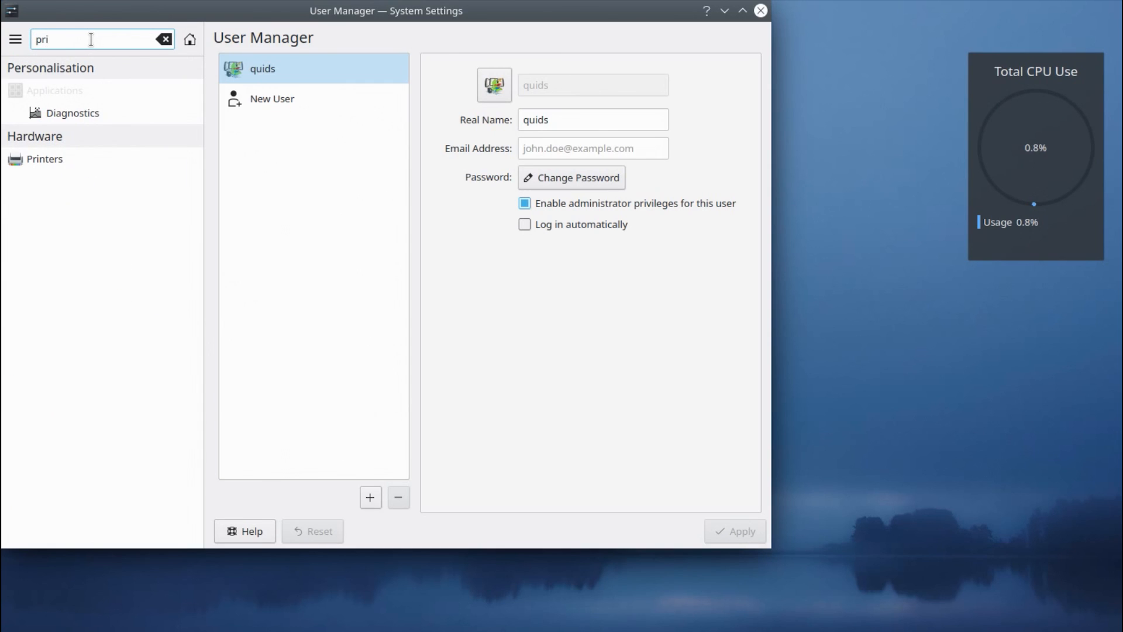
mouse_move(72, 113)
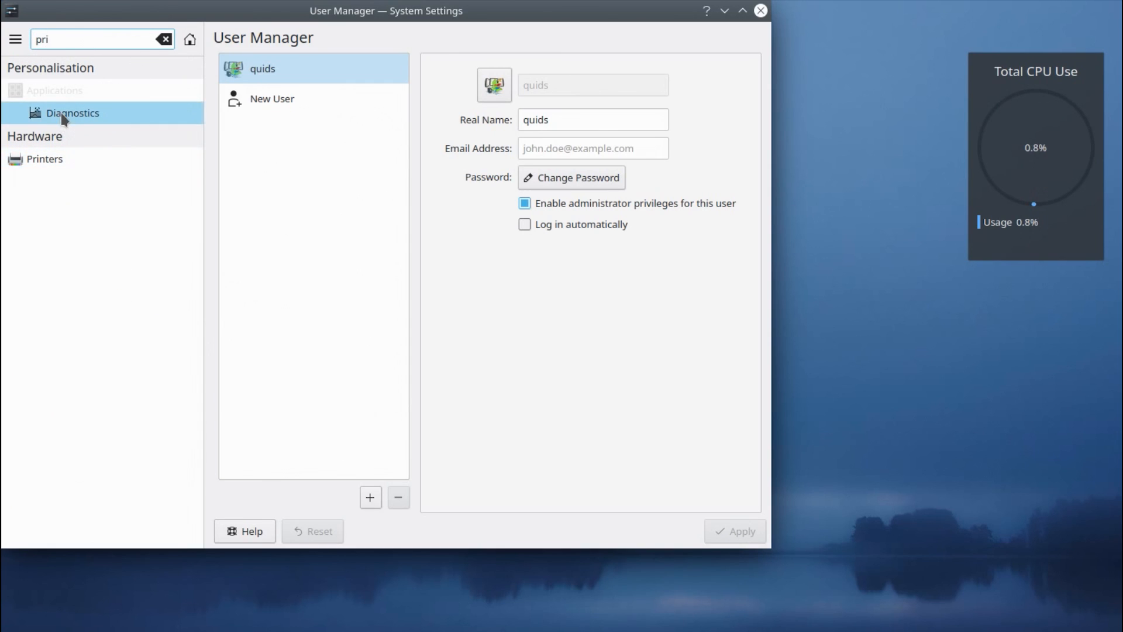
click(71, 112)
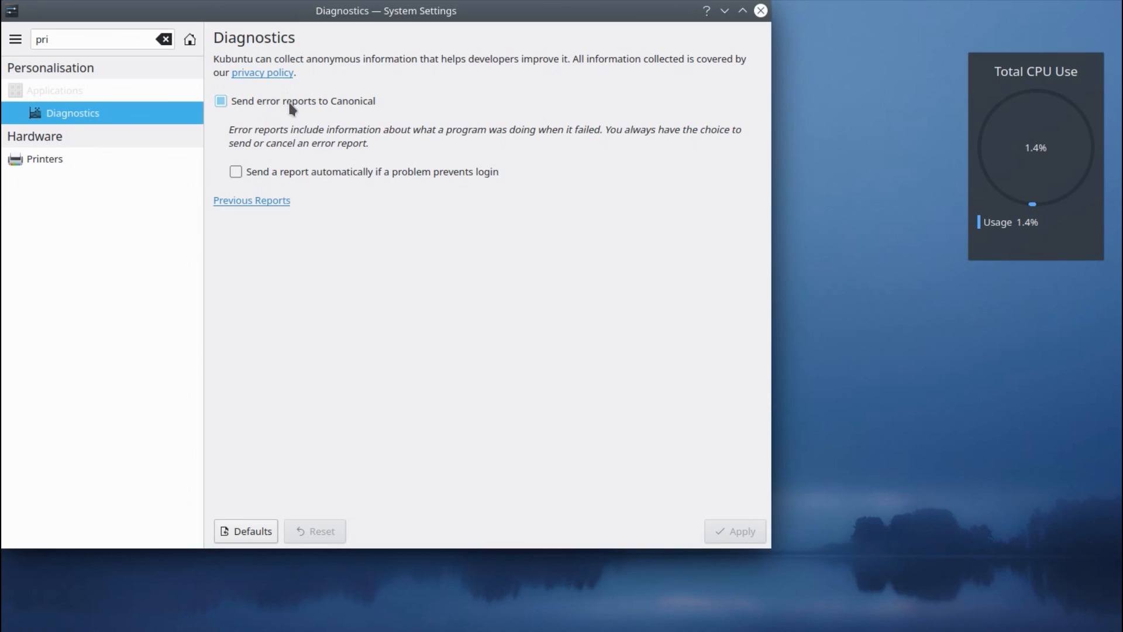
click(220, 101)
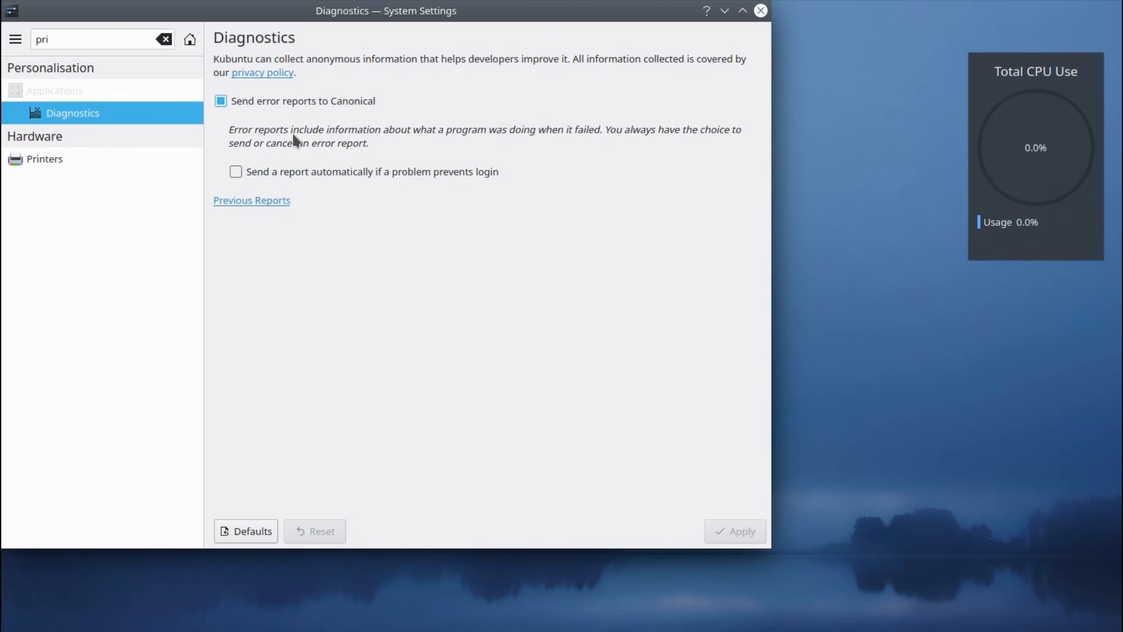
Browse the Accessibility sticky keys, modifier keys and keyboard filter tabs.
click(54, 498)
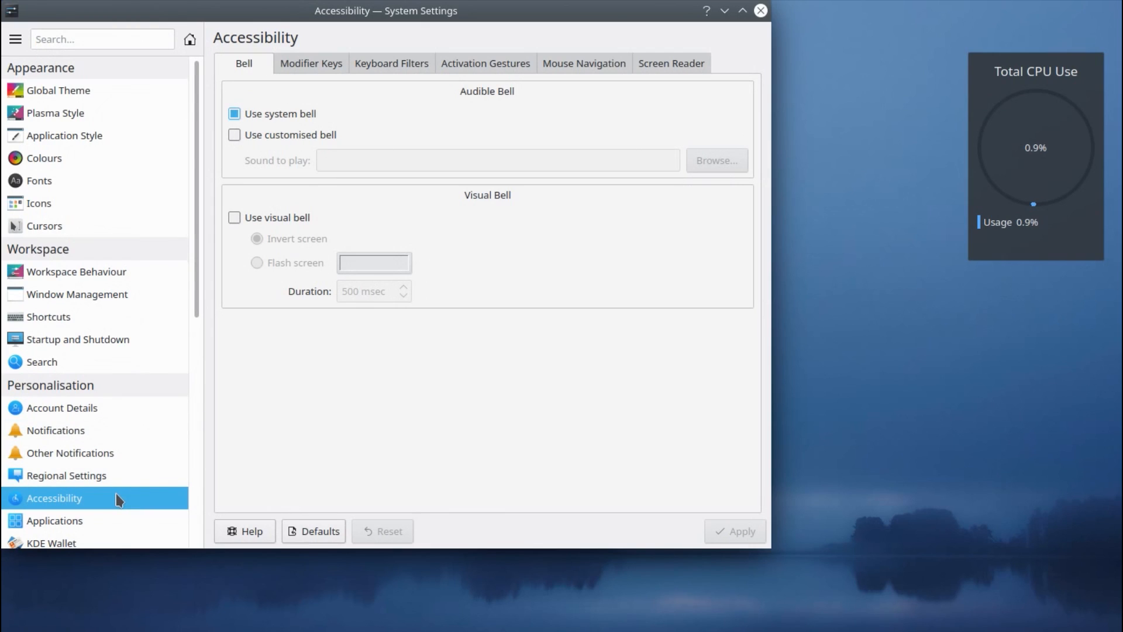
mouse_move(129, 492)
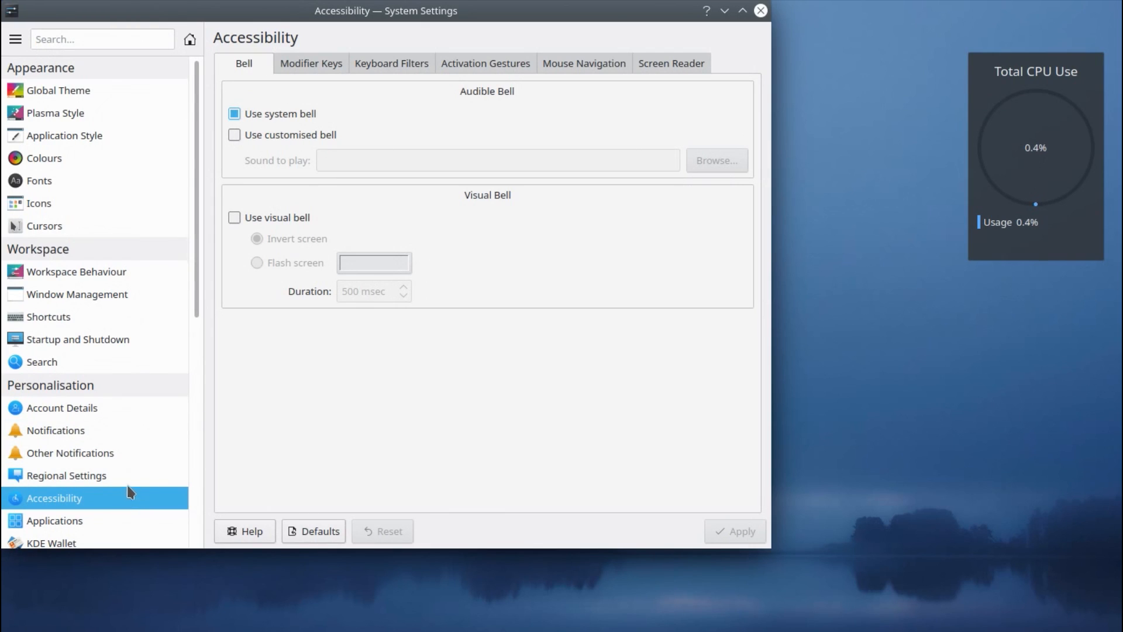
mouse_move(311, 63)
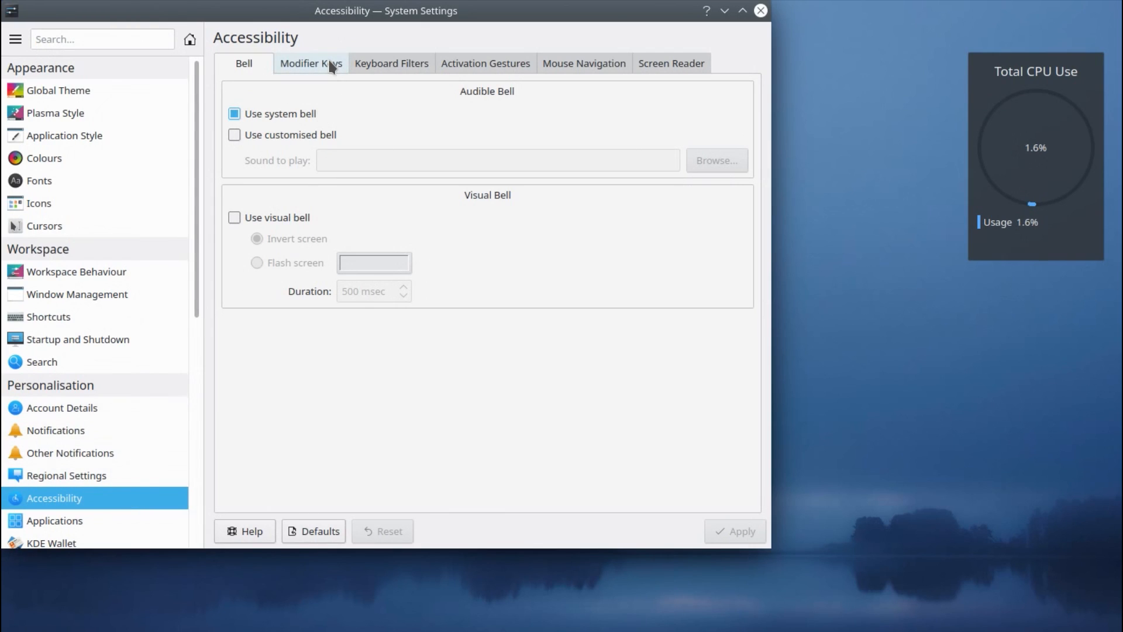
click(310, 63)
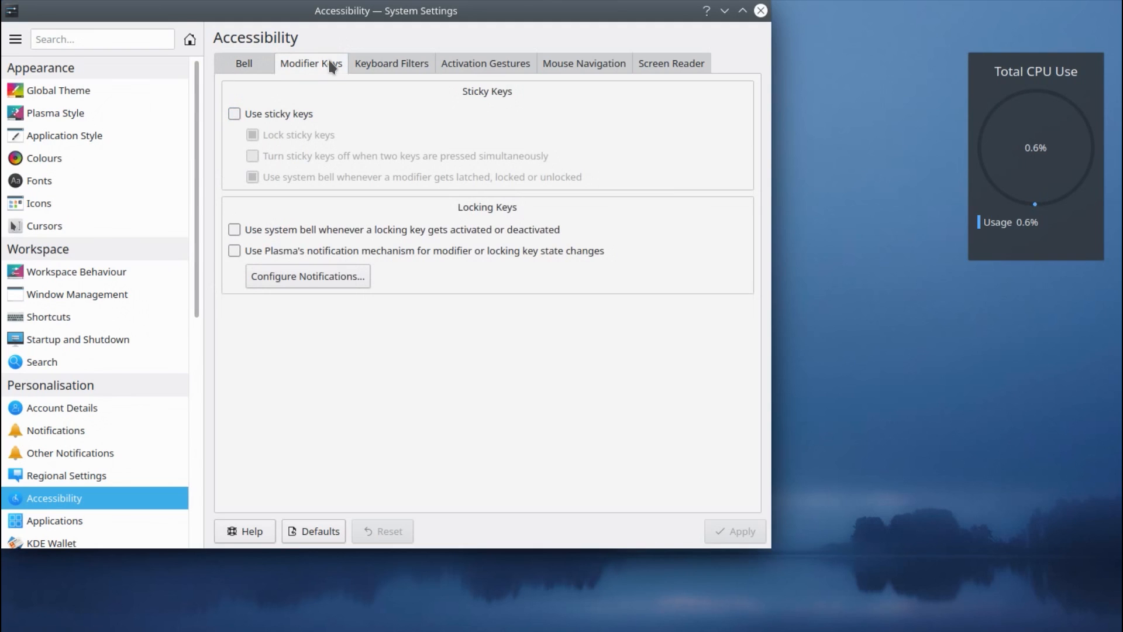
mouse_move(392, 63)
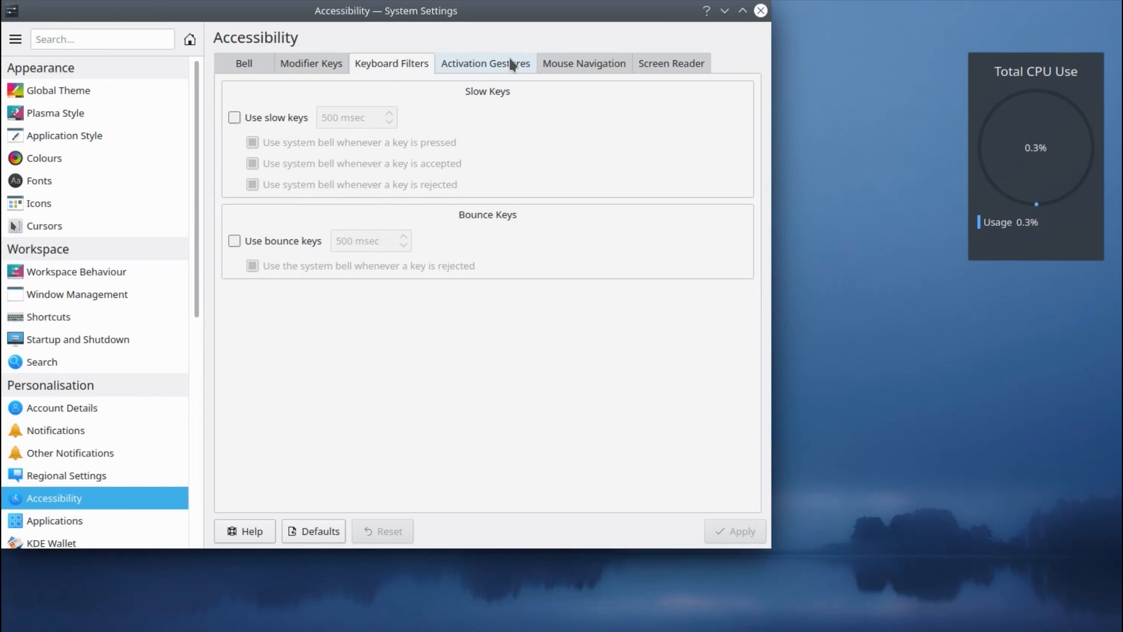
mouse_move(310, 63)
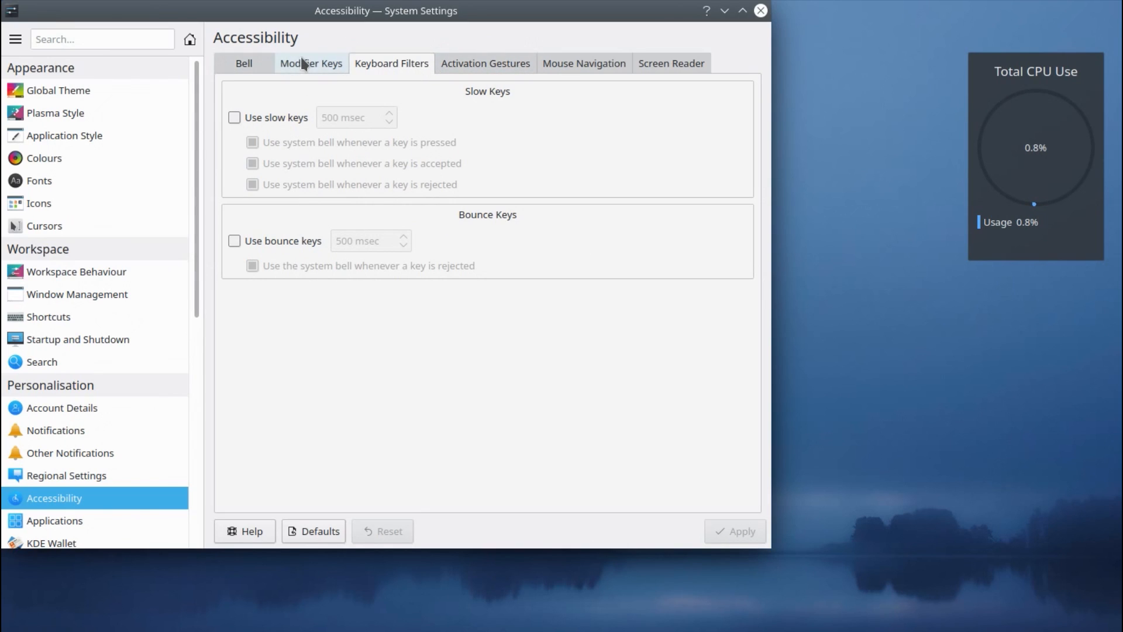
click(310, 63)
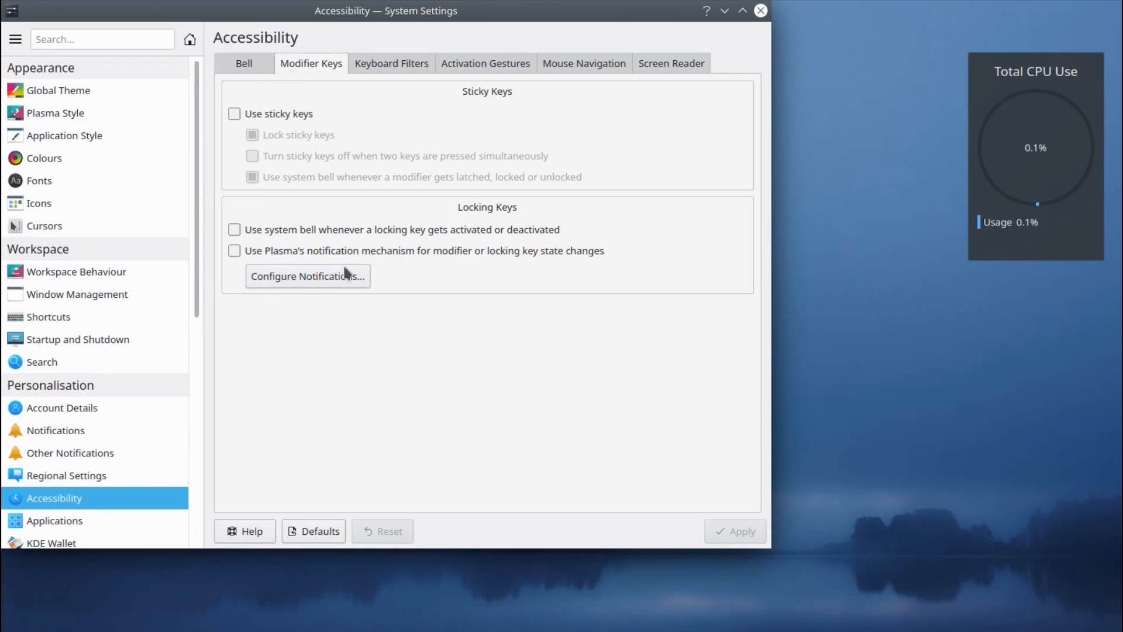
click(392, 63)
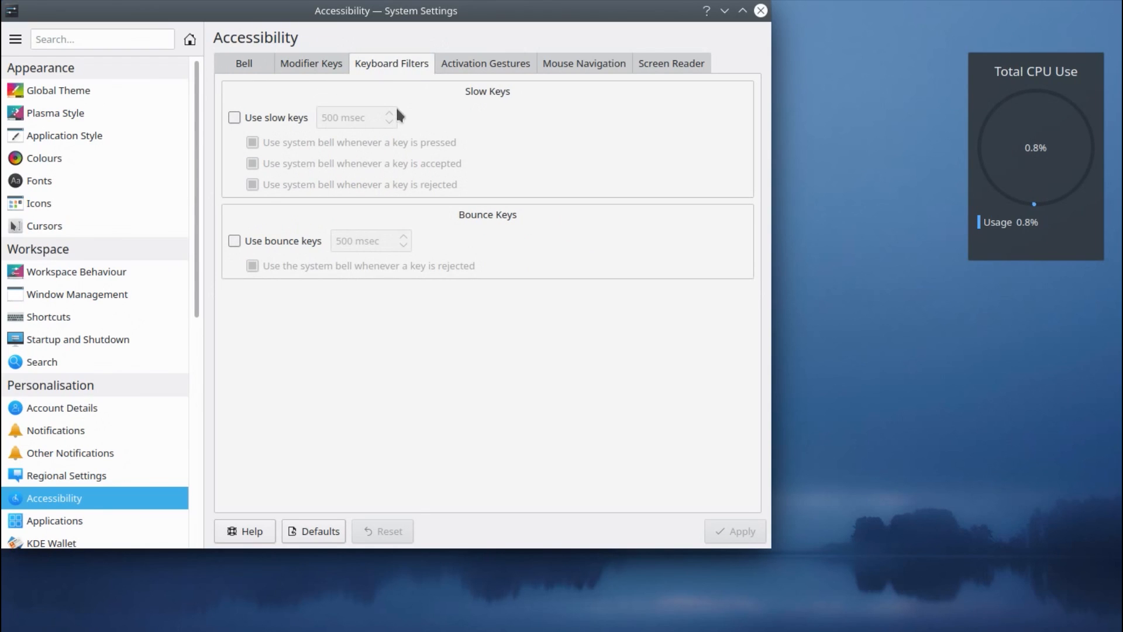
mouse_move(488, 68)
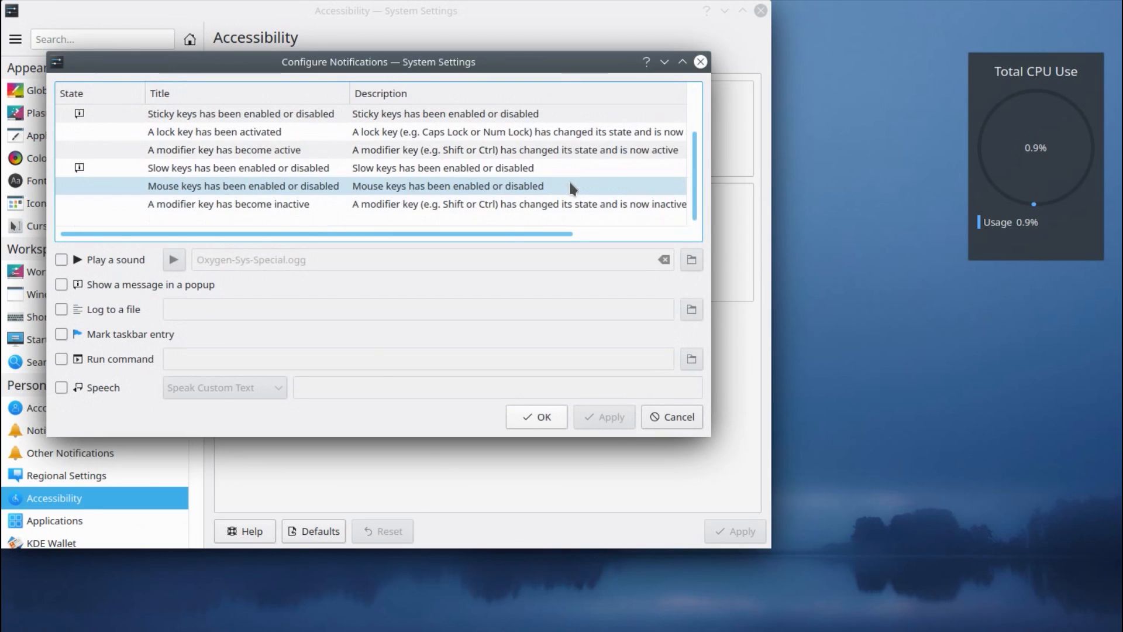
Cancel the notification settings without saving and close System Settings.
scroll(up, 3)
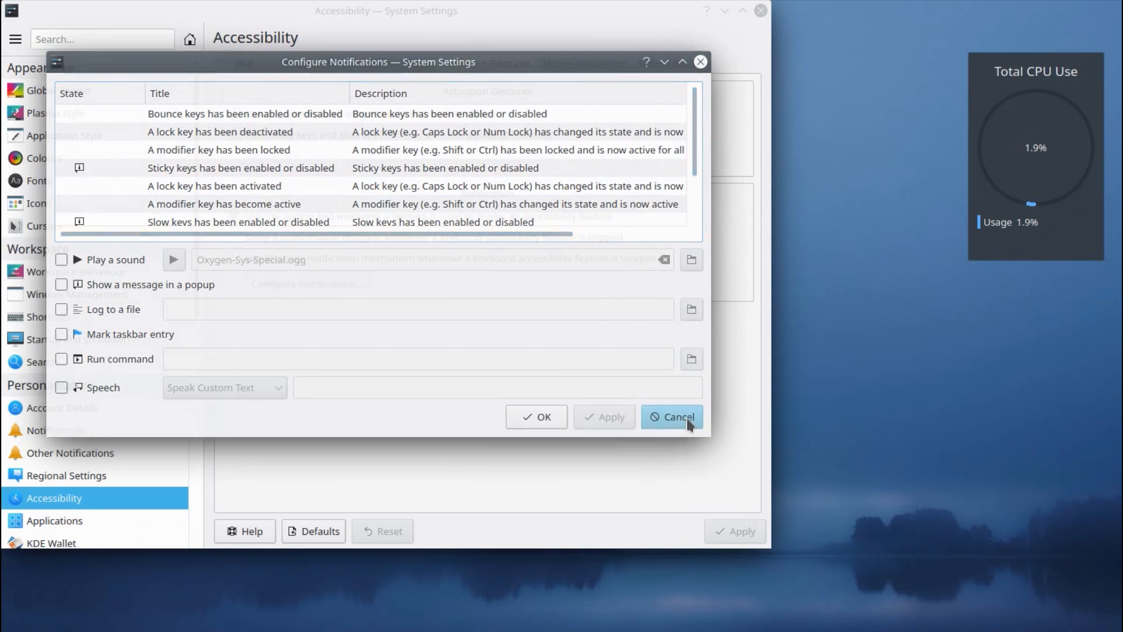
click(671, 417)
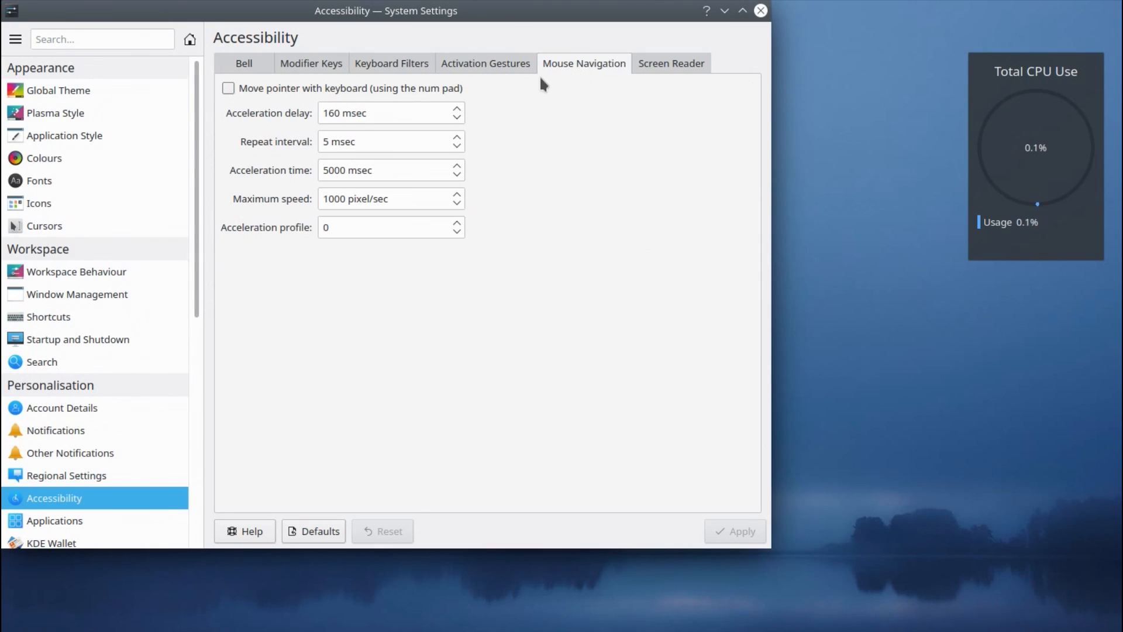
click(670, 63)
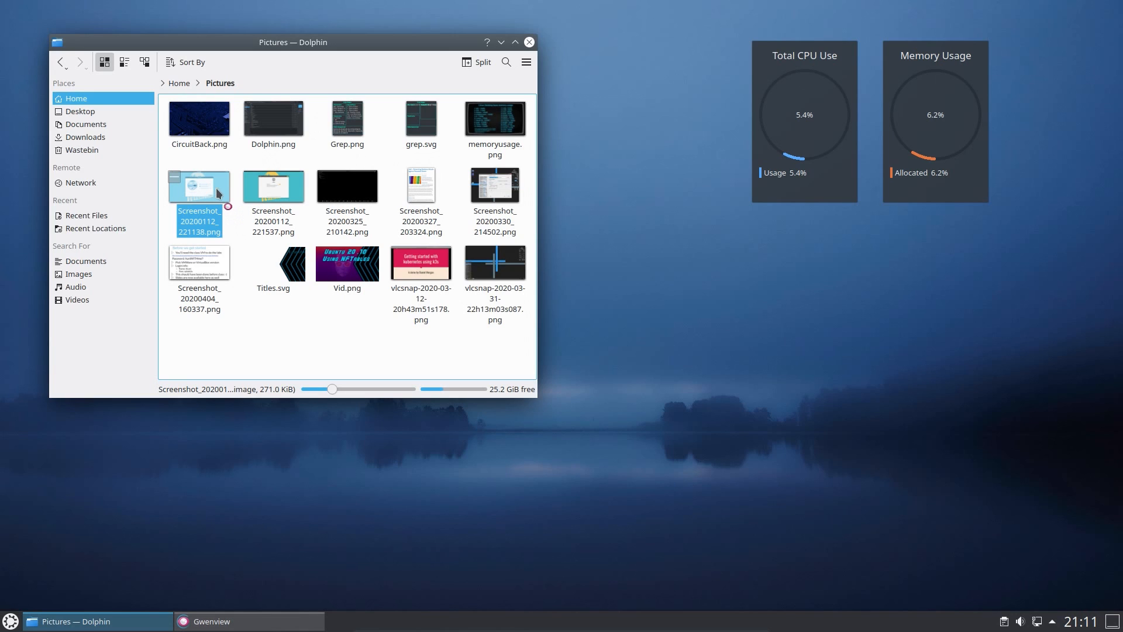
Open Screenshot_20200112_221138.png in Gwenview.
double_click(198, 185)
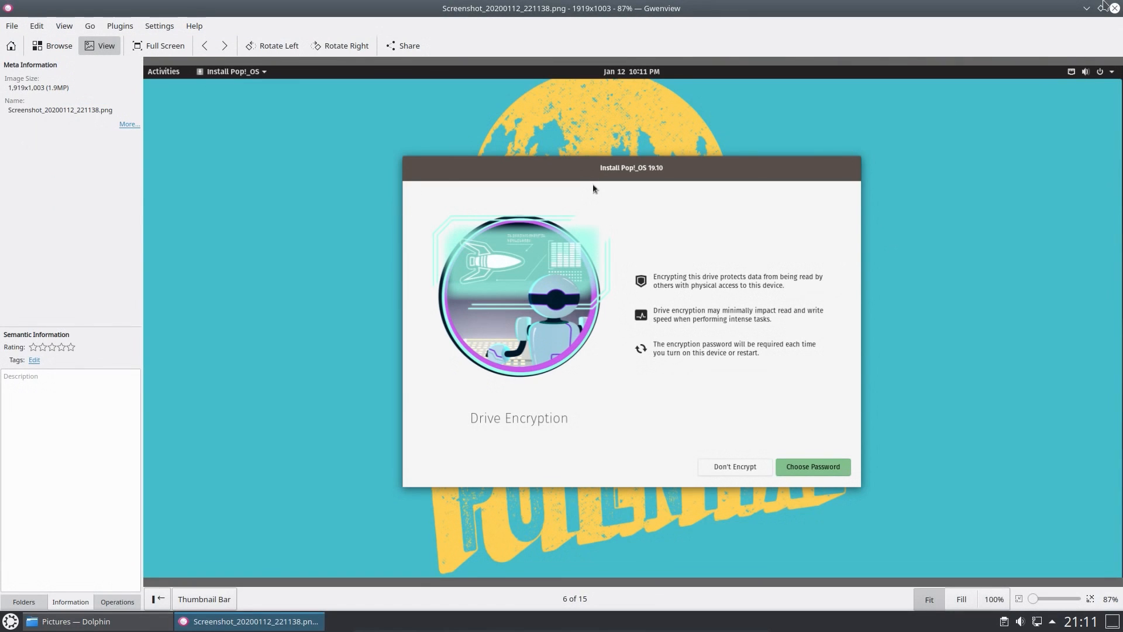
mouse_move(1112, 7)
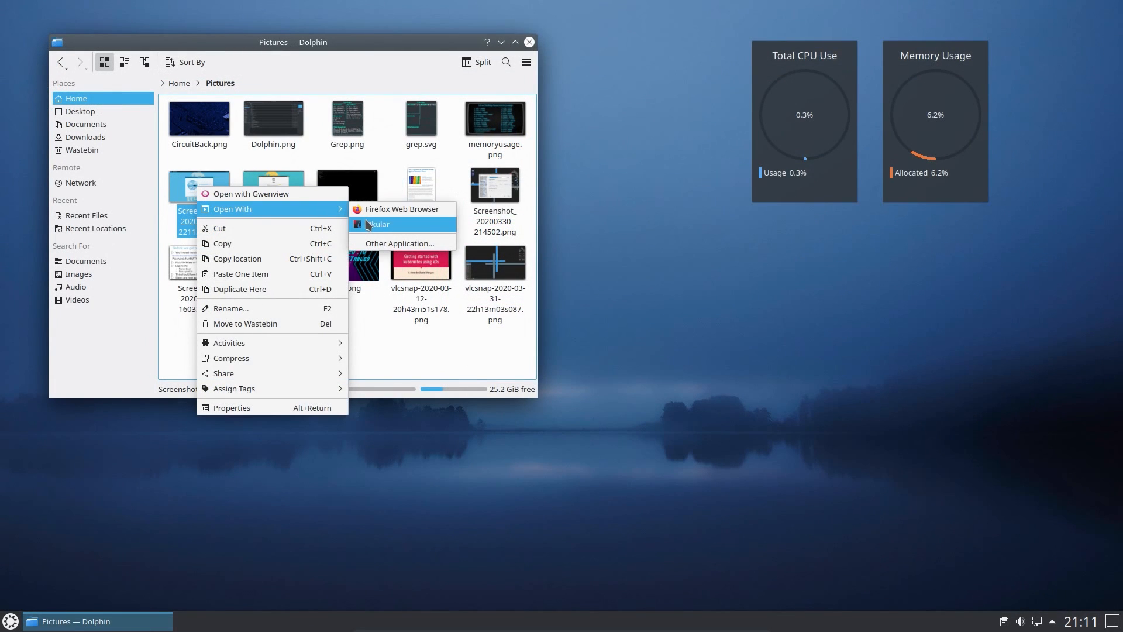
View the drive encryption screenshot in Okular zoomed beyond 9,000%, then close Okular.
click(379, 224)
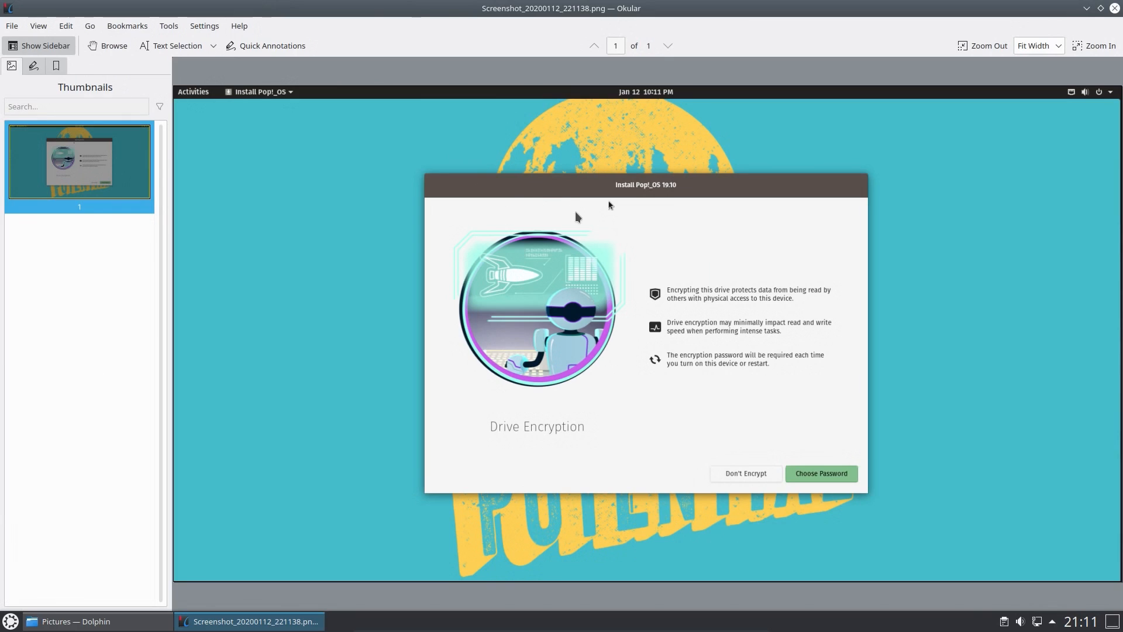
mouse_move(609, 115)
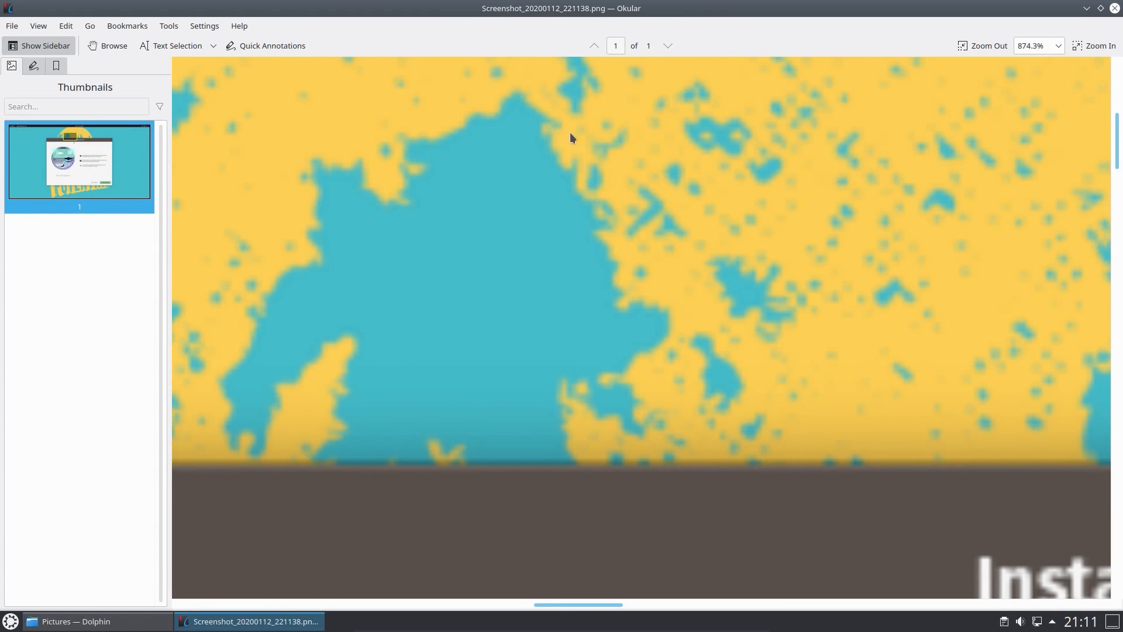
mouse_move(597, 157)
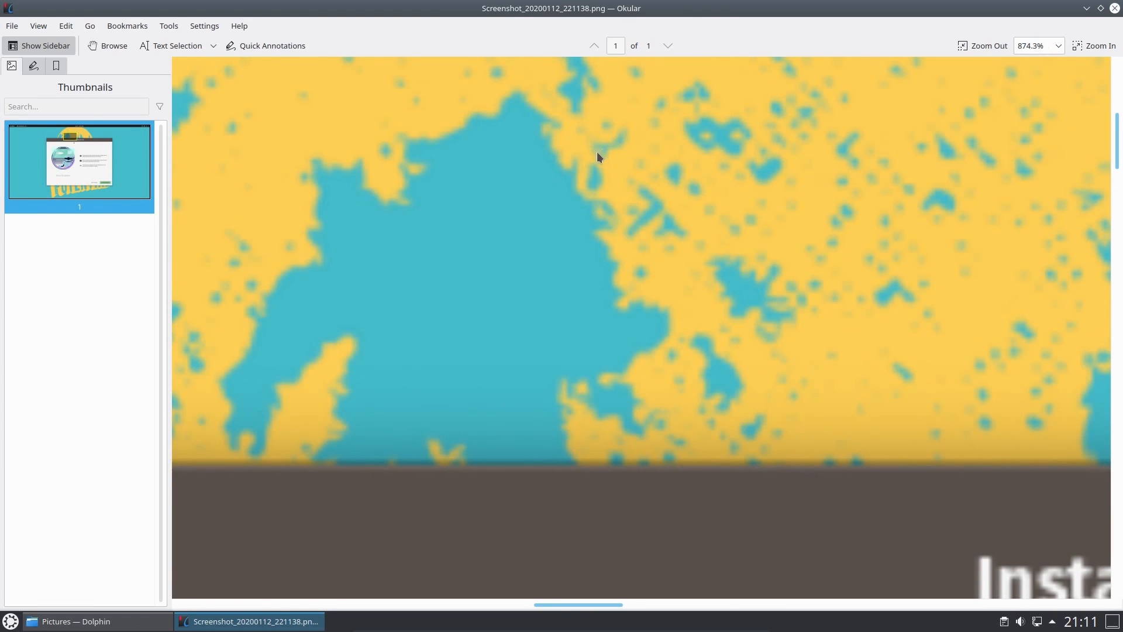
click(1094, 45)
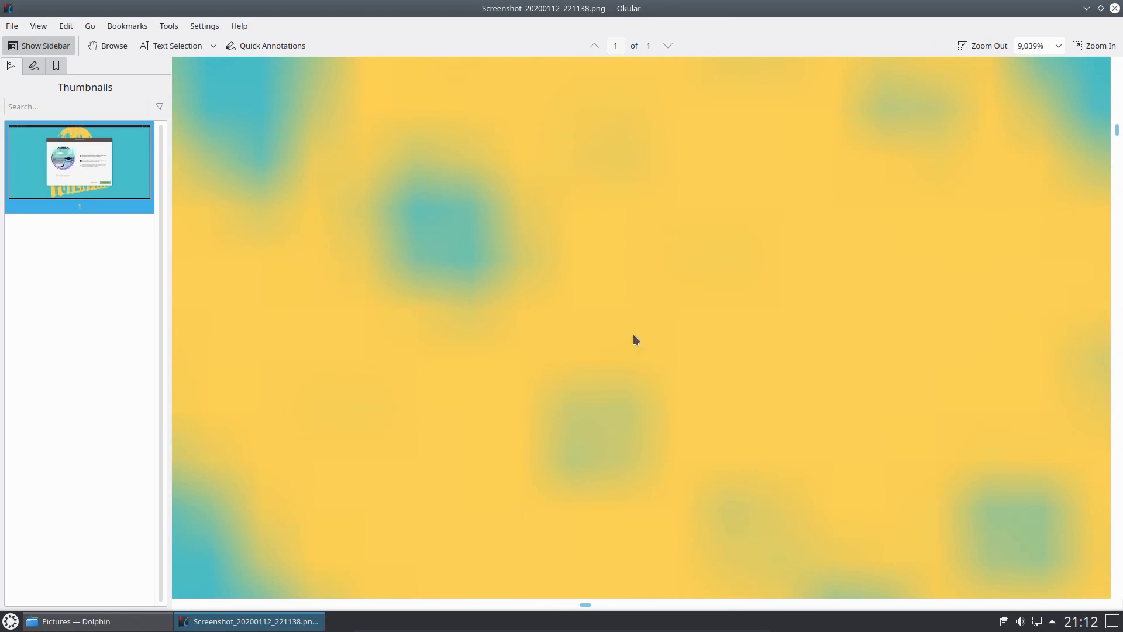
mouse_move(337, 163)
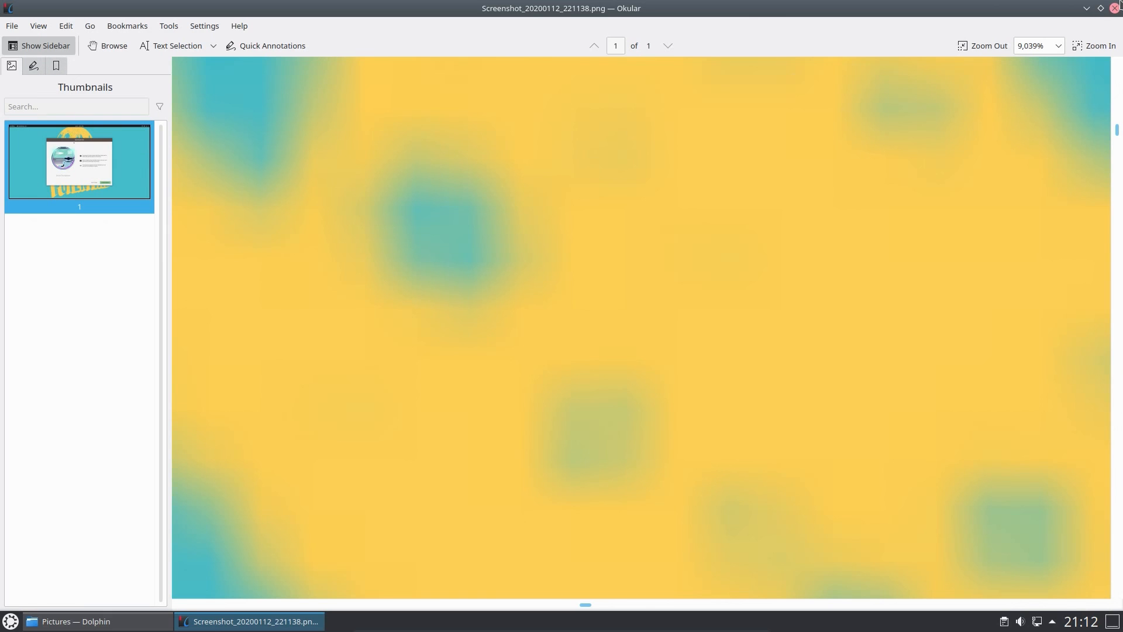
click(74, 622)
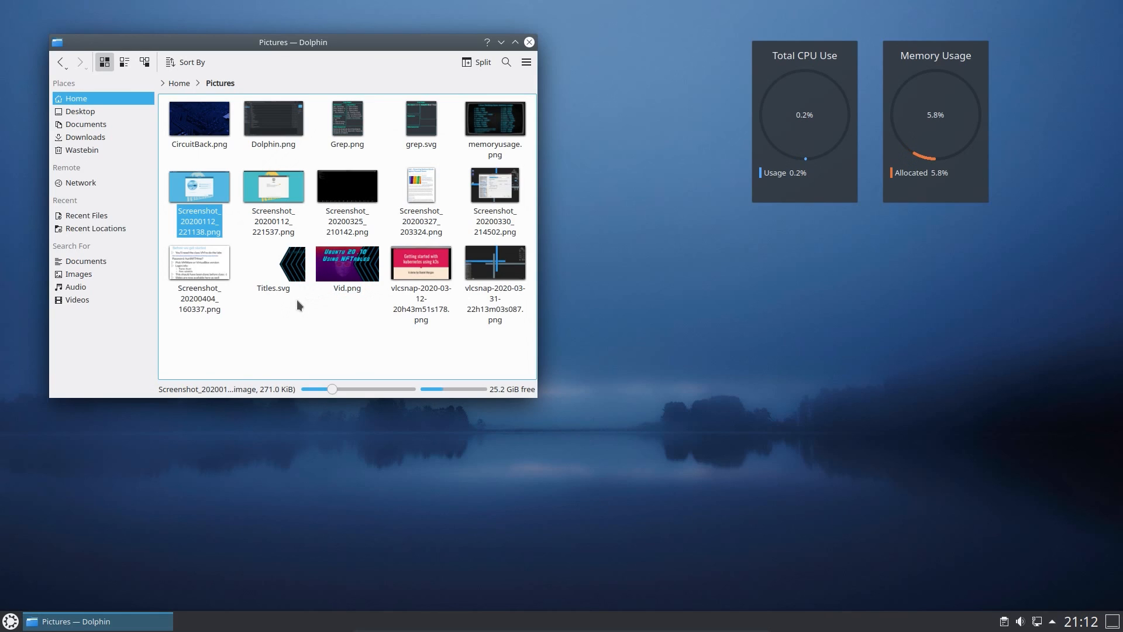
mouse_move(284, 325)
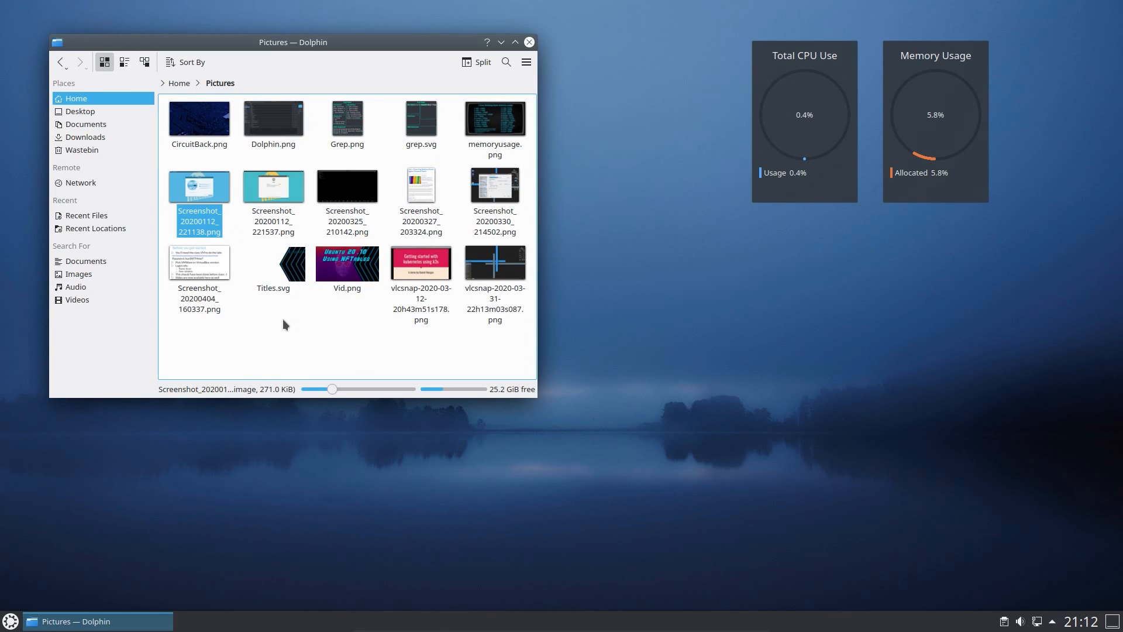
mouse_move(256, 334)
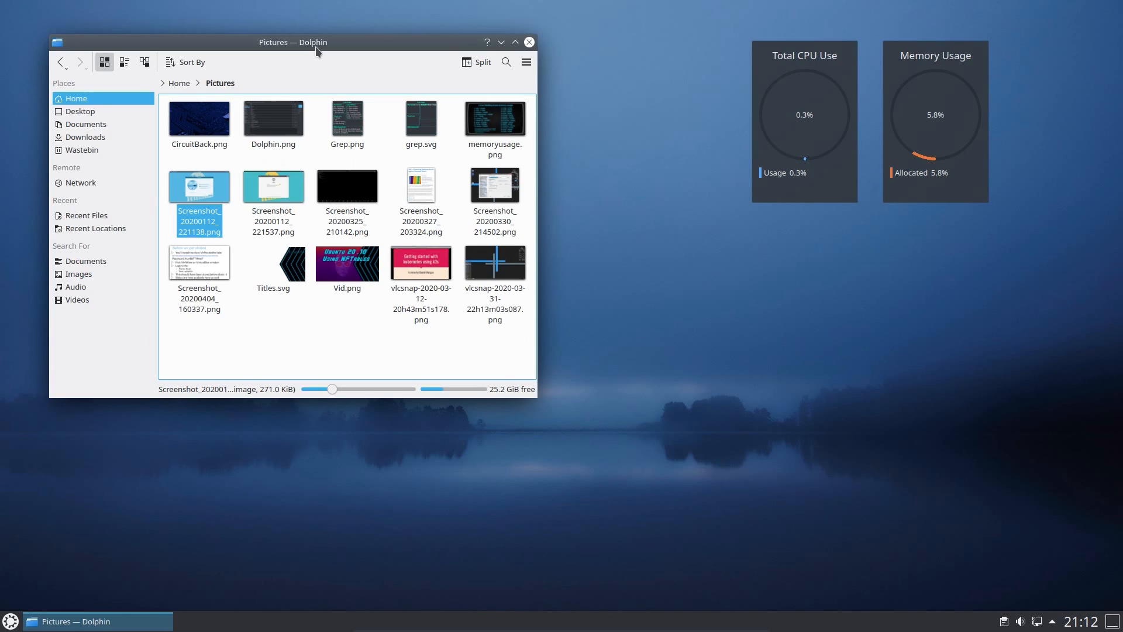
Close the Dolphin Pictures folder window.
key(F4)
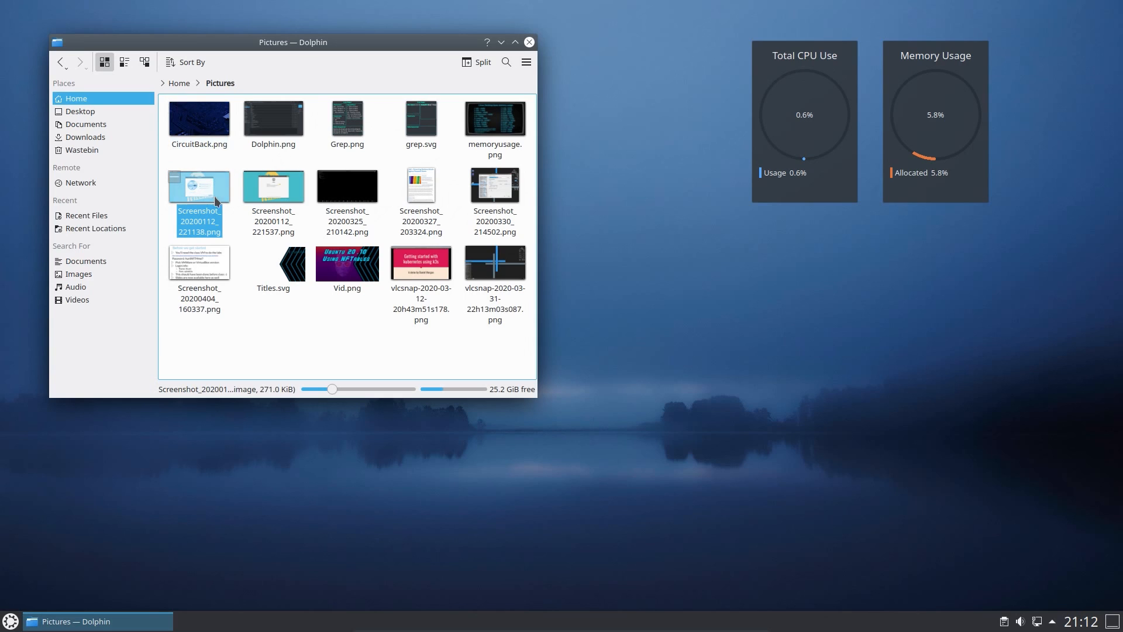
click(529, 41)
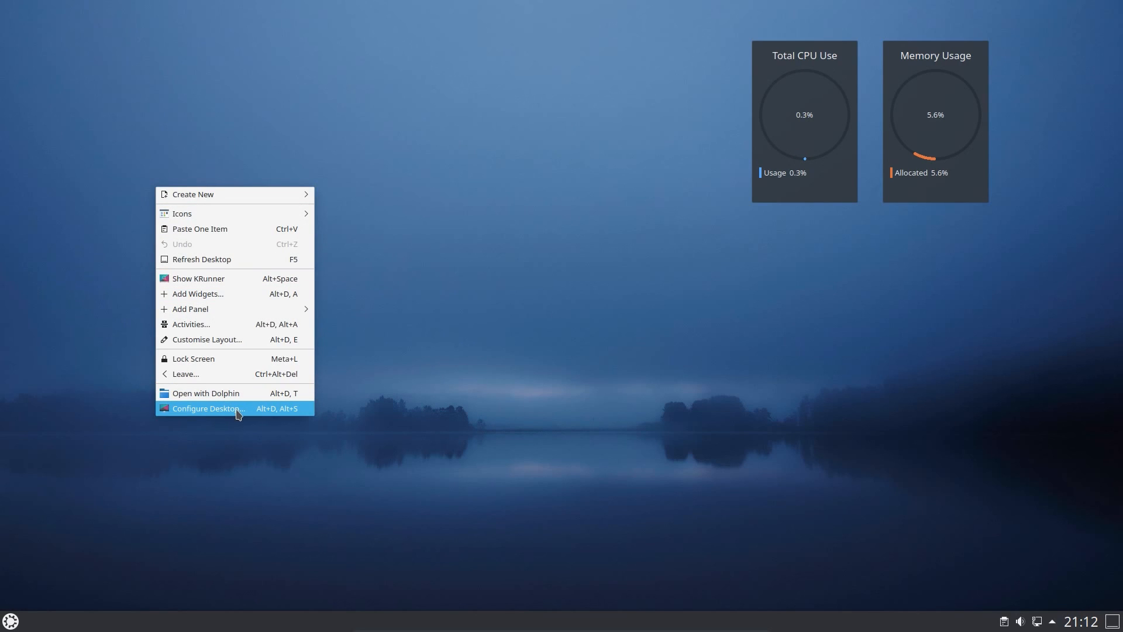
Choose and apply the Flow hexagon wallpaper in the desktop wallpaper settings.
click(208, 408)
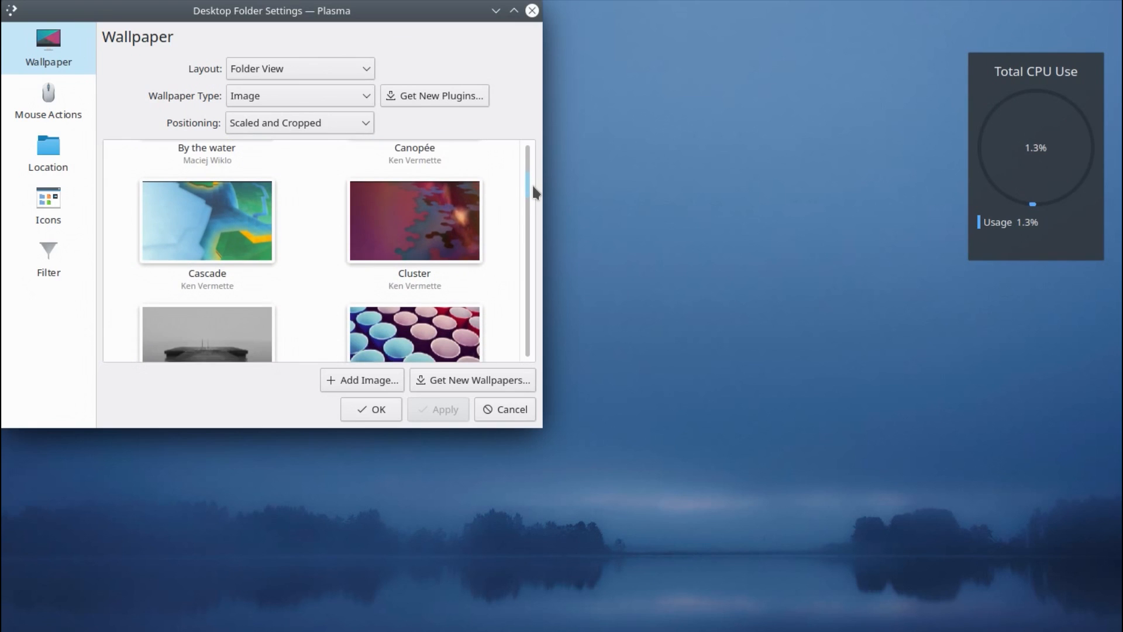
scroll(down, 3)
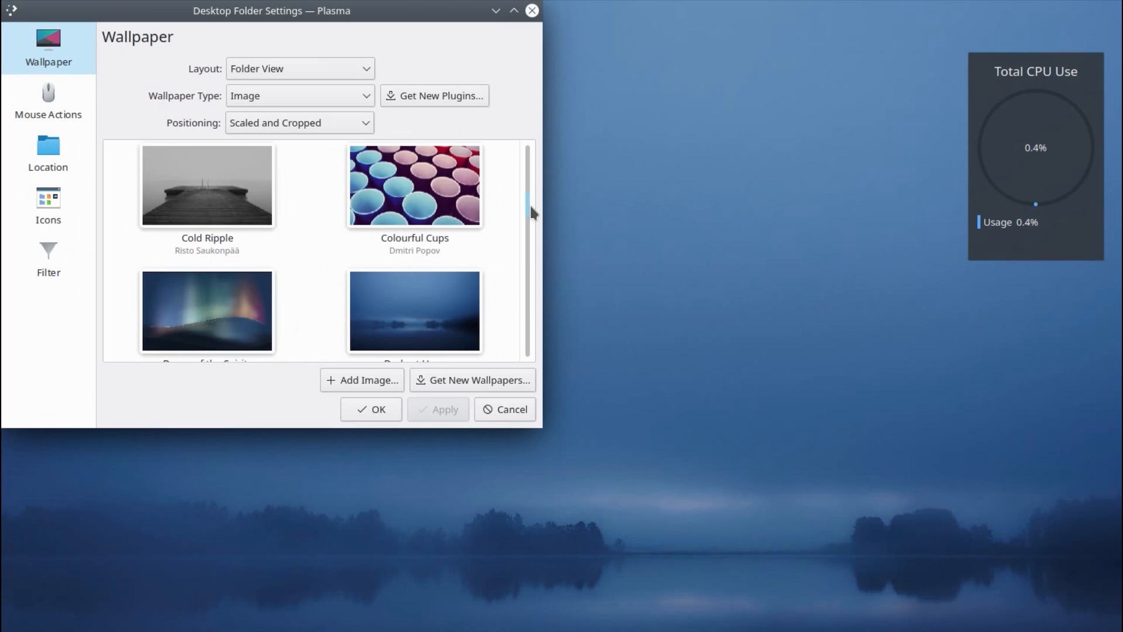
scroll(down, 3)
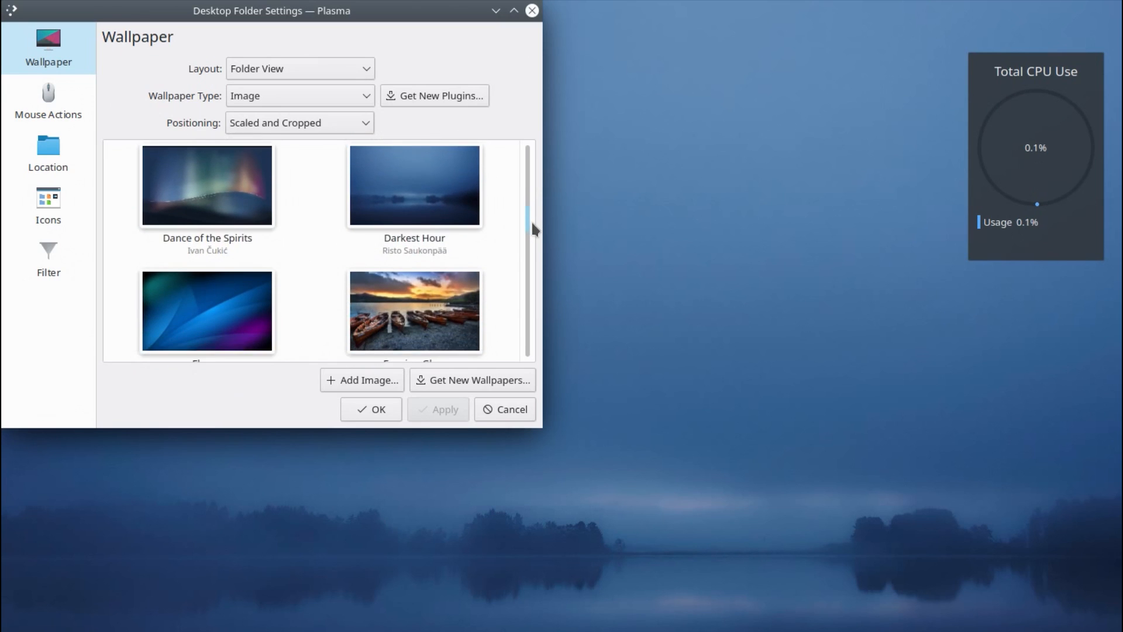
scroll(down, 3)
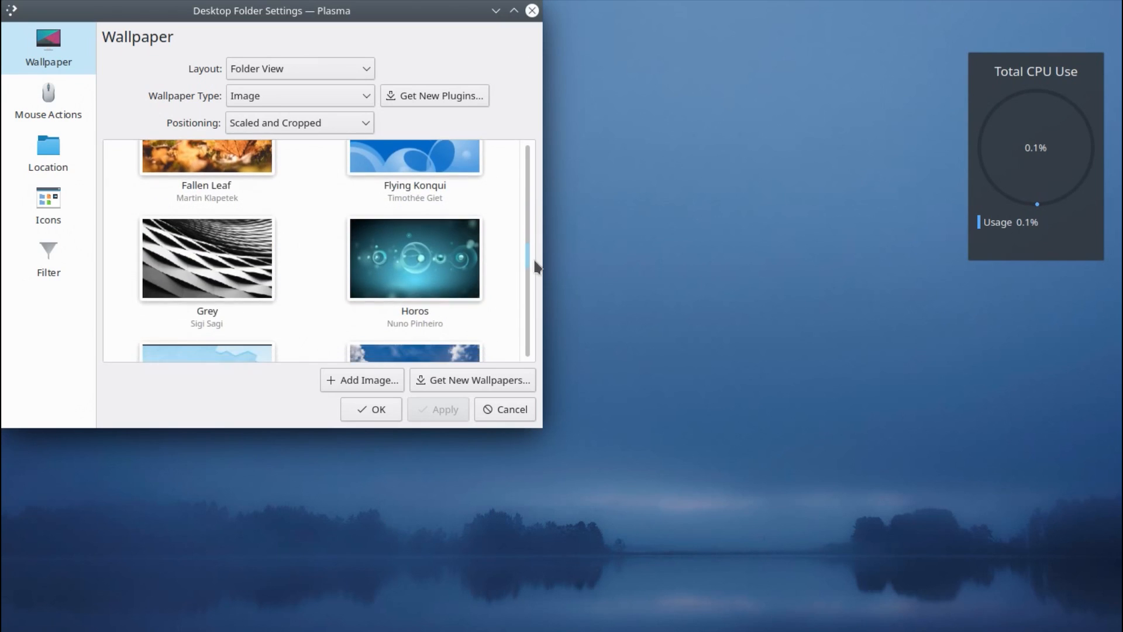
scroll(down, 3)
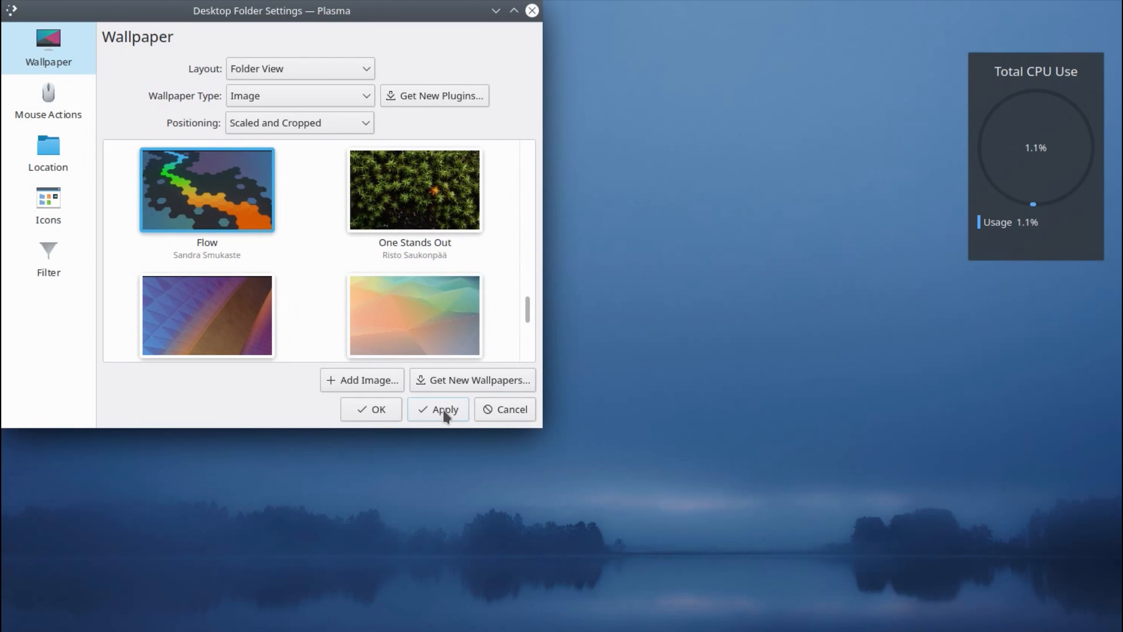
click(437, 409)
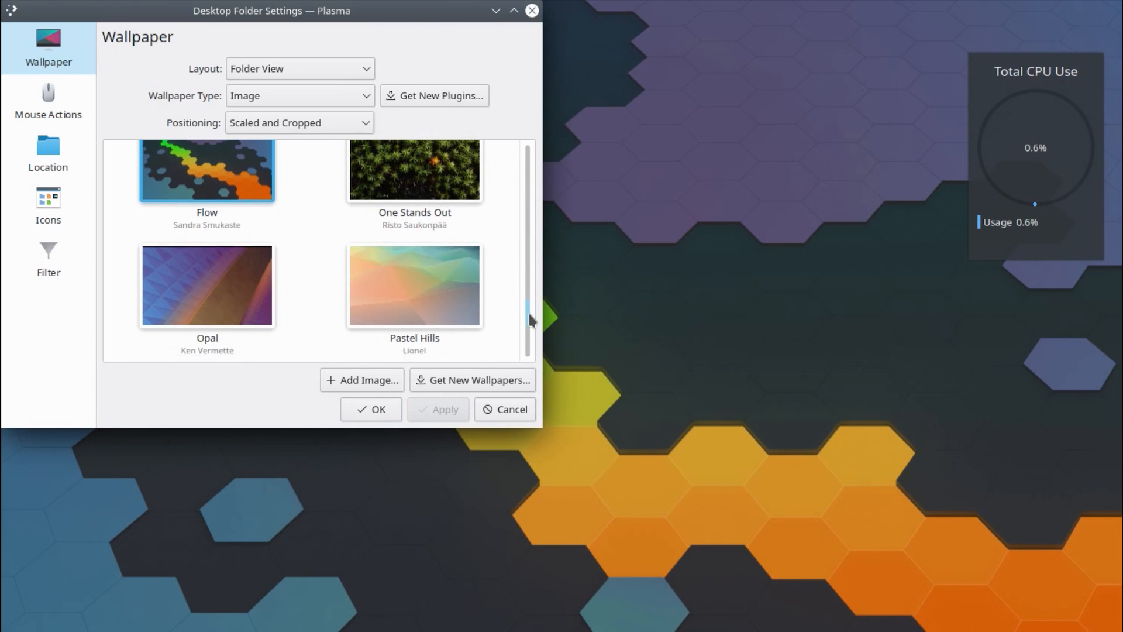
scroll(down, 3)
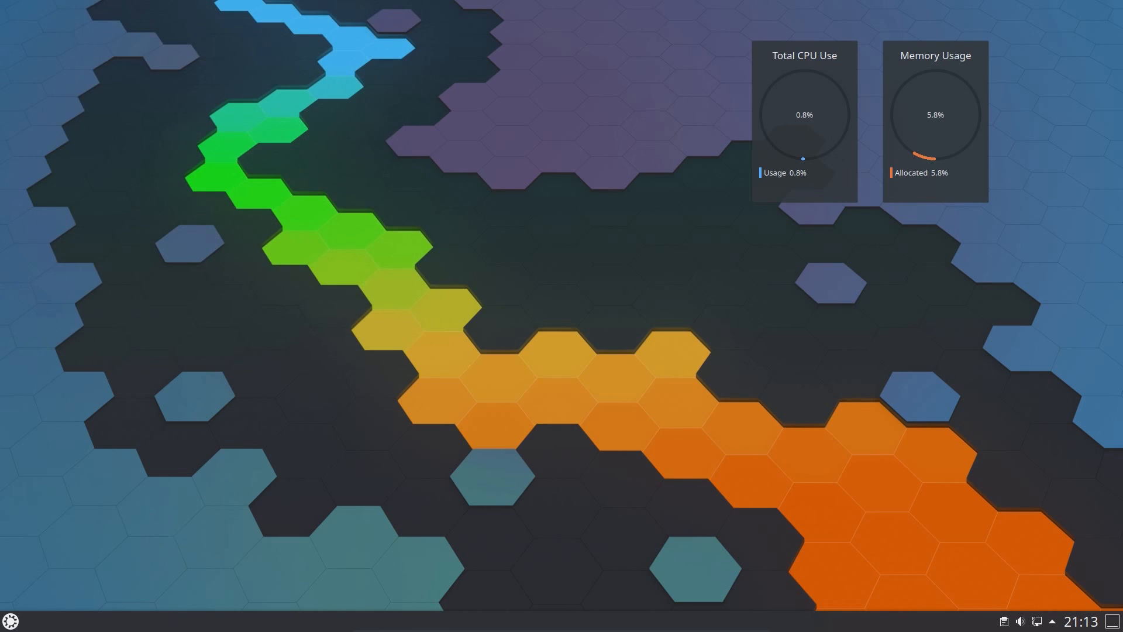
Open and close the Wayland information module, then reopen the Application Dashboard.
click(10, 619)
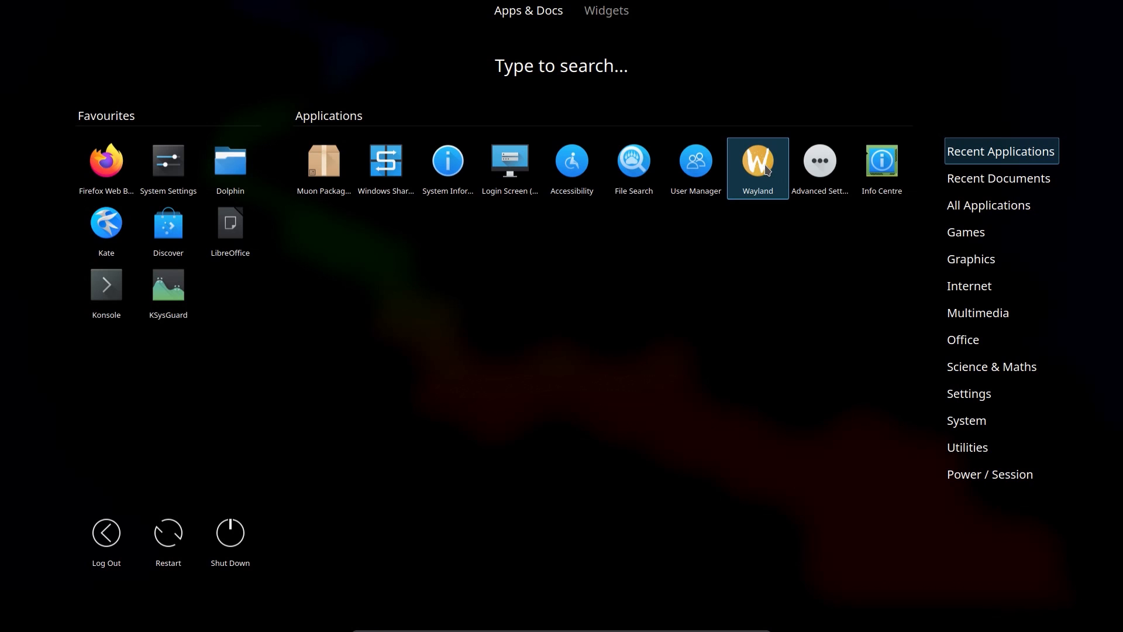
click(757, 159)
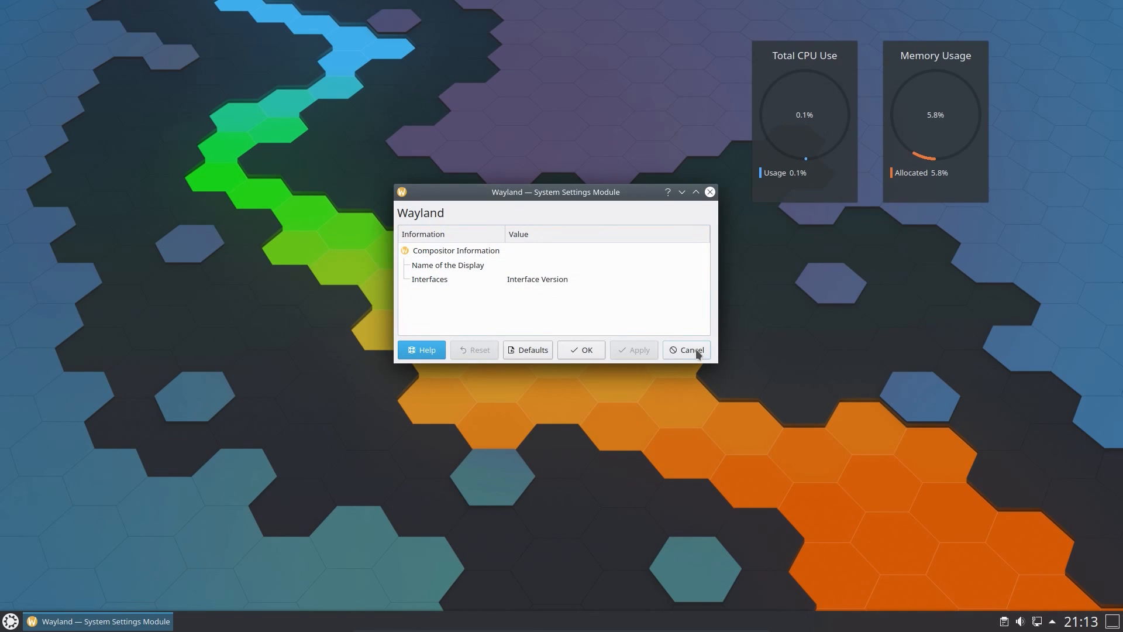
click(685, 350)
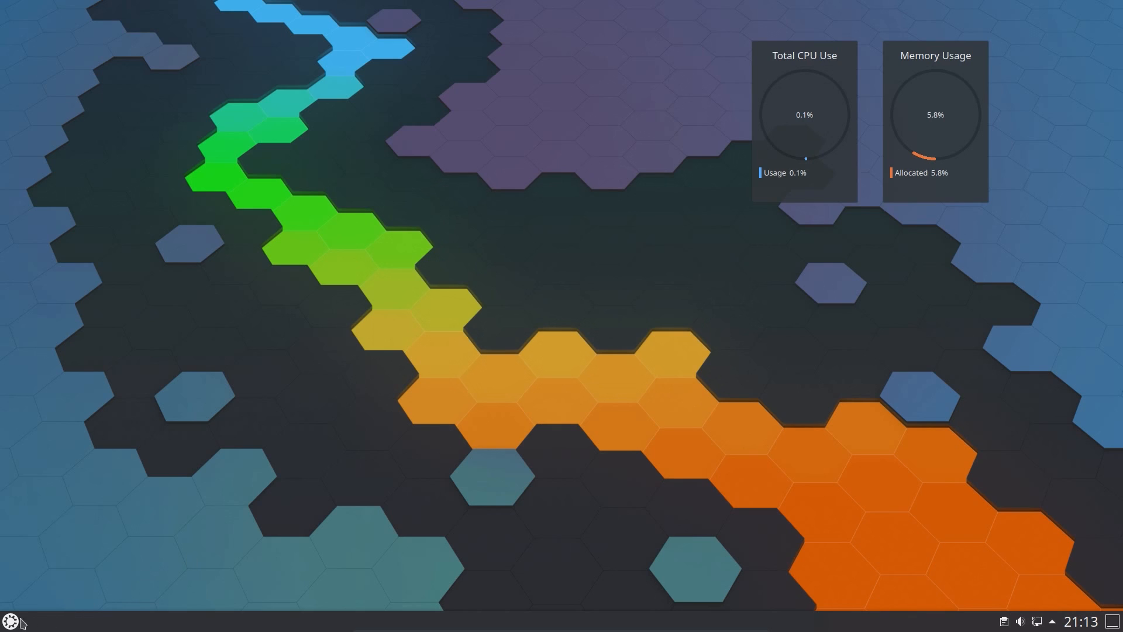
click(10, 620)
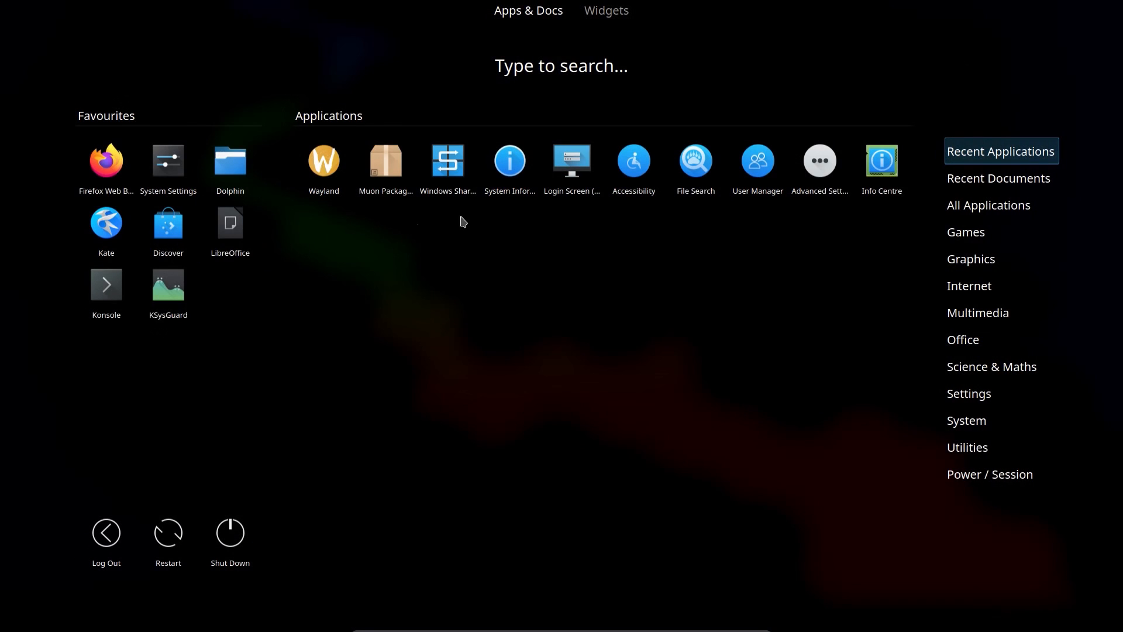
mouse_move(385, 161)
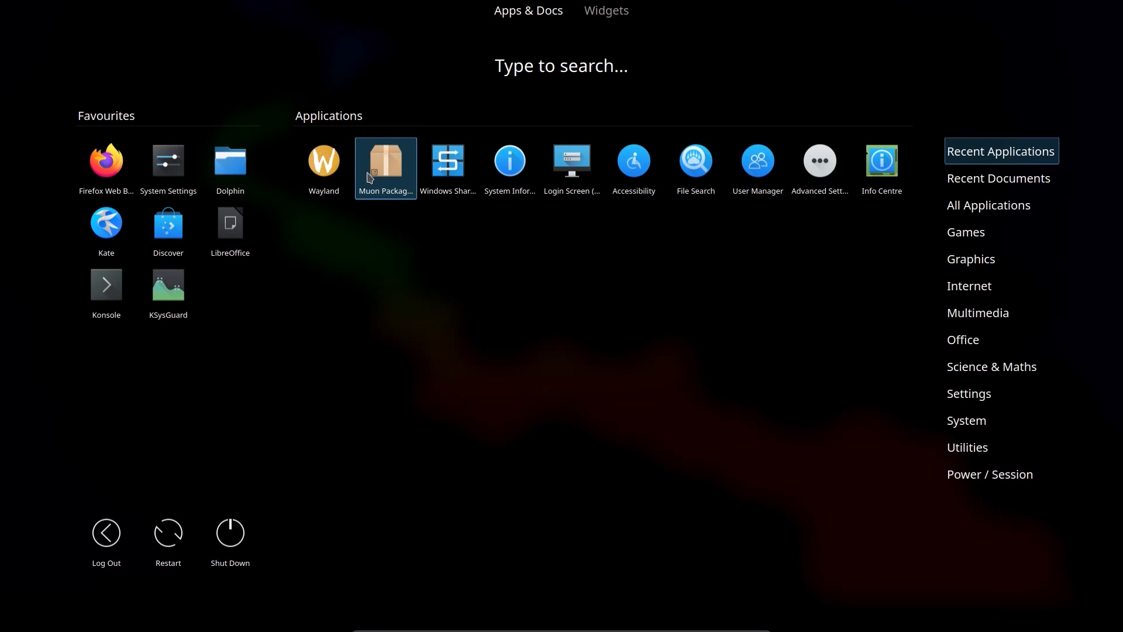
Launch Discover by searching 'sof', then search for Inkscape and browse the results.
text(sof)
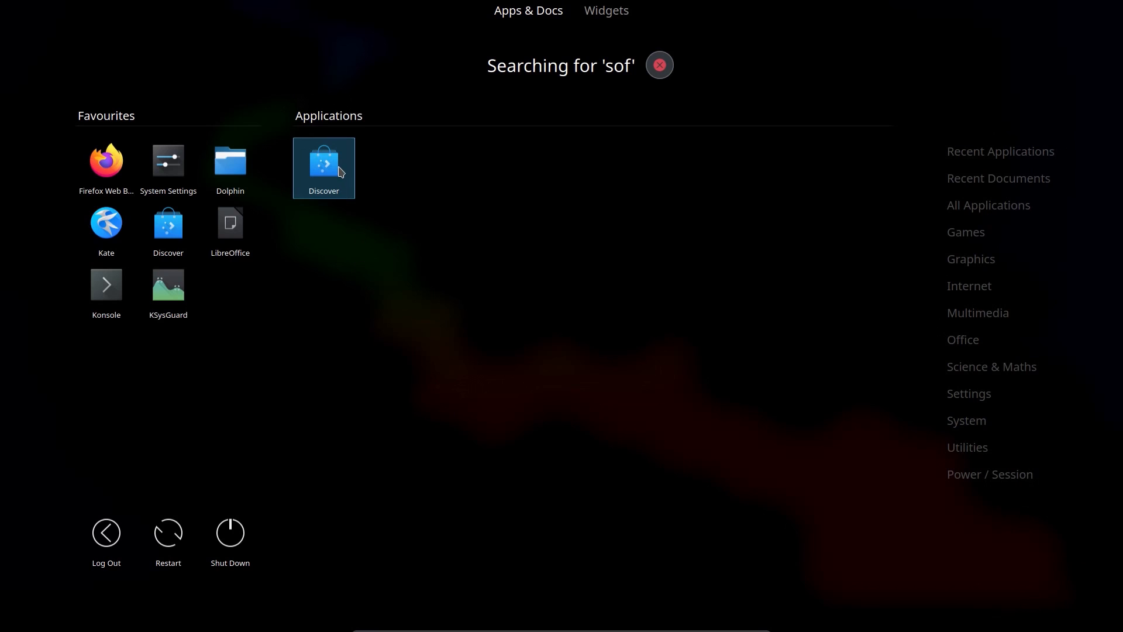
click(323, 163)
text(ink)
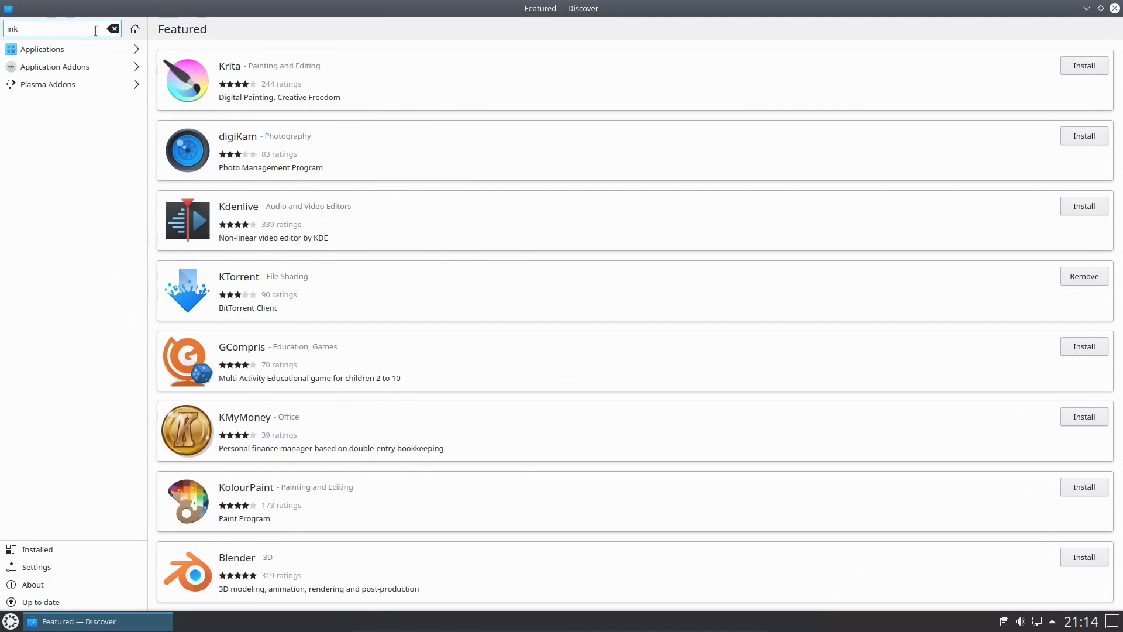
text(sca)
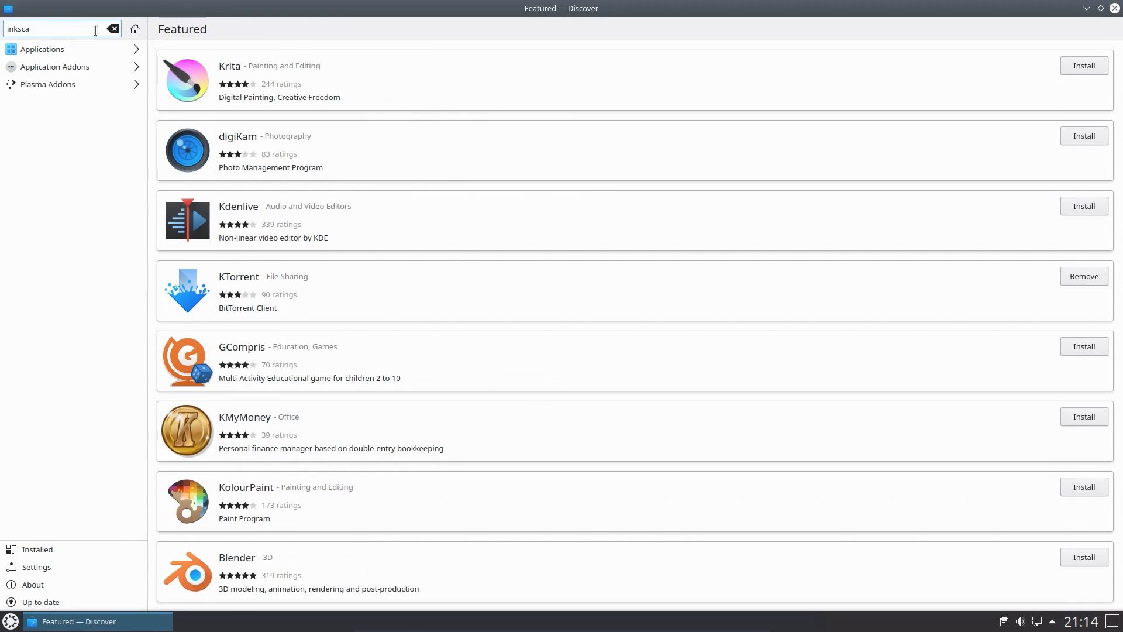
text(pe)
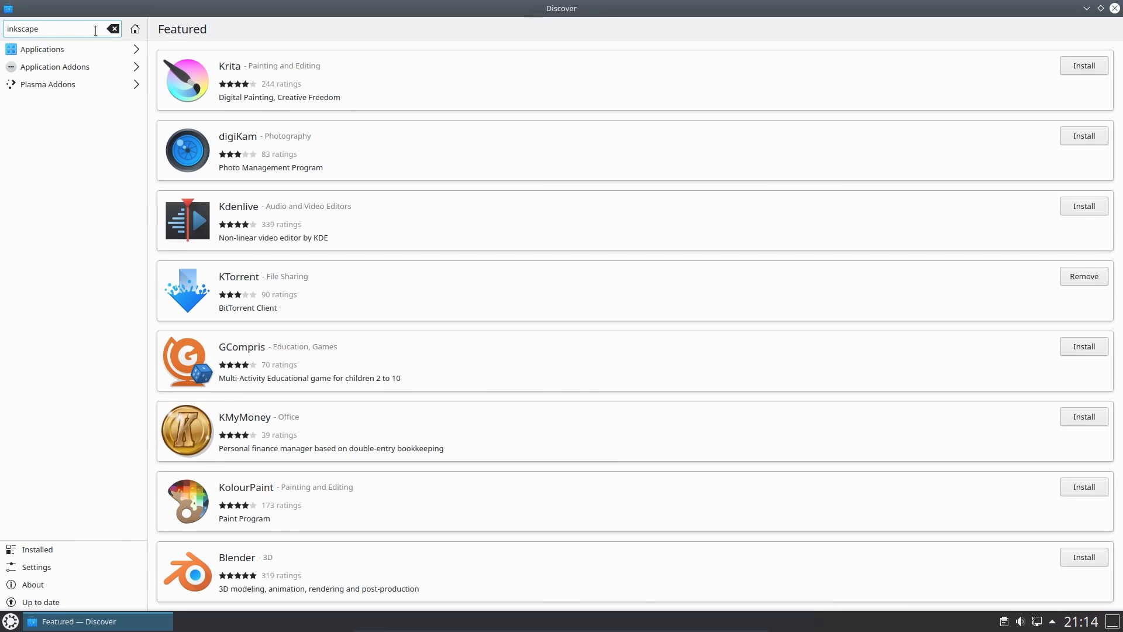
key(Return)
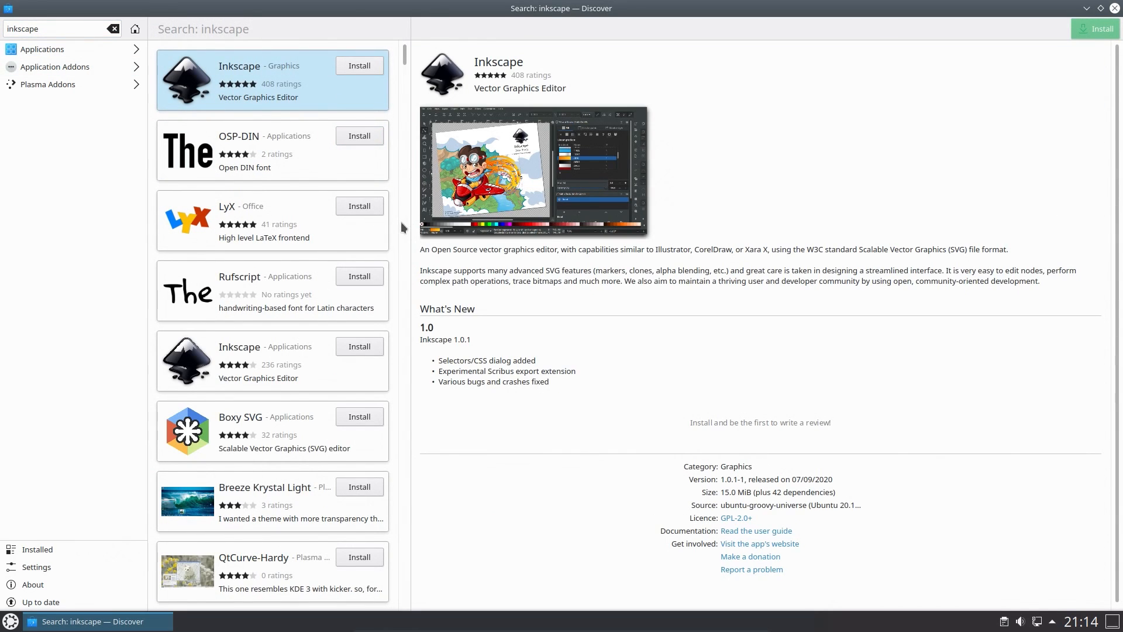
scroll(down, 3)
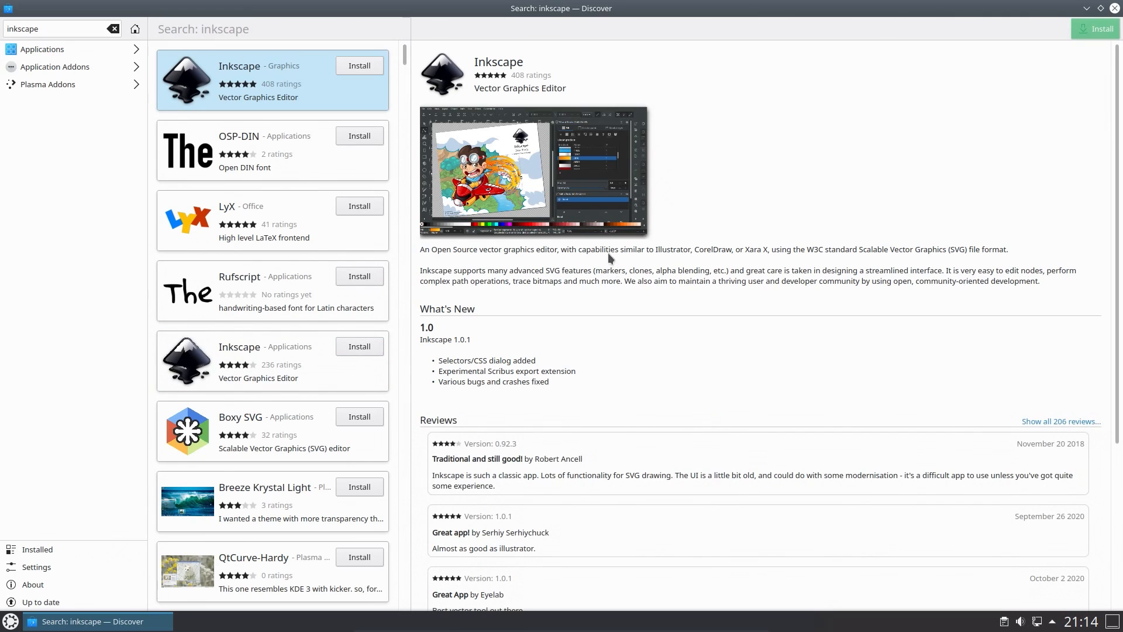
scroll(down, 3)
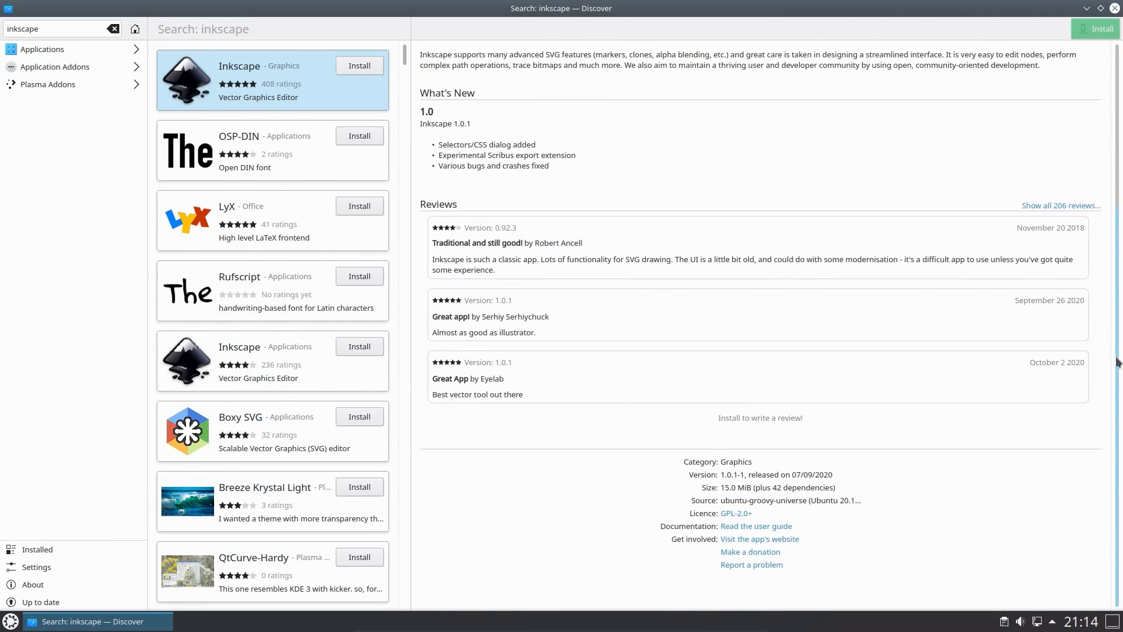
mouse_move(718, 501)
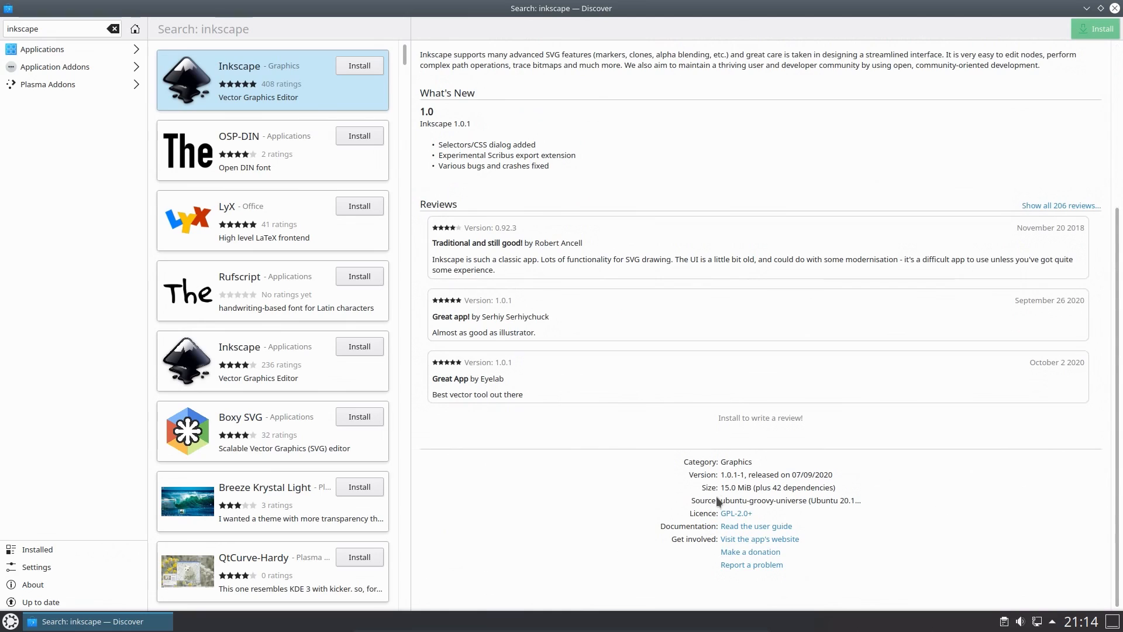
mouse_move(818, 501)
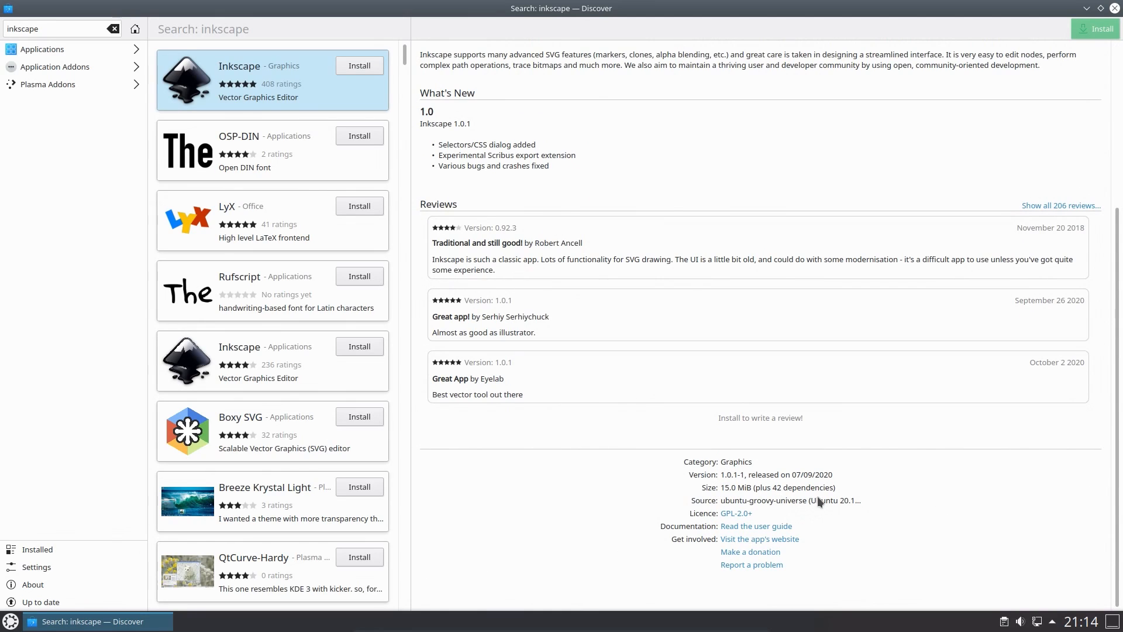
mouse_move(738, 505)
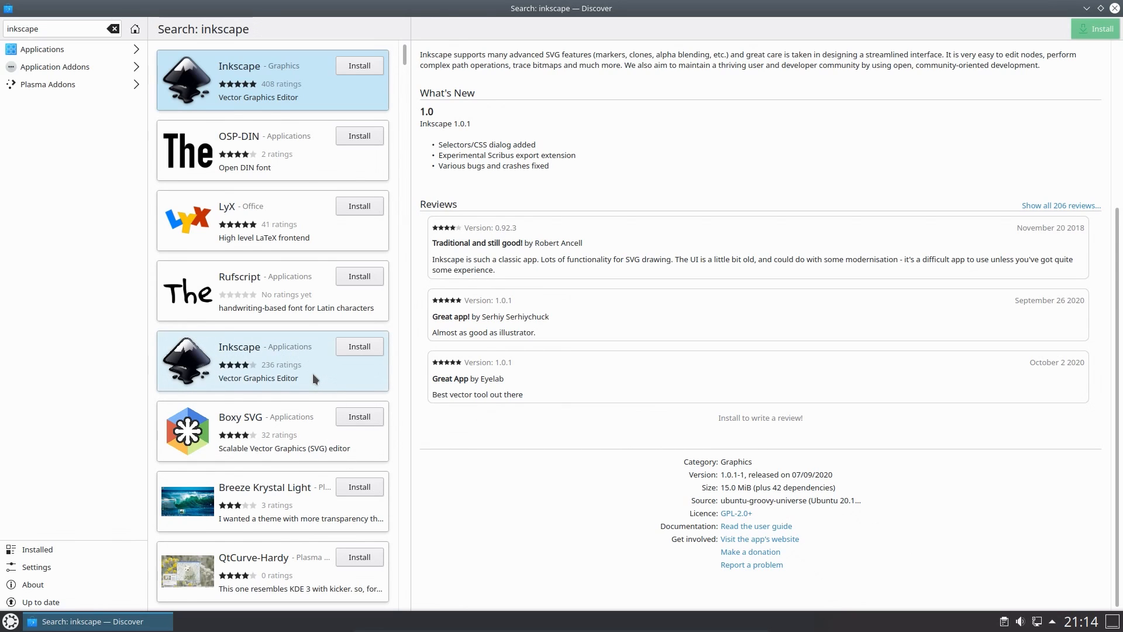
Read the second Inkscape listing's details, then go back to the Featured applications page.
click(272, 361)
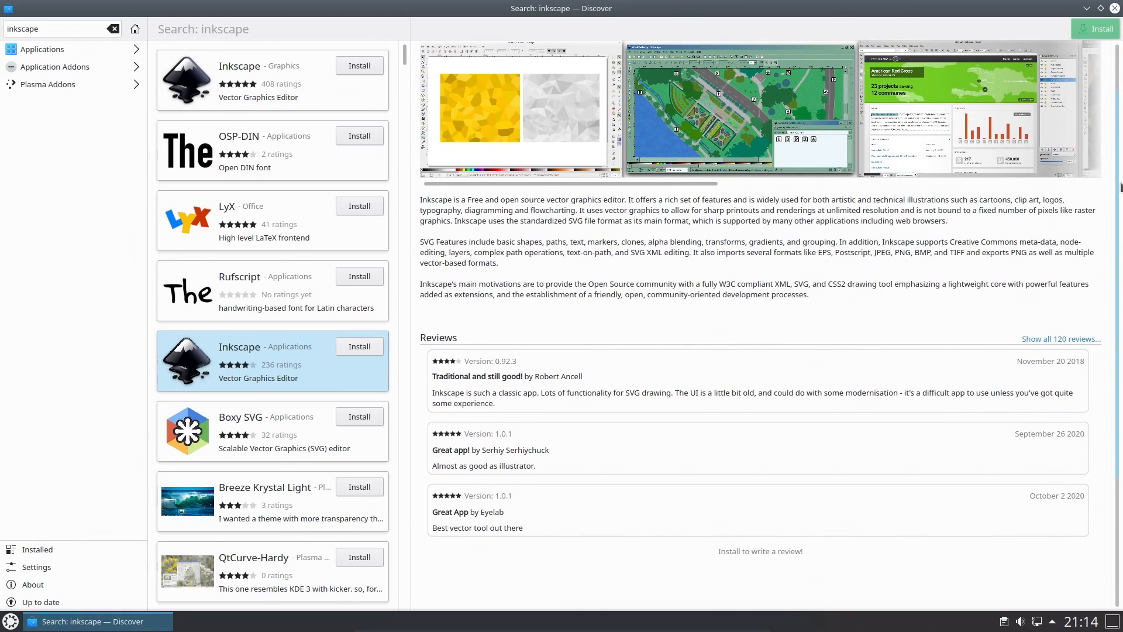
scroll(down, 3)
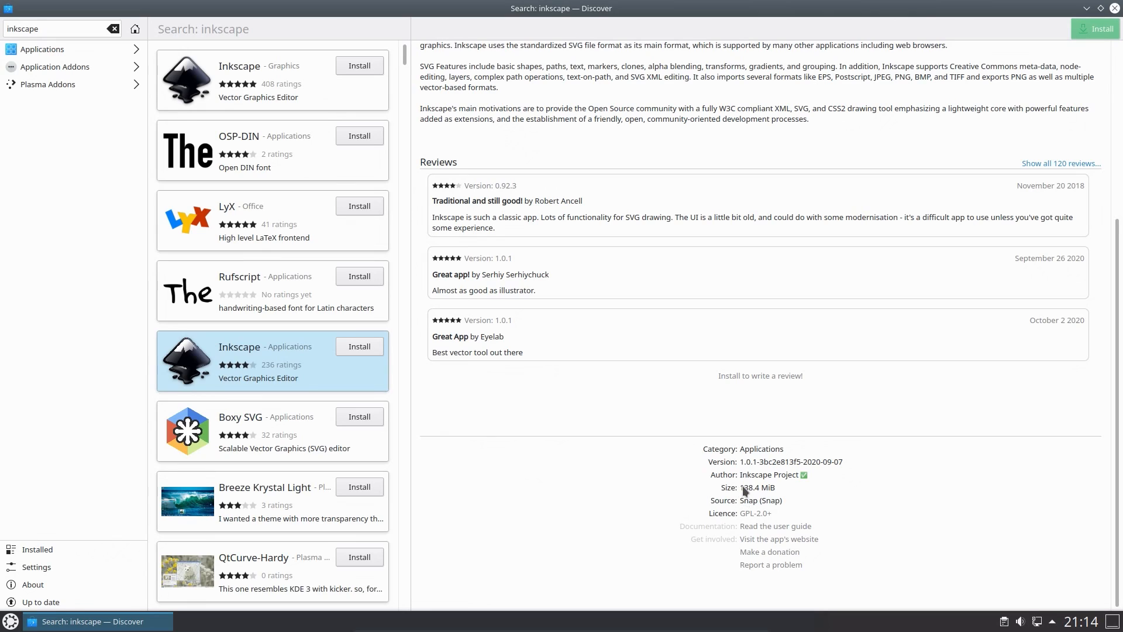
mouse_move(785, 499)
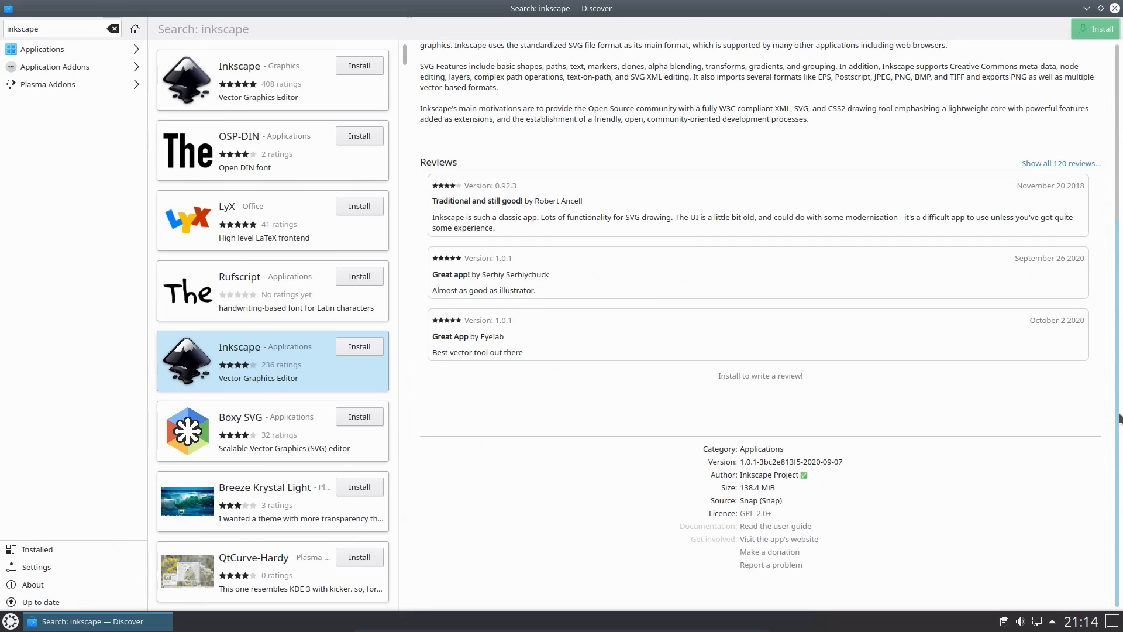
scroll(up, 3)
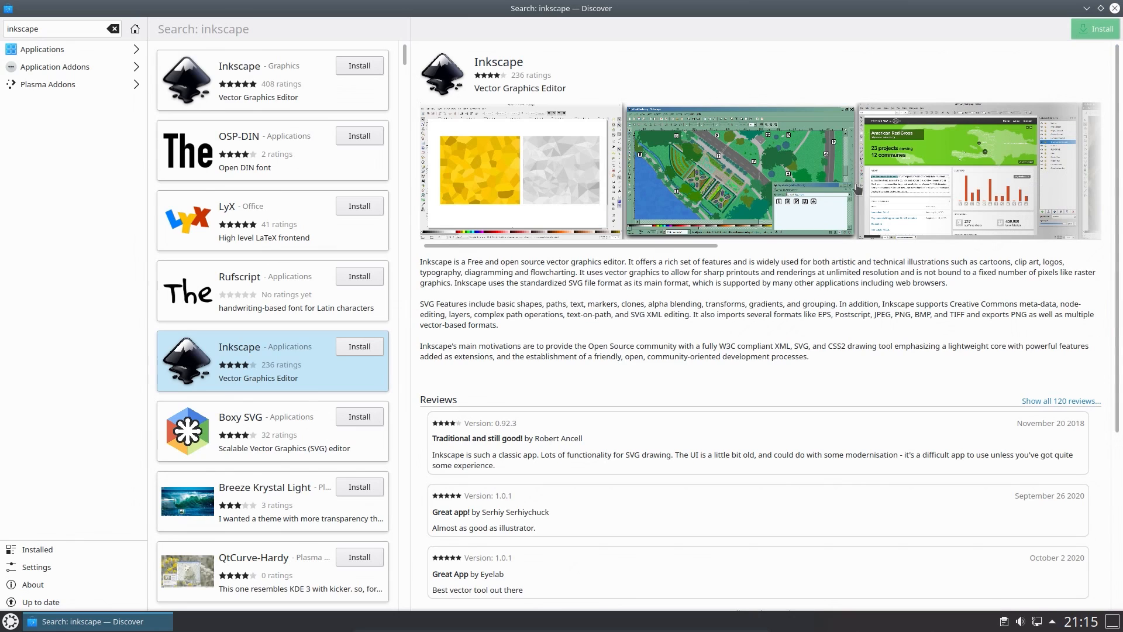
click(112, 29)
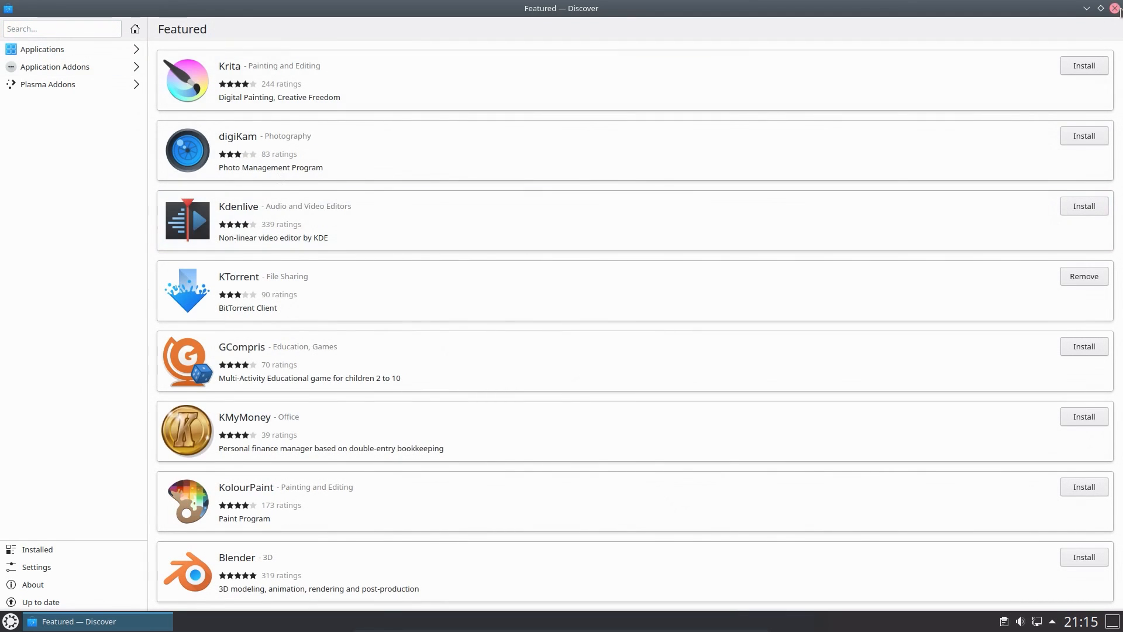
Close Discover, launch Kate with an empty Untitled document, and open its Settings menu.
click(1085, 7)
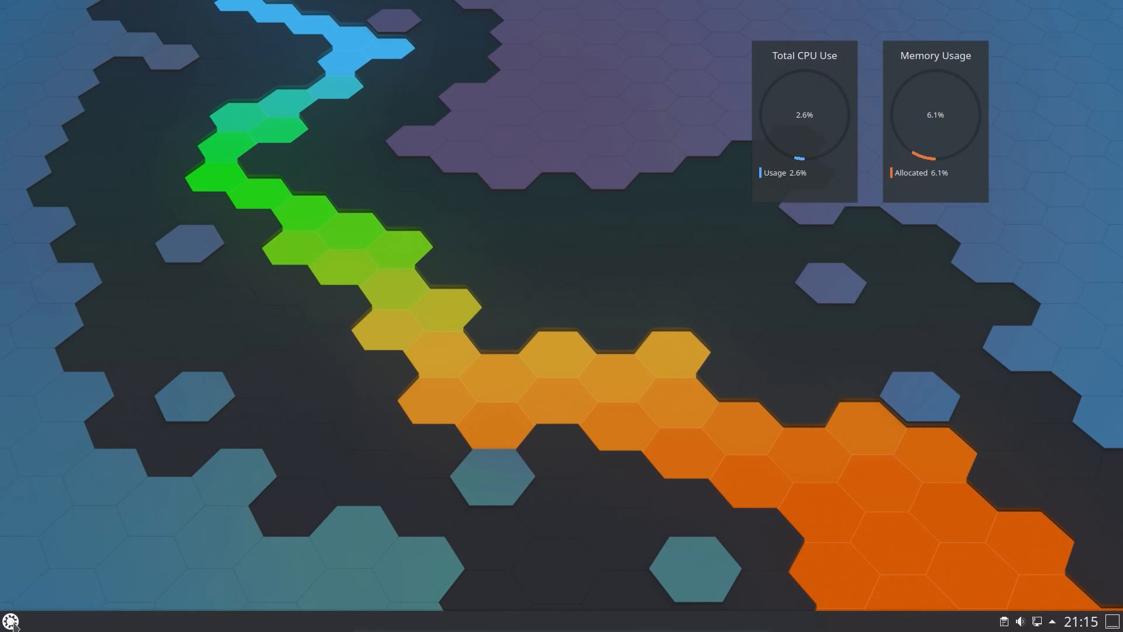
click(10, 620)
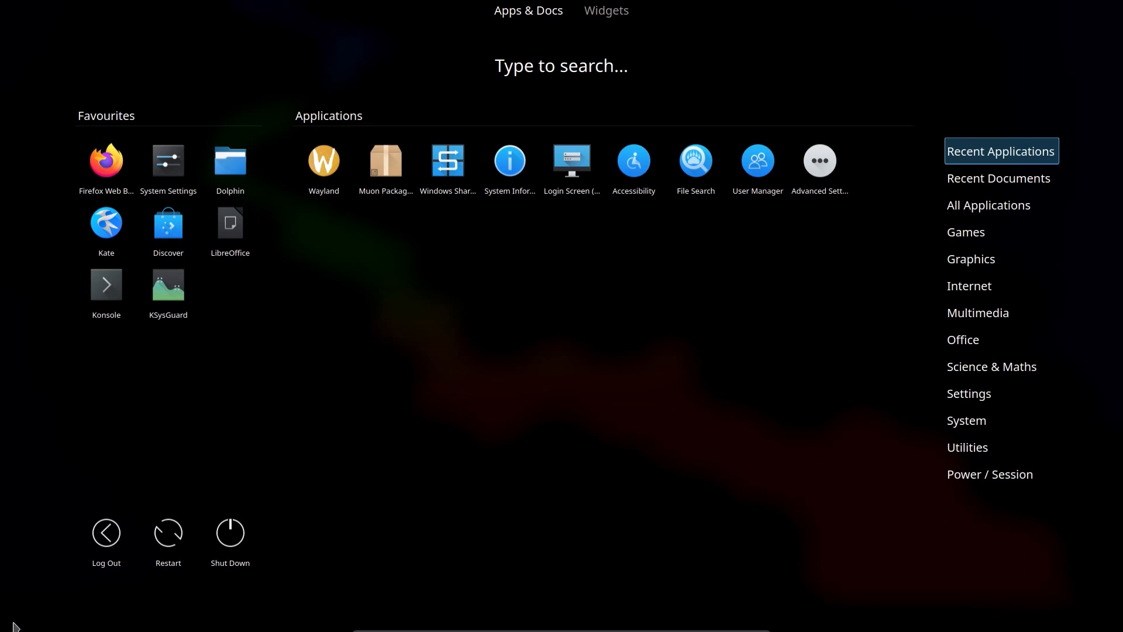
mouse_move(82, 412)
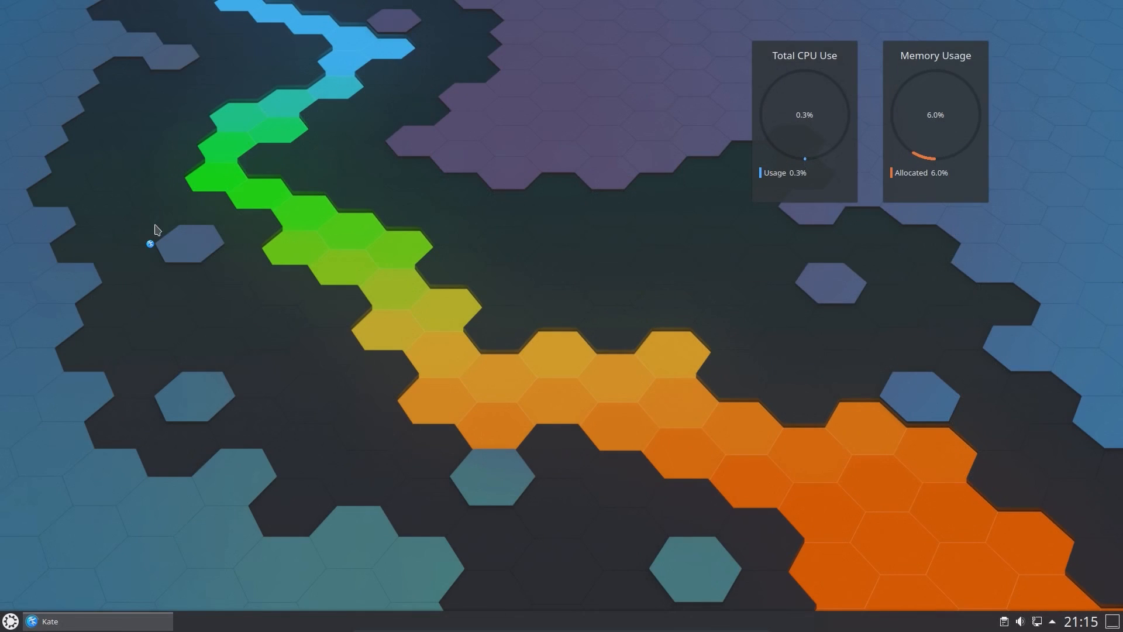
click(49, 621)
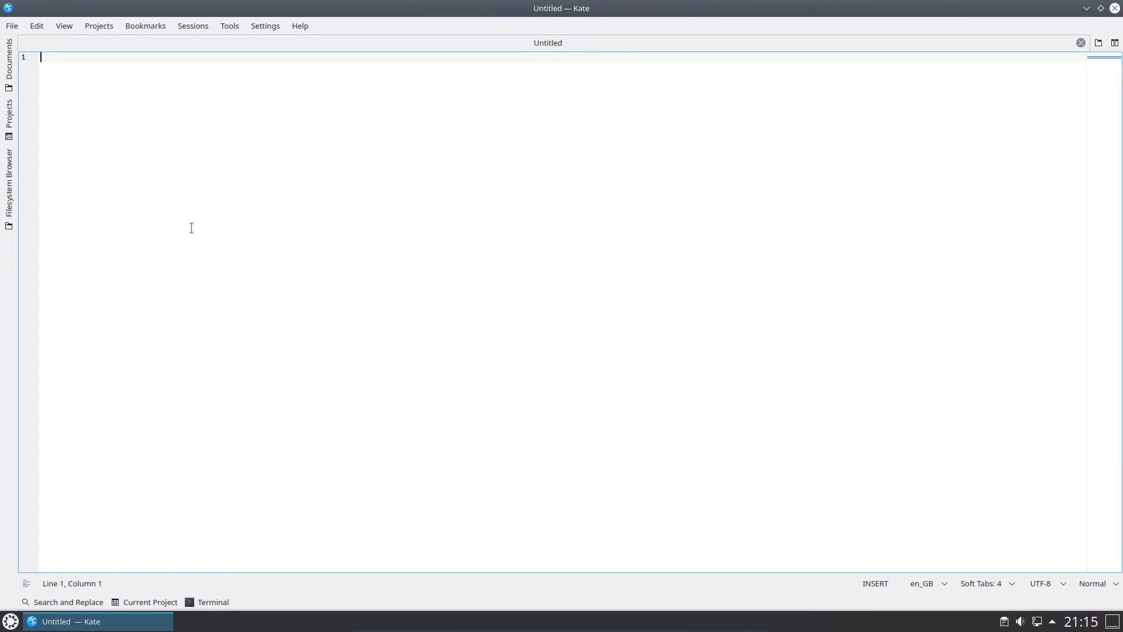
mouse_move(264, 26)
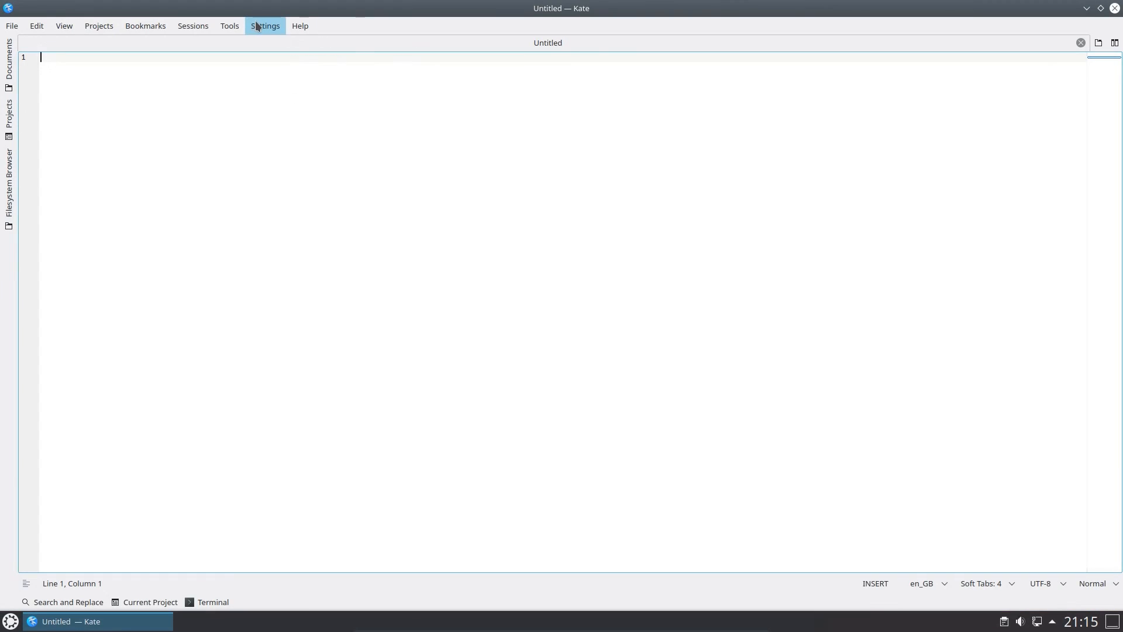
click(265, 25)
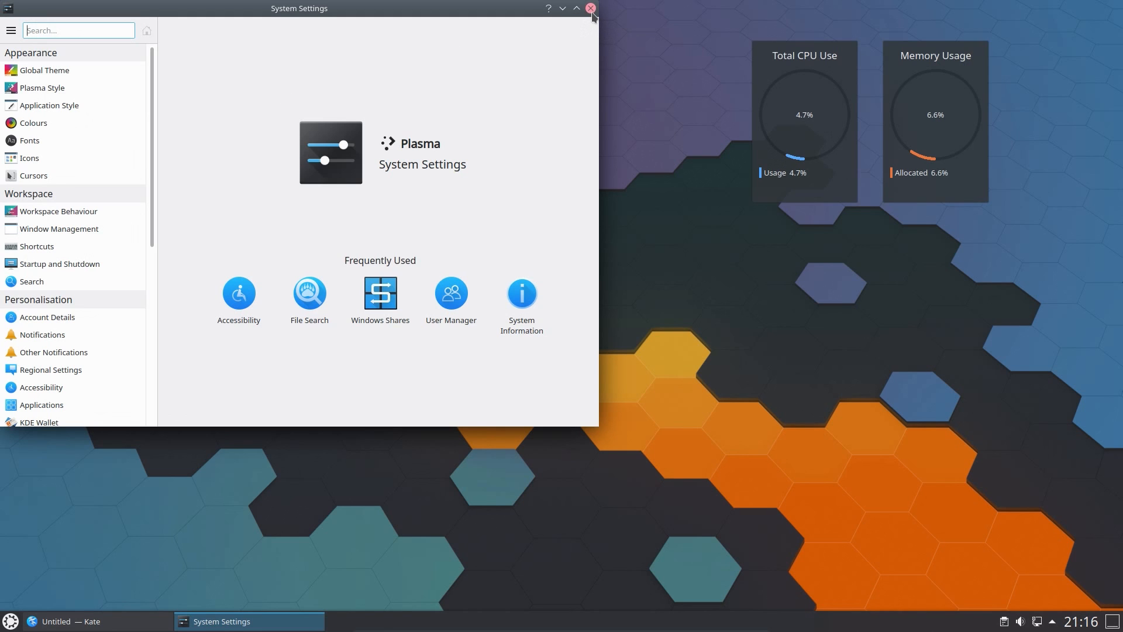
Show Global Theme in System Settings, then open Add Widgets and browse the widget list.
click(44, 70)
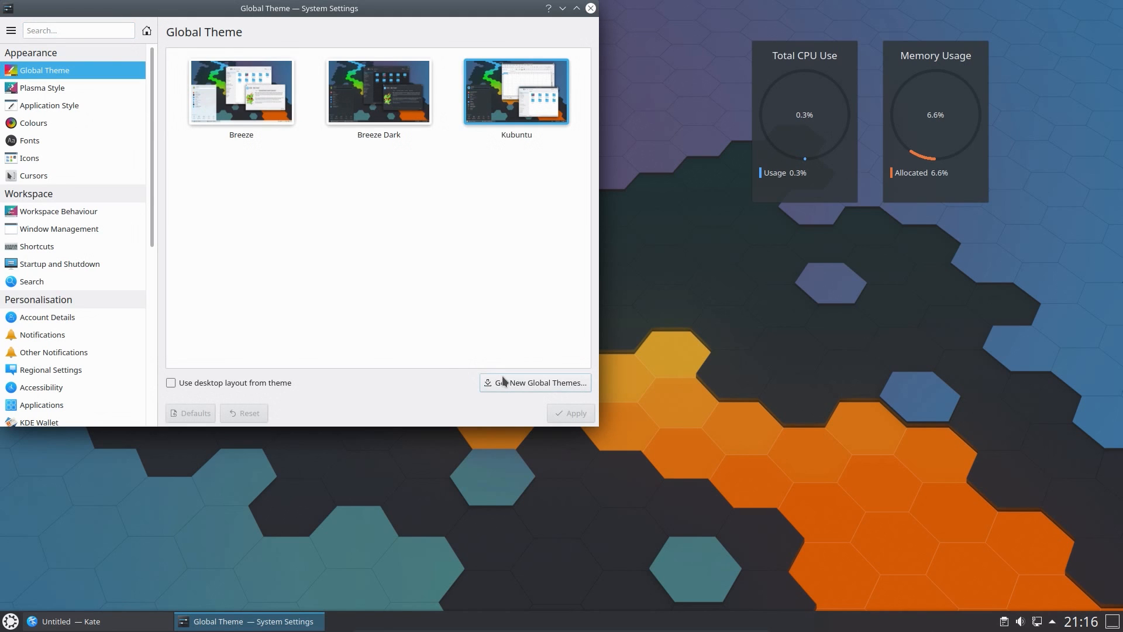
click(535, 382)
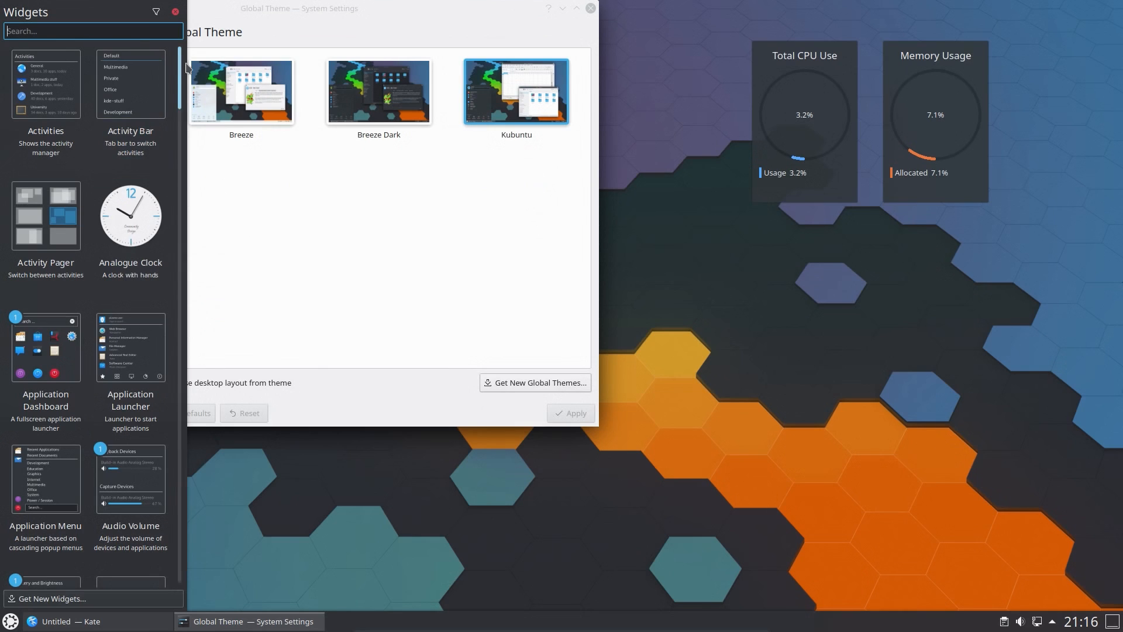
scroll(down, 3)
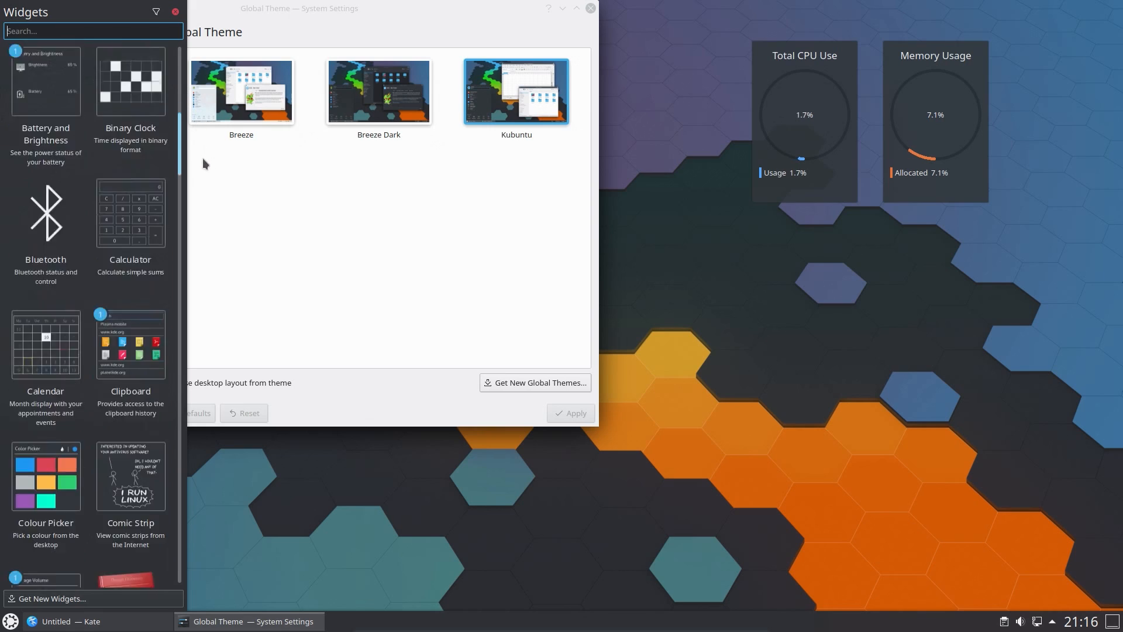
scroll(down, 3)
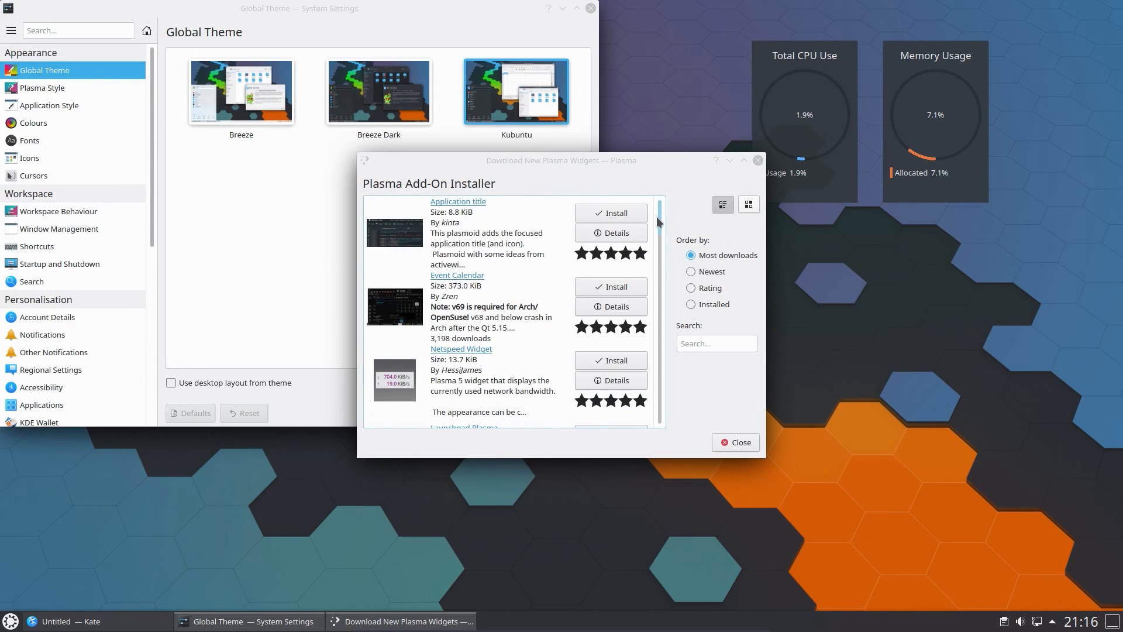
scroll(down, 3)
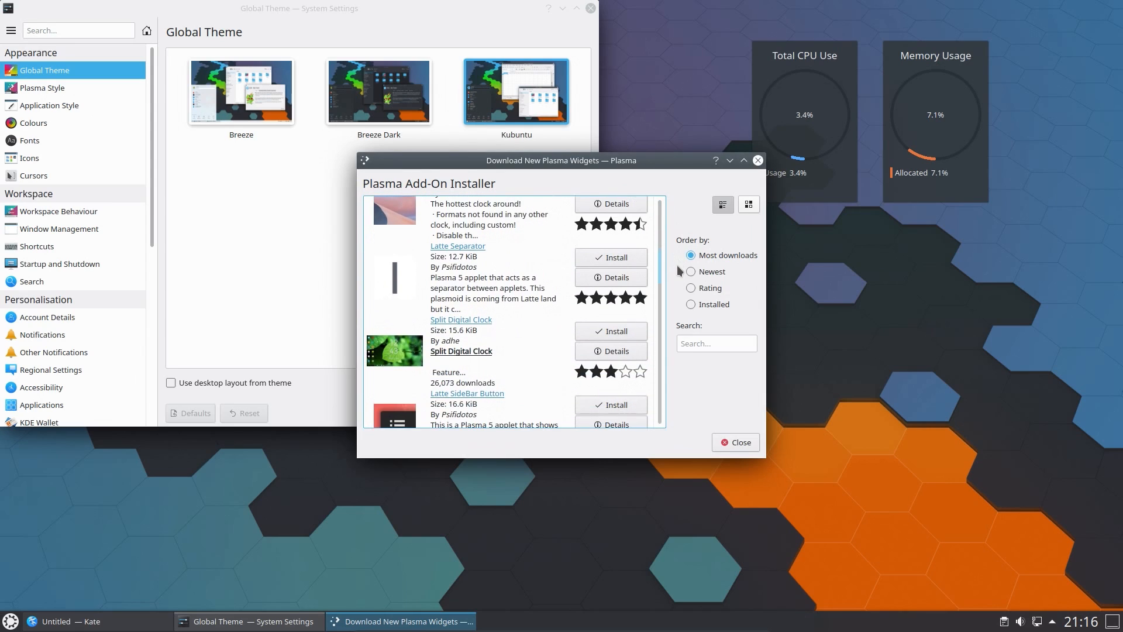
mouse_move(673, 414)
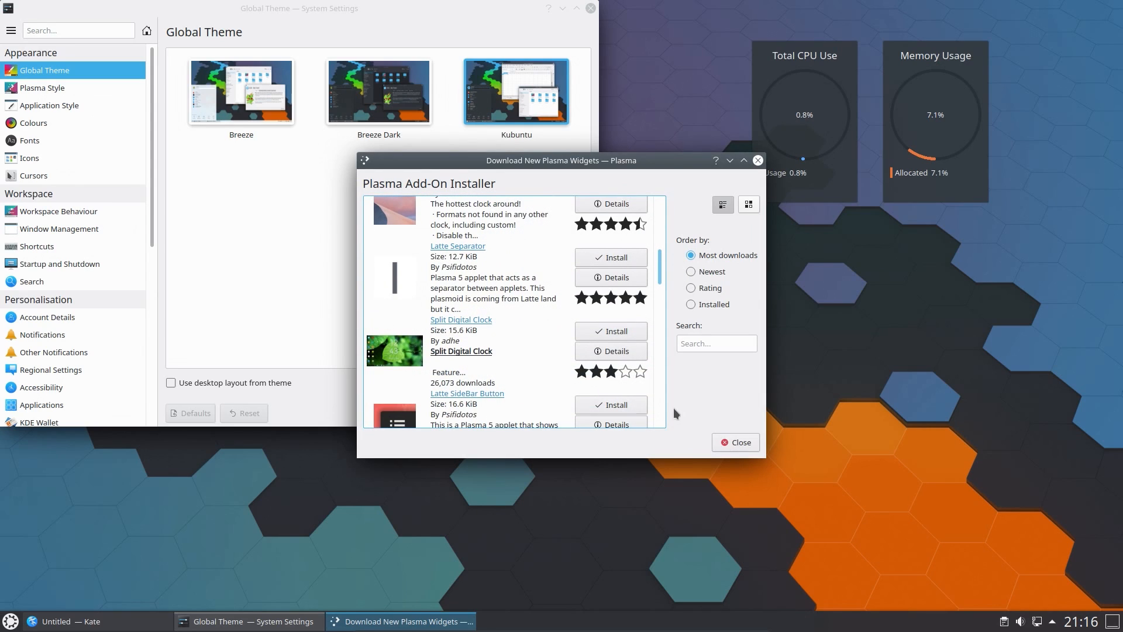